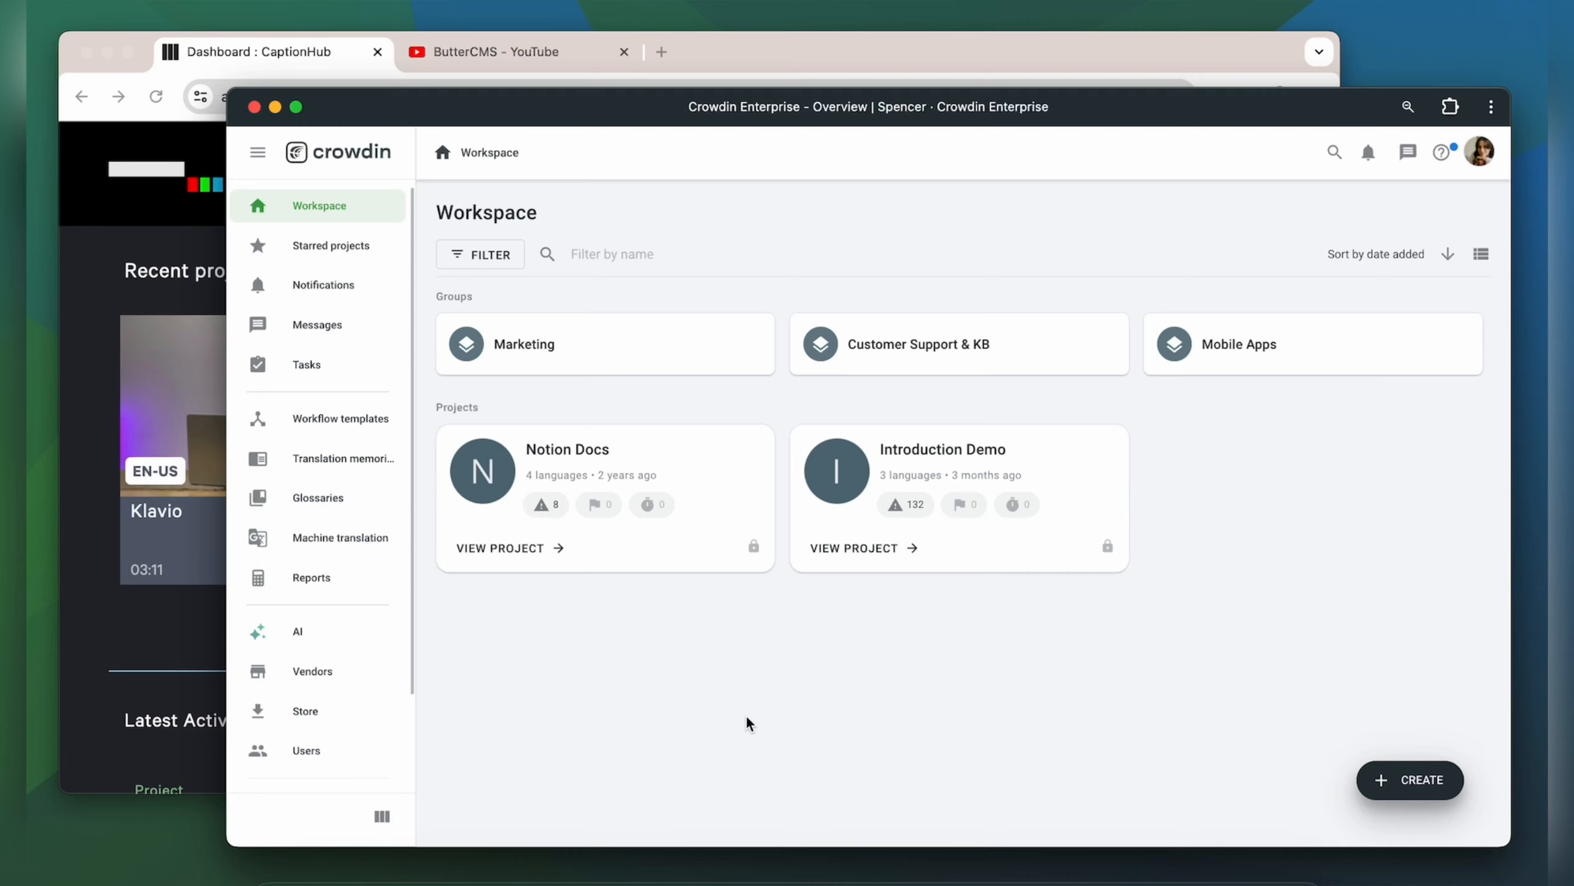
mouse_move(833, 656)
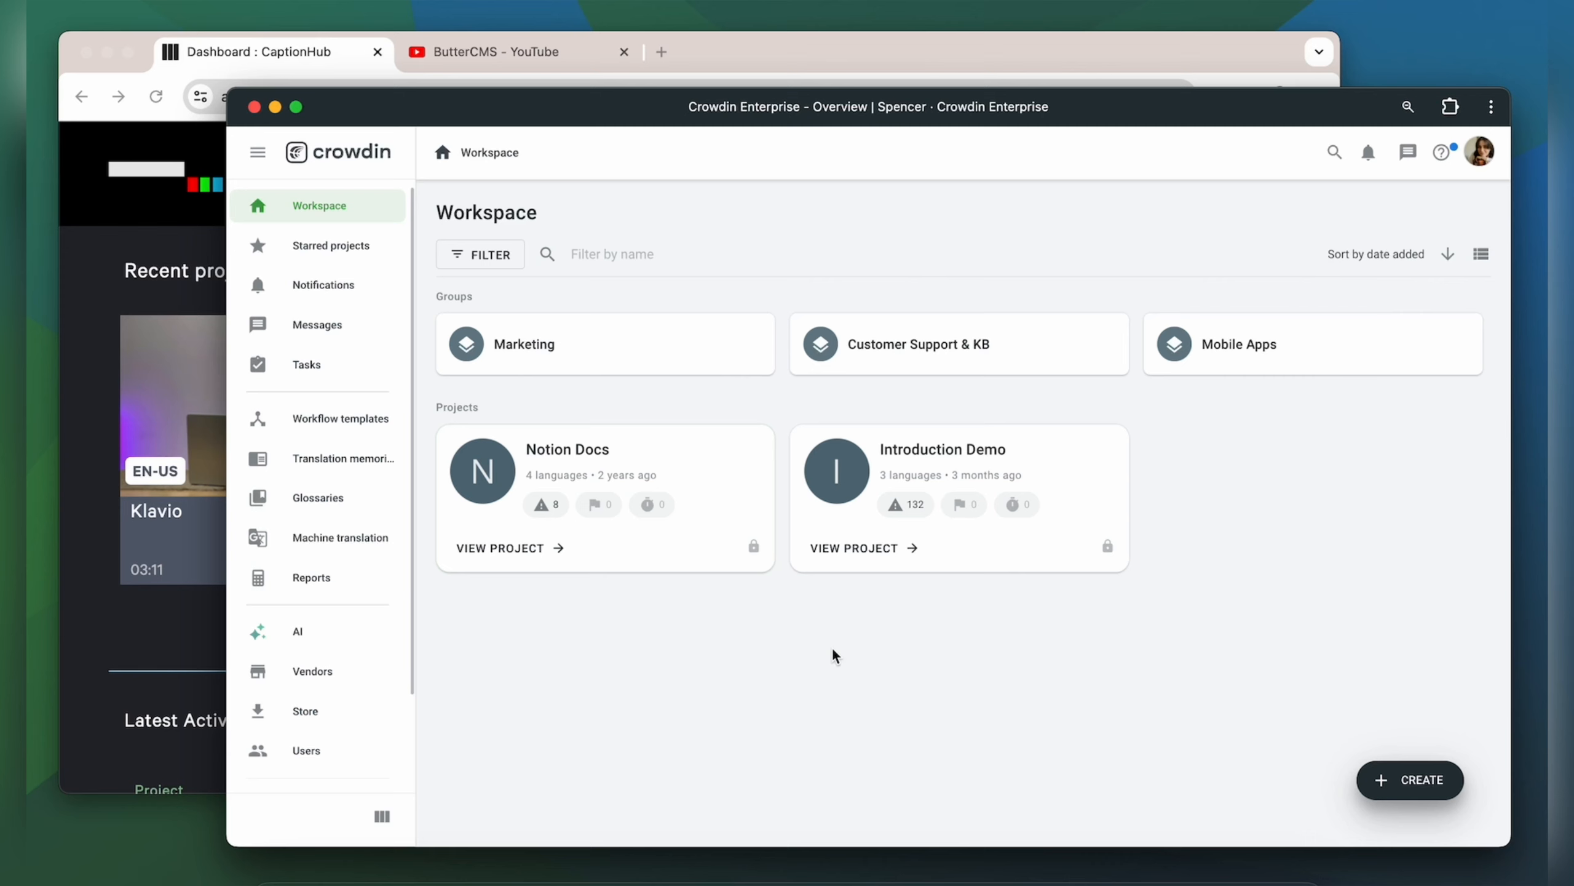
mouse_move(1118, 653)
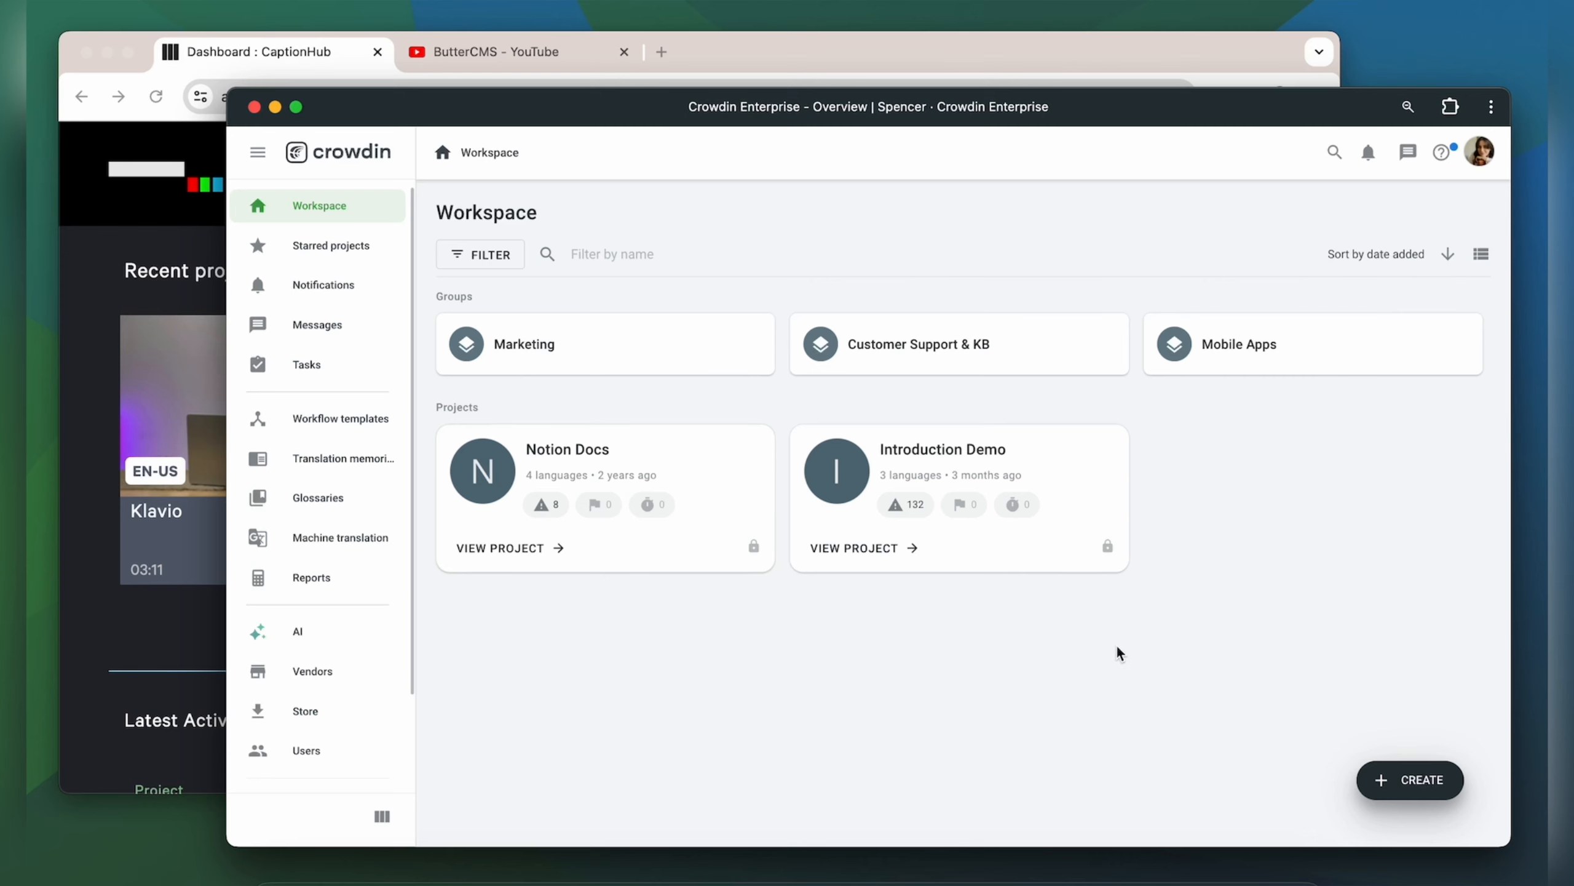
- Install the CaptionHub app from the Store for all projects and return to the workspace
left_click(305, 710)
type("capt")
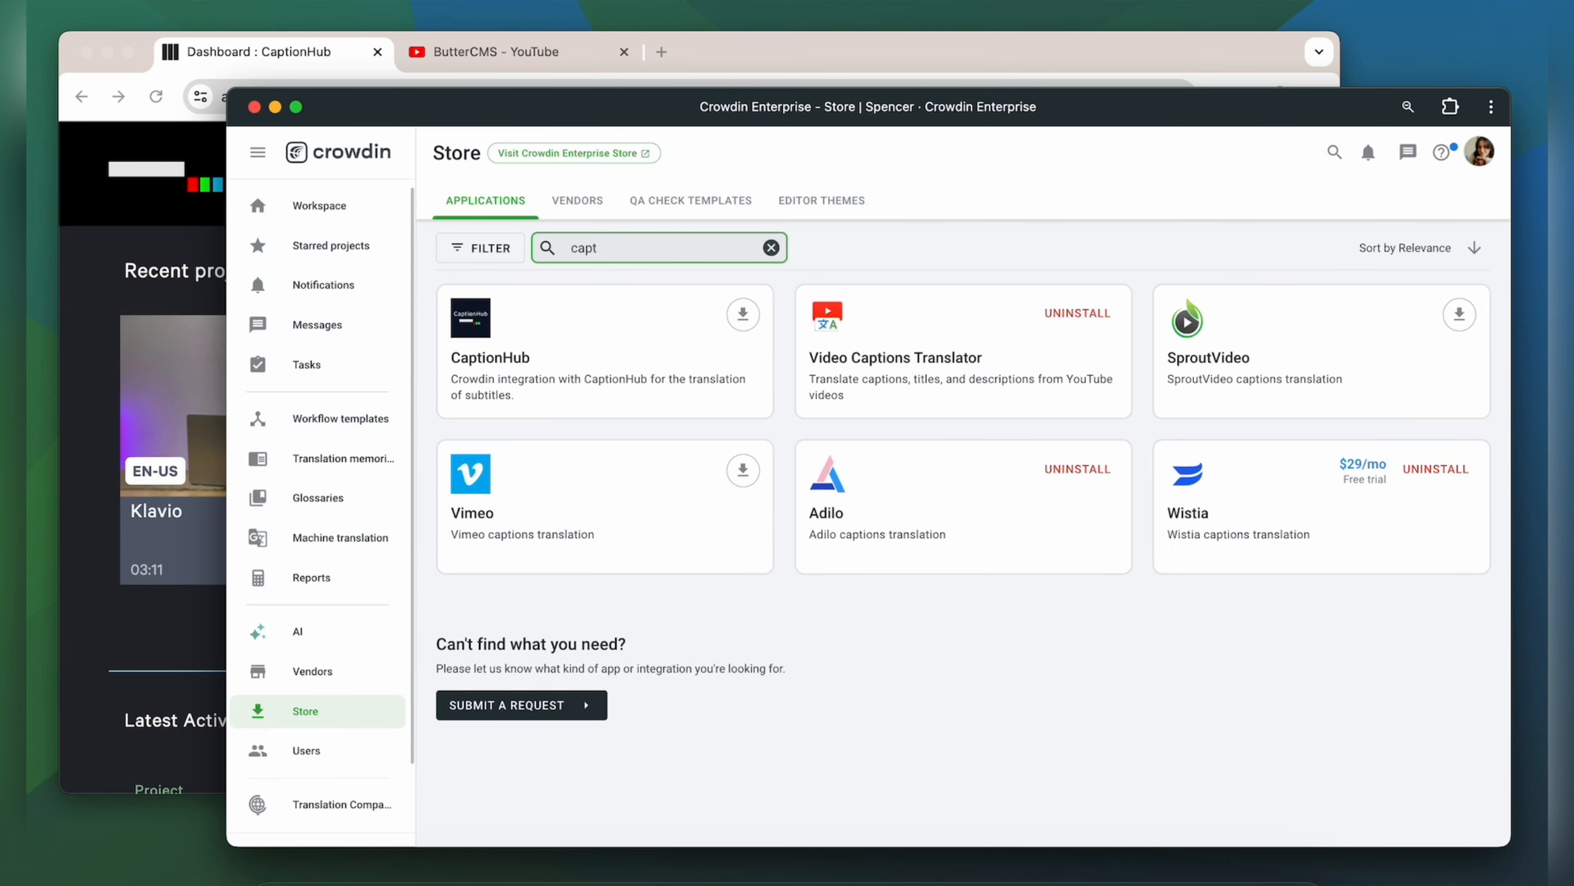
left_click(743, 313)
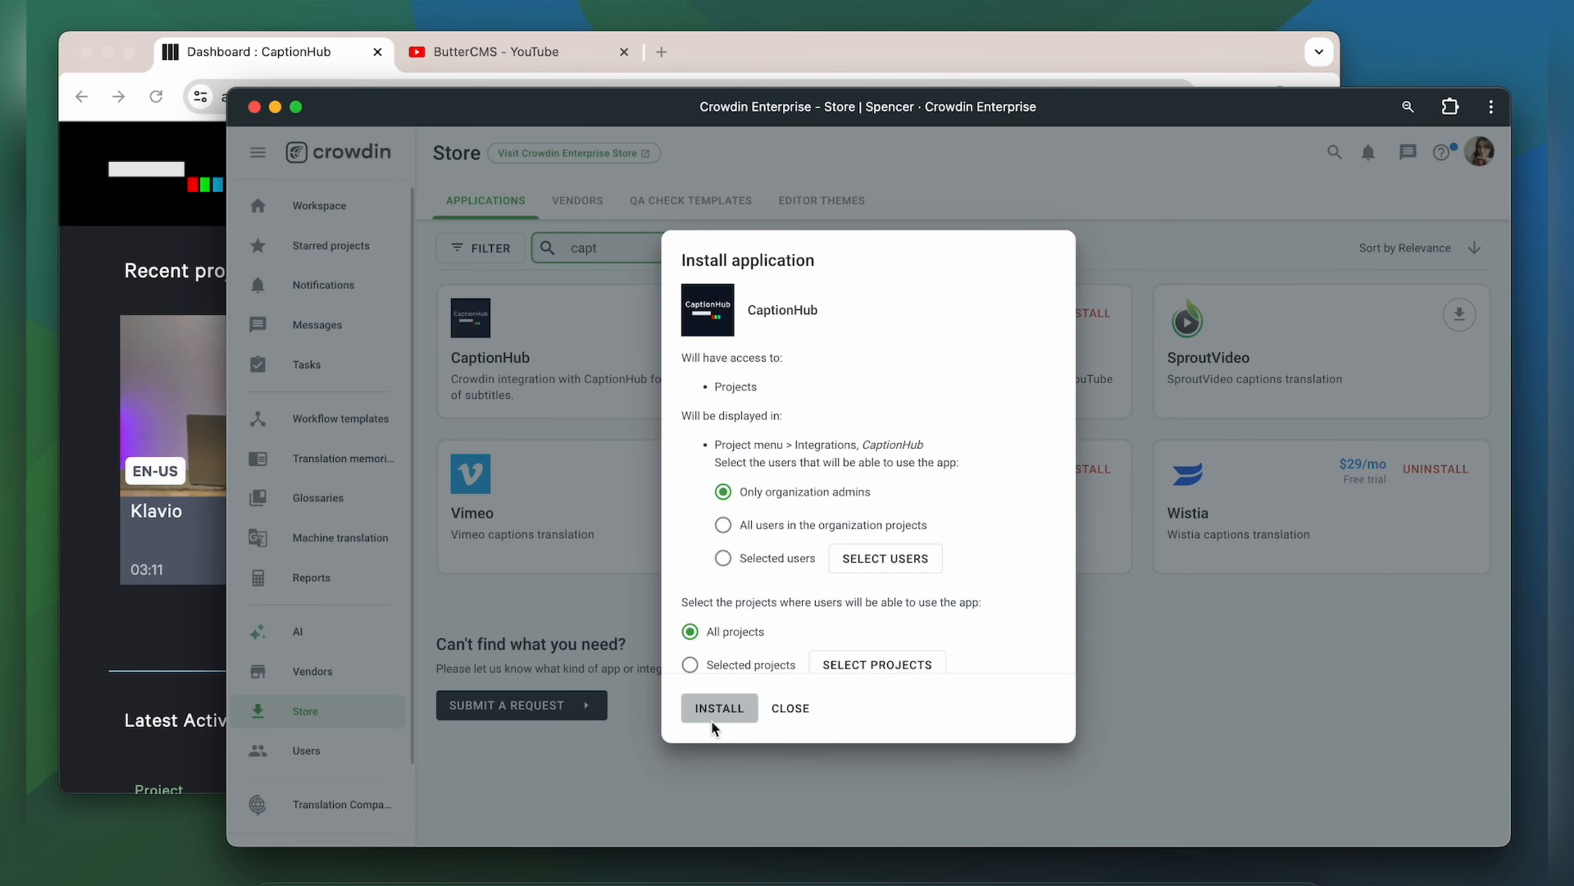
left_click(718, 708)
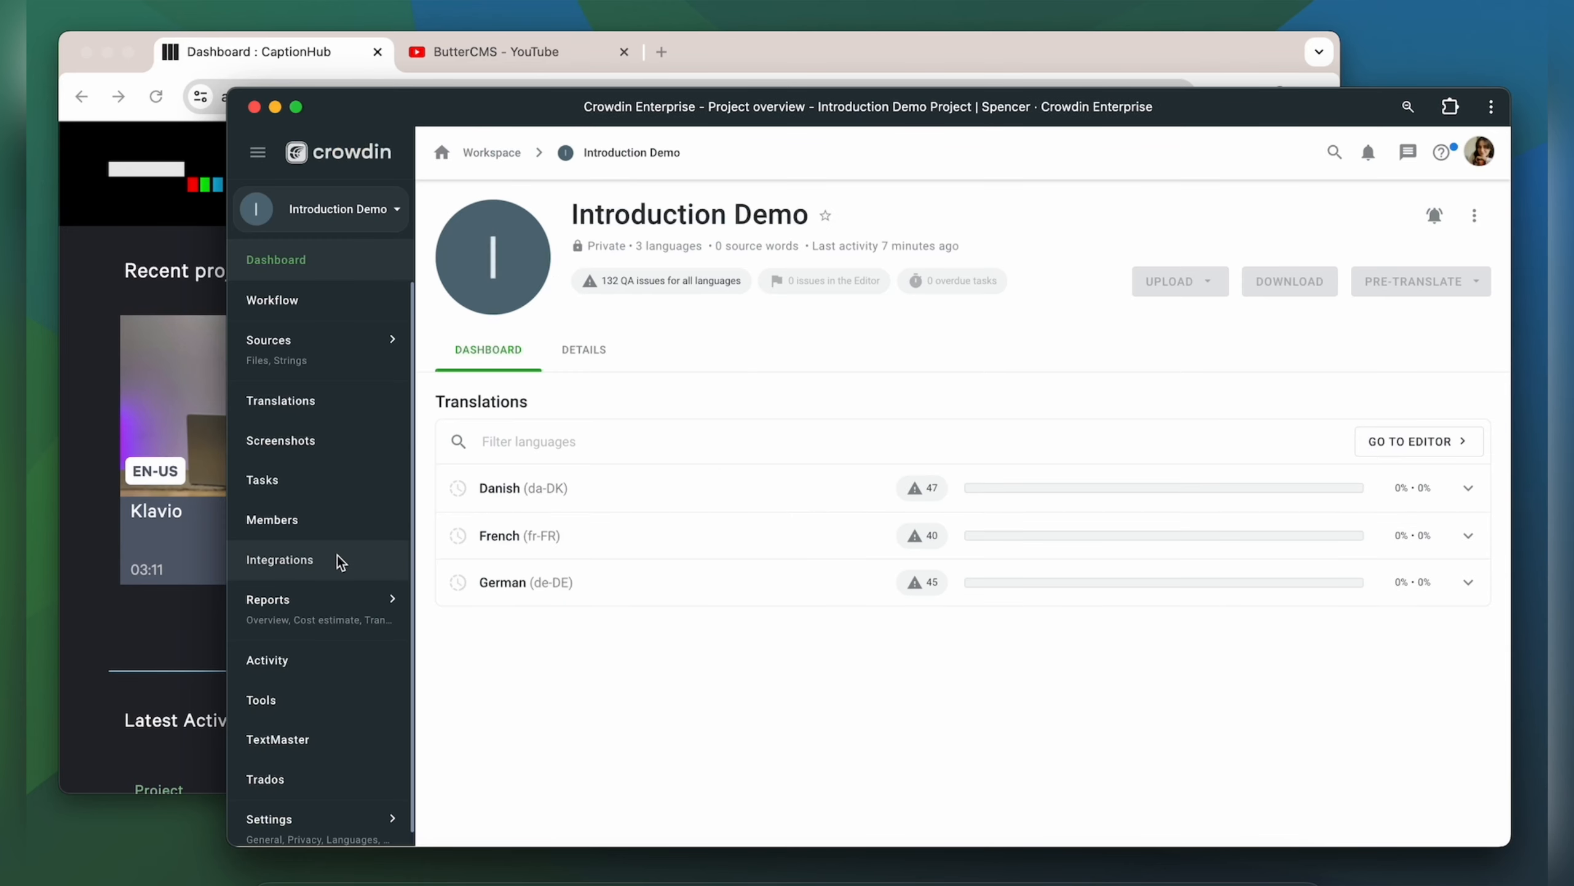
left_click(279, 560)
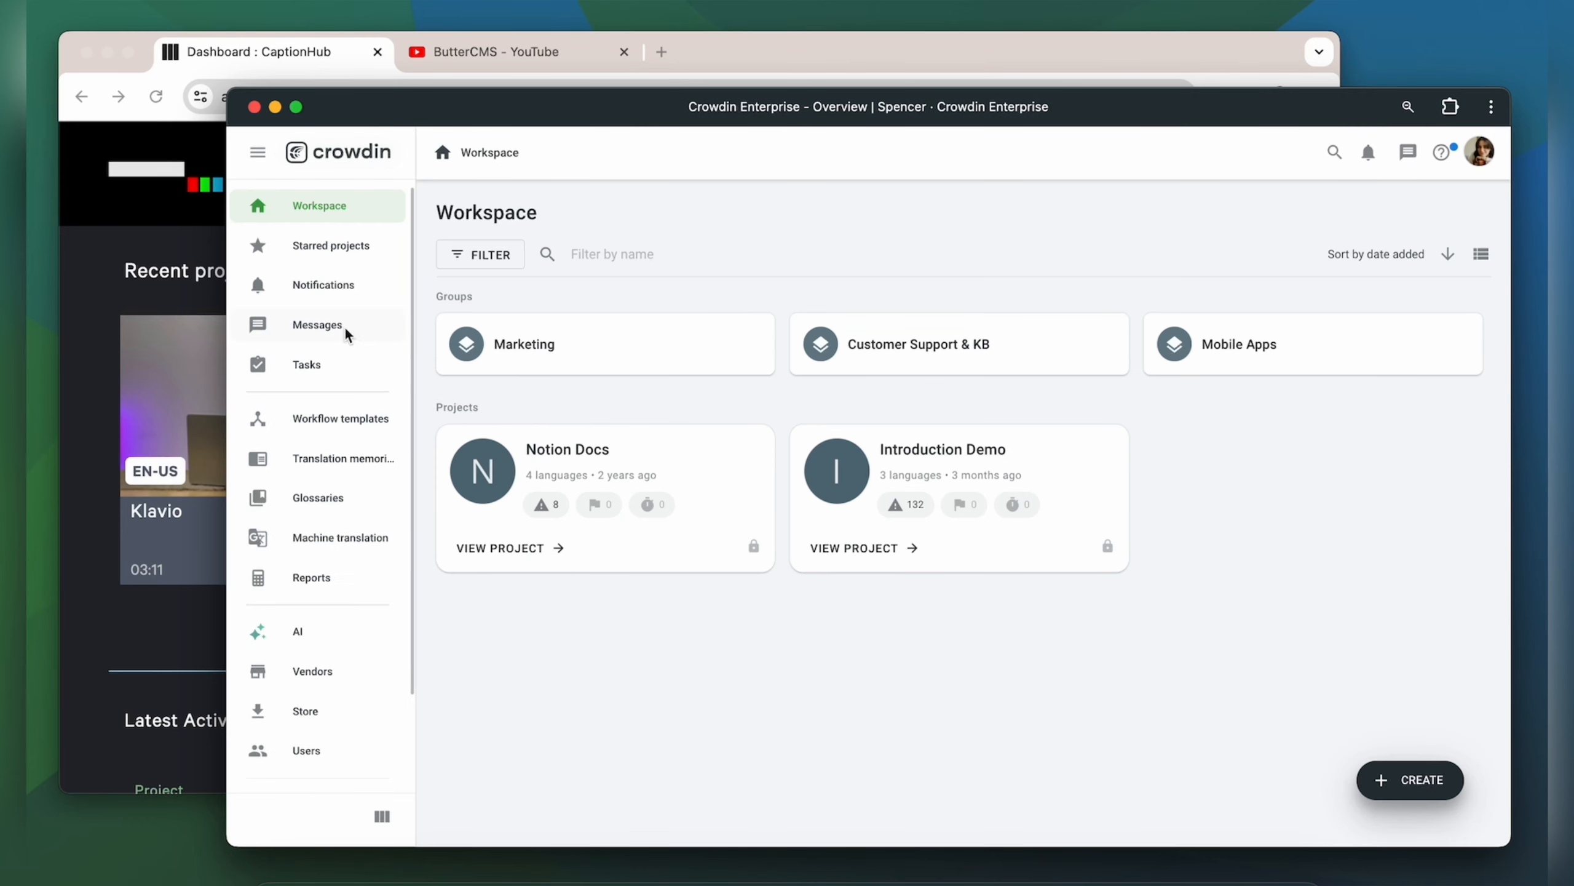
- Install the Video Preview app from the Store, found by searching 'vide'
left_click(304, 711)
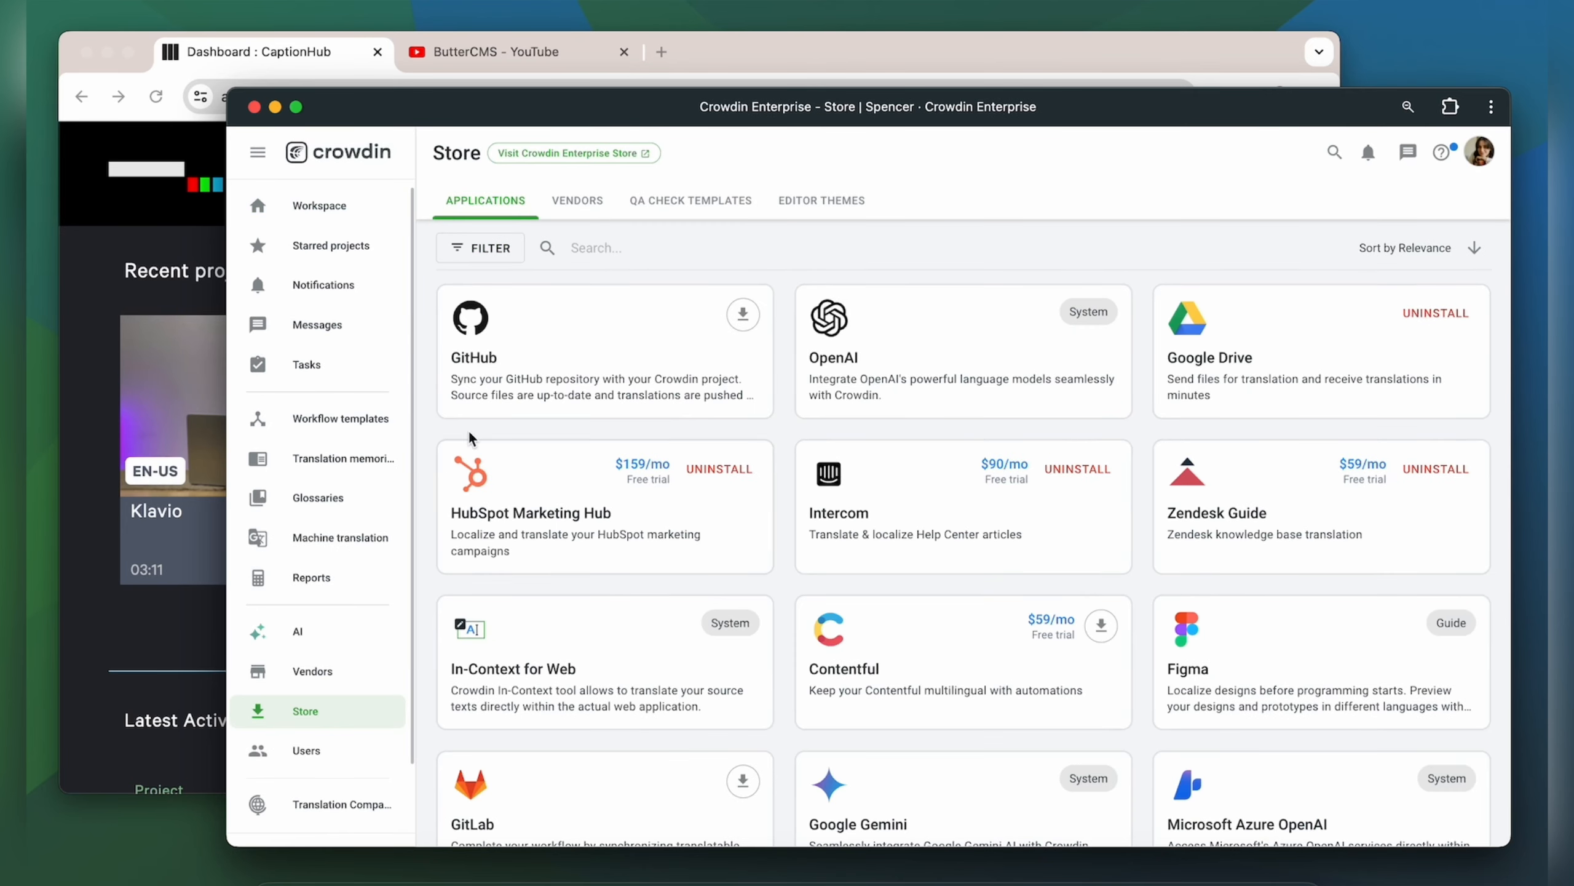
type("video")
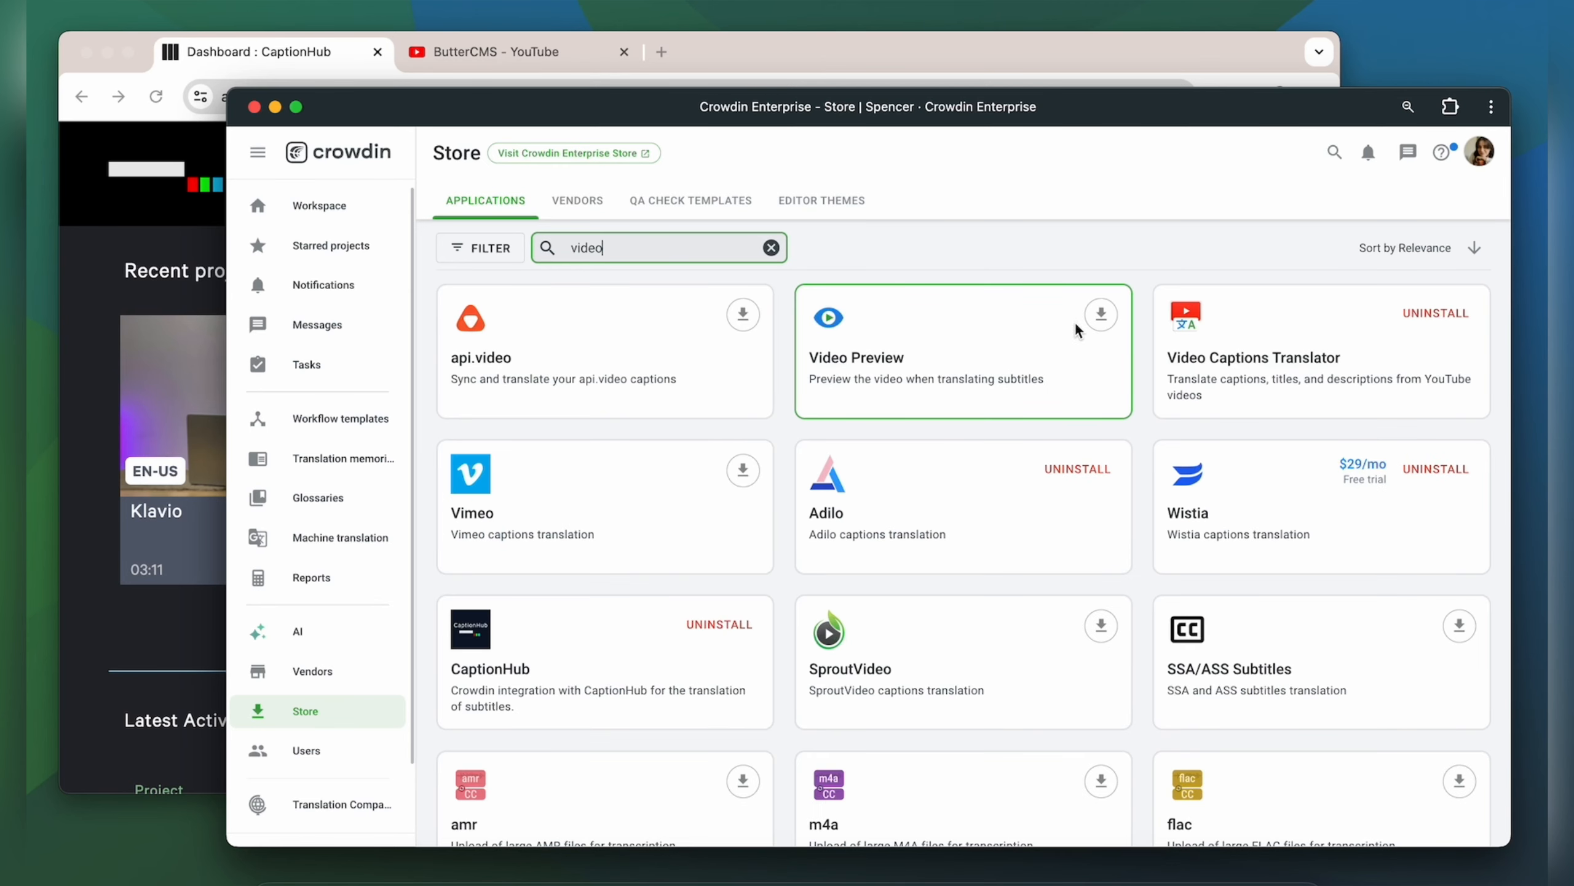
left_click(1099, 315)
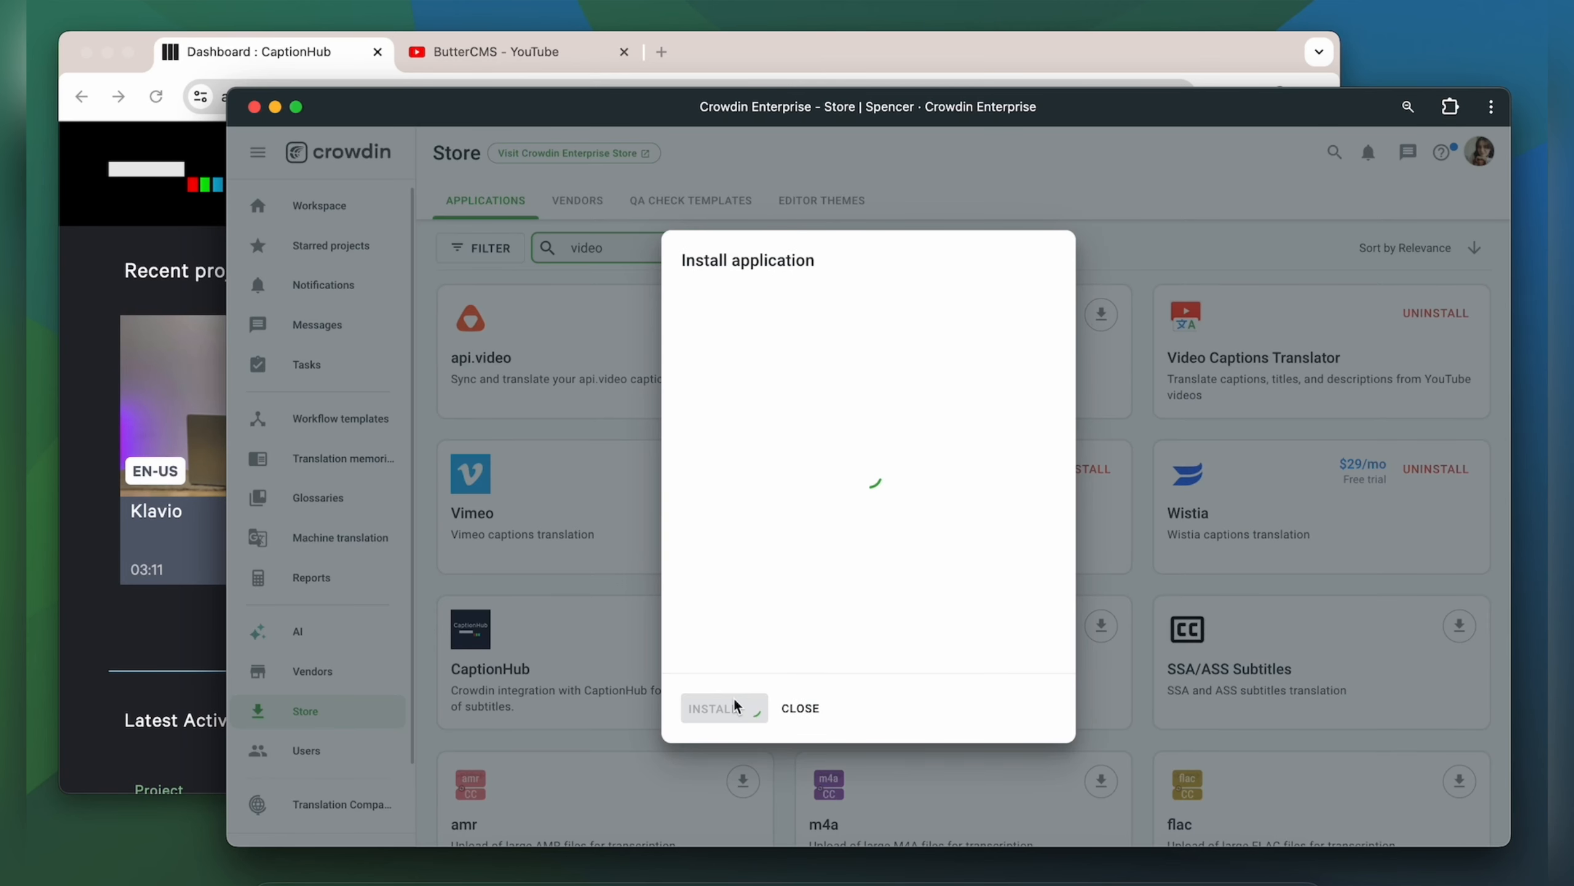
left_click(717, 709)
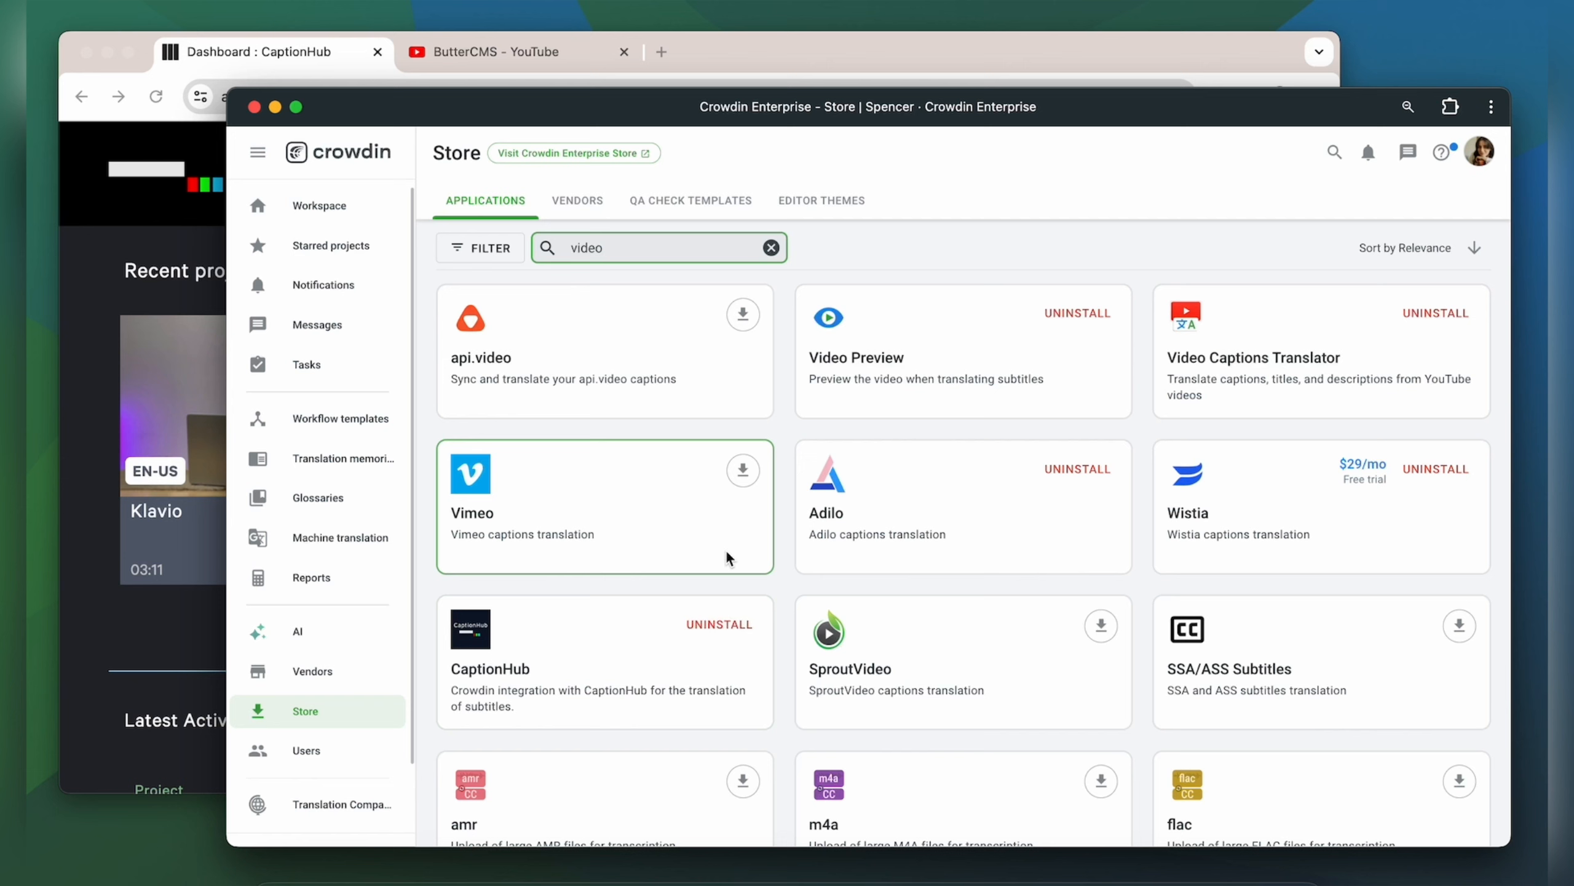
- Add the Line Count, Maximum Reading Speed and Characters Per Second QA check templates
left_click(691, 199)
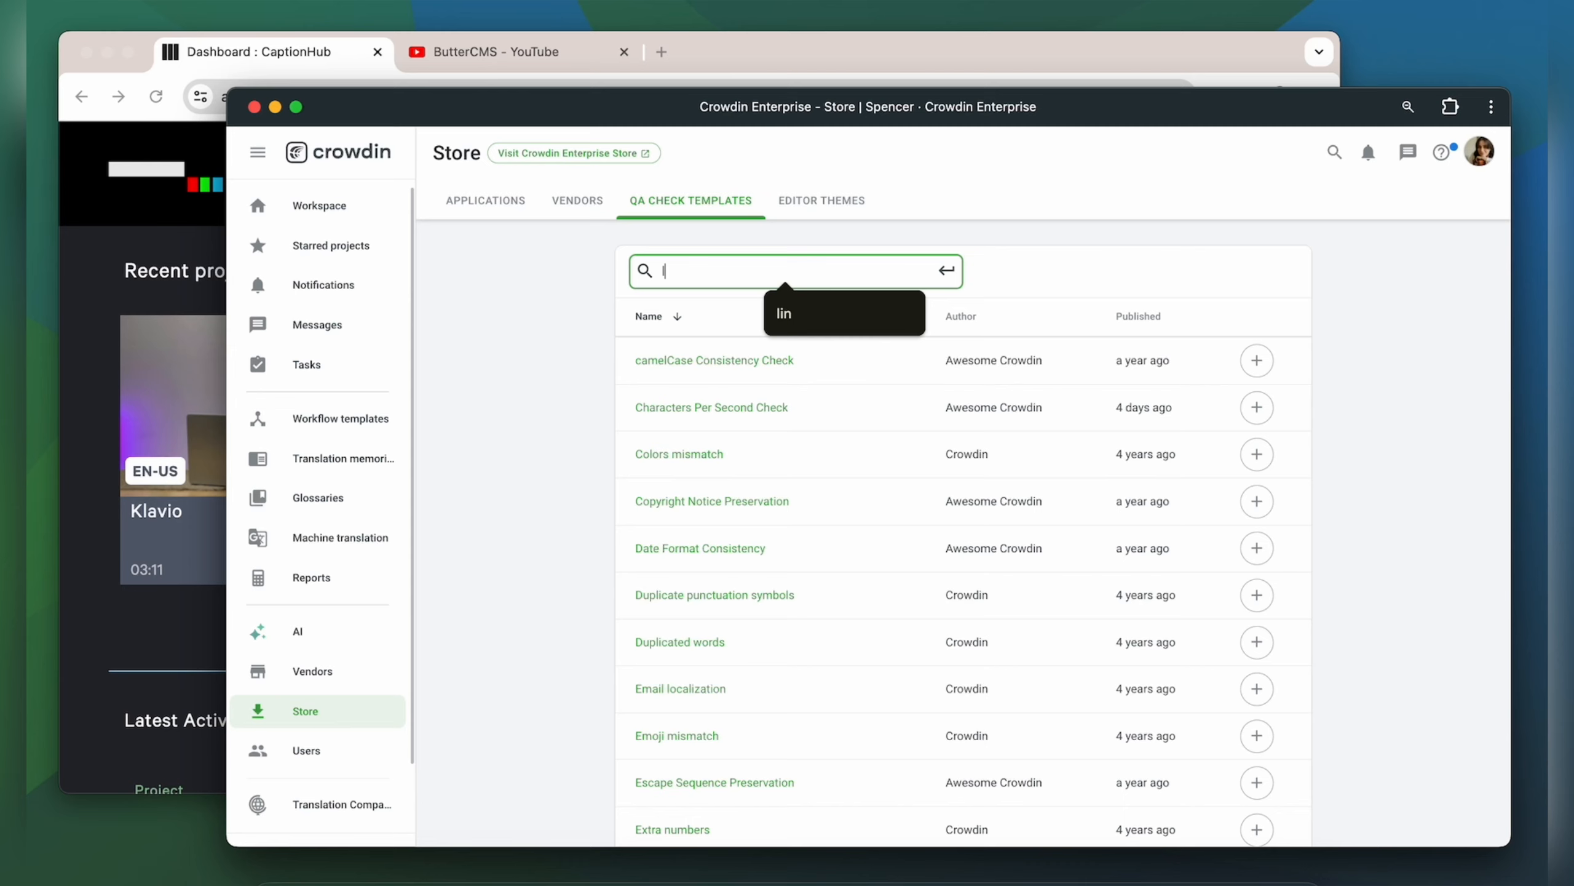
type("lin")
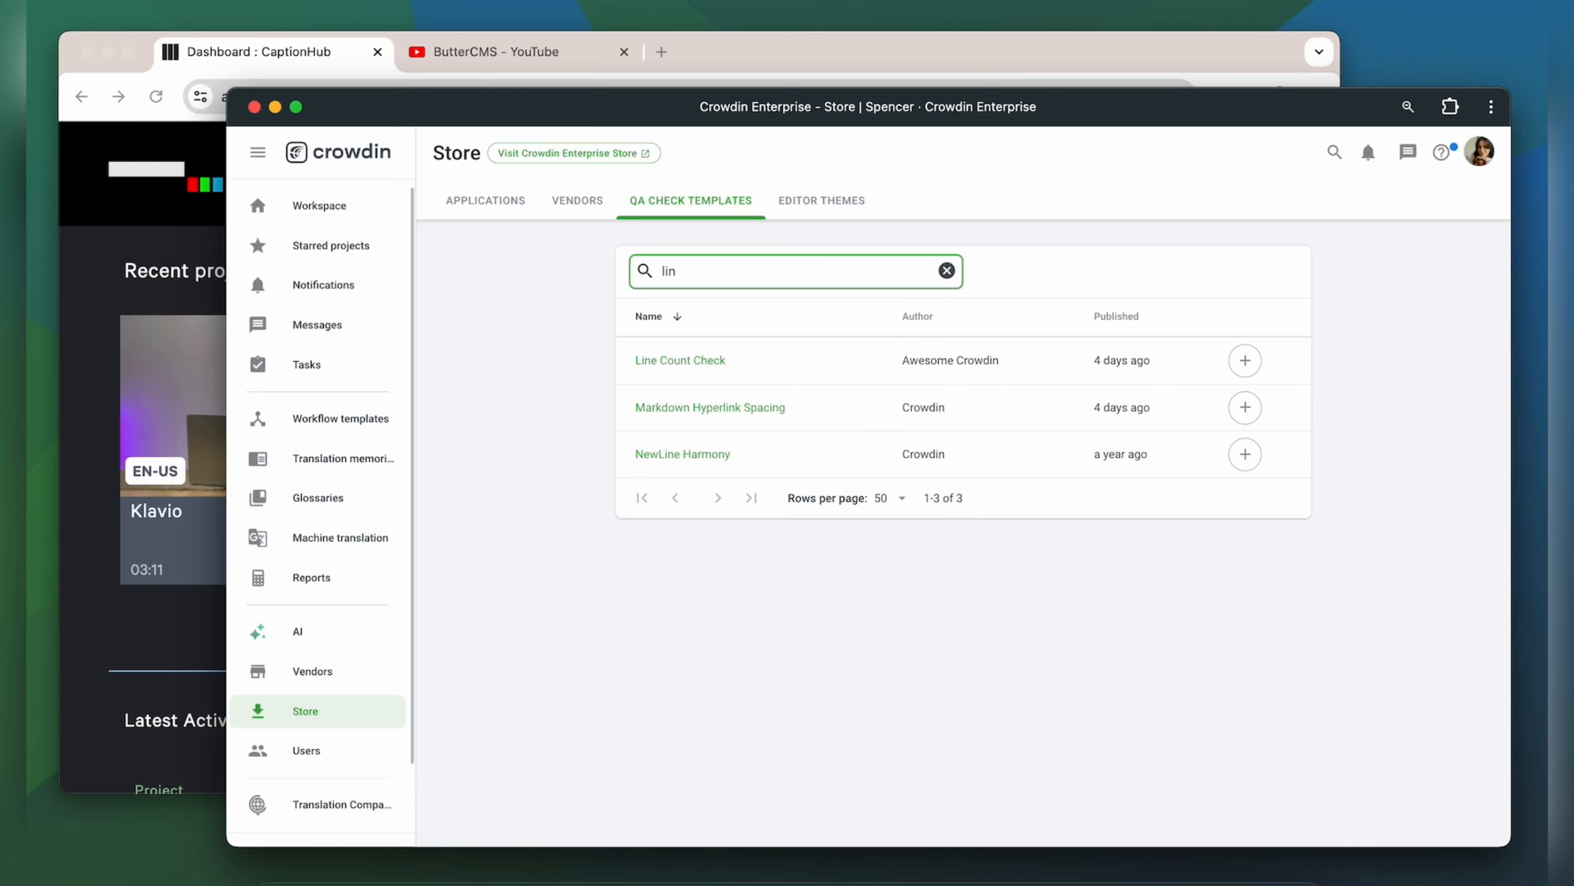
left_click(1244, 361)
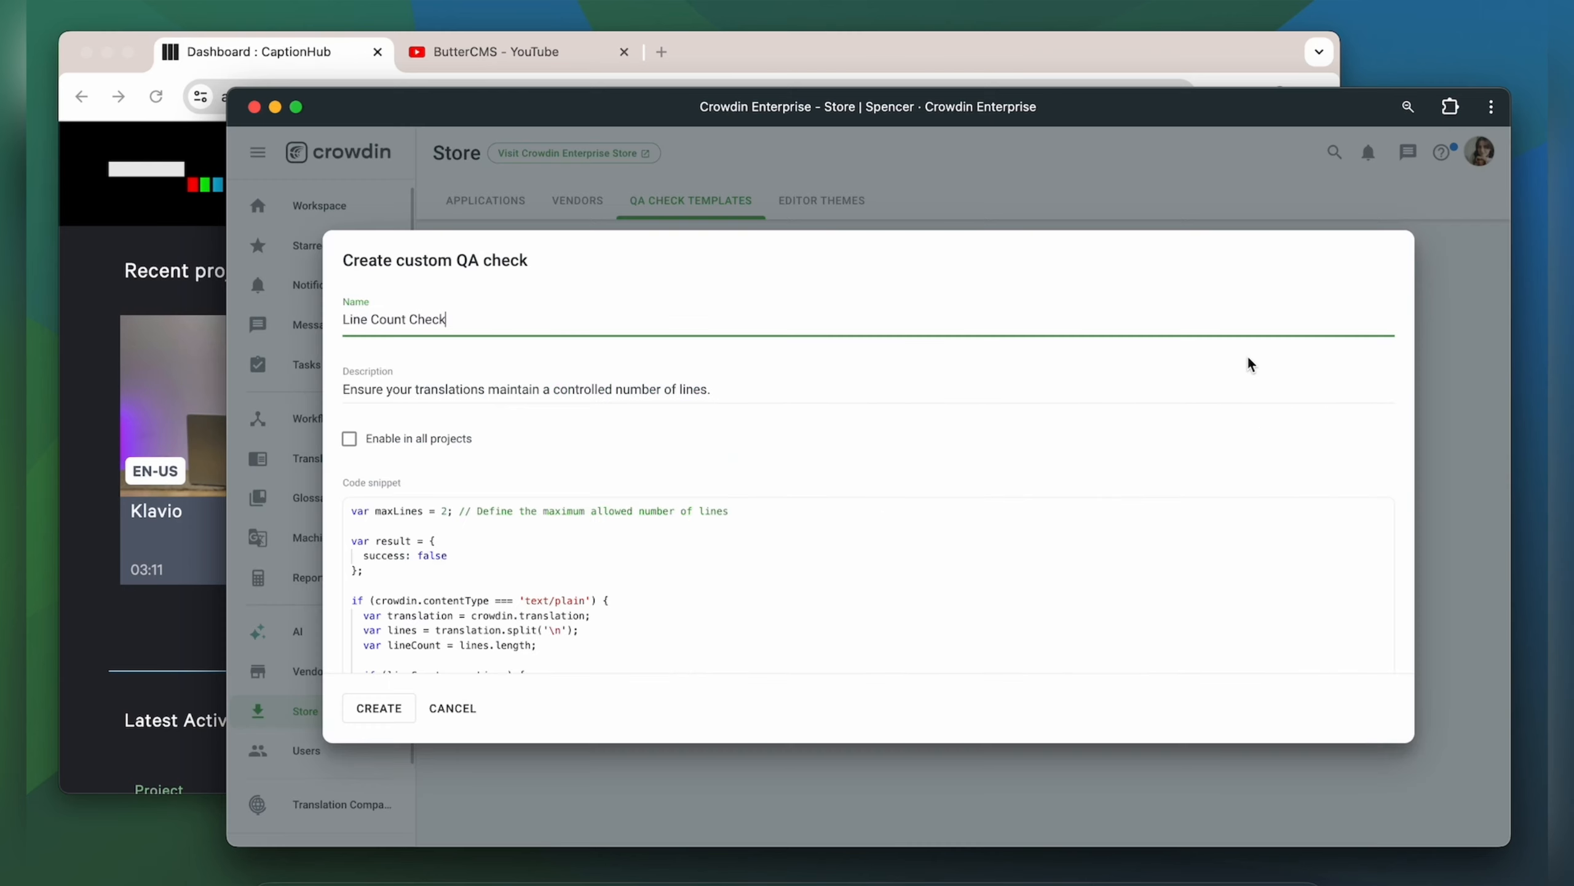
left_click(379, 707)
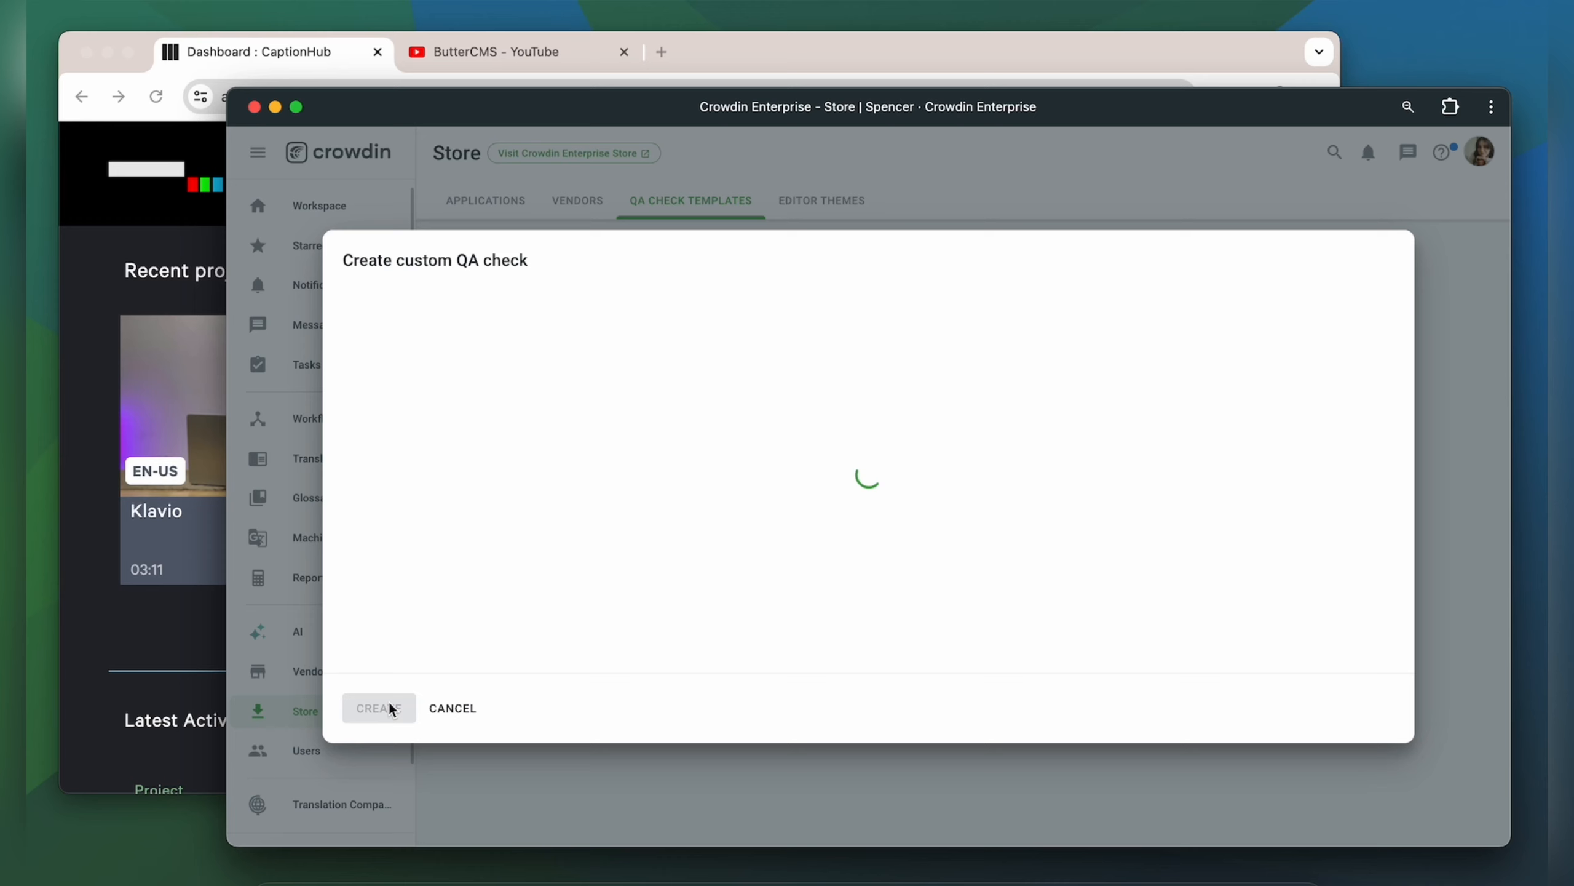
left_click(379, 709)
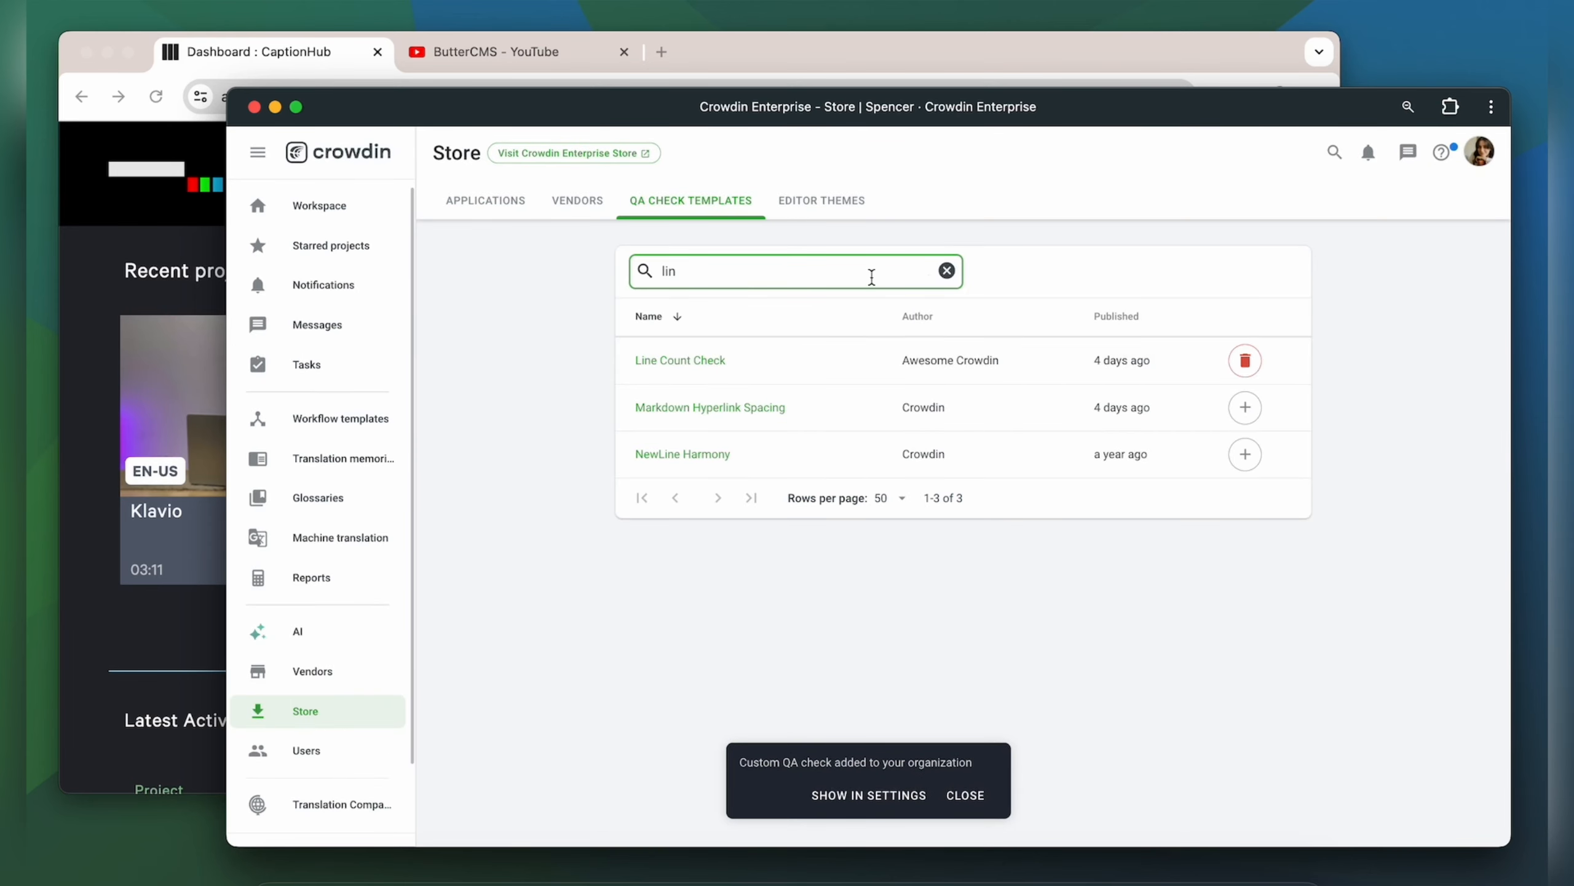
type("max")
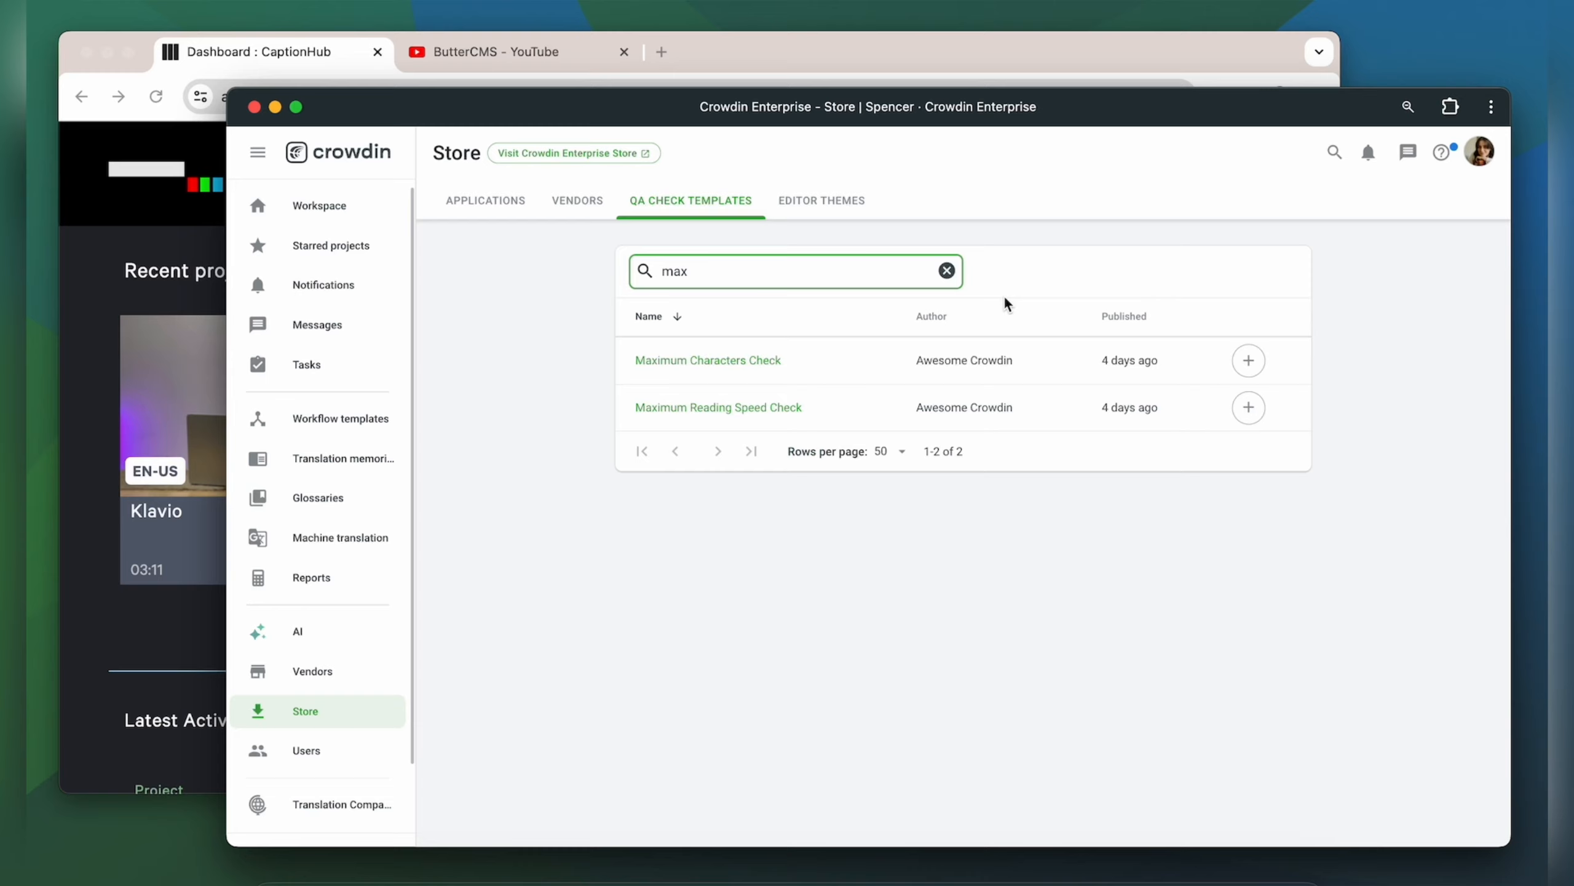
left_click(1249, 407)
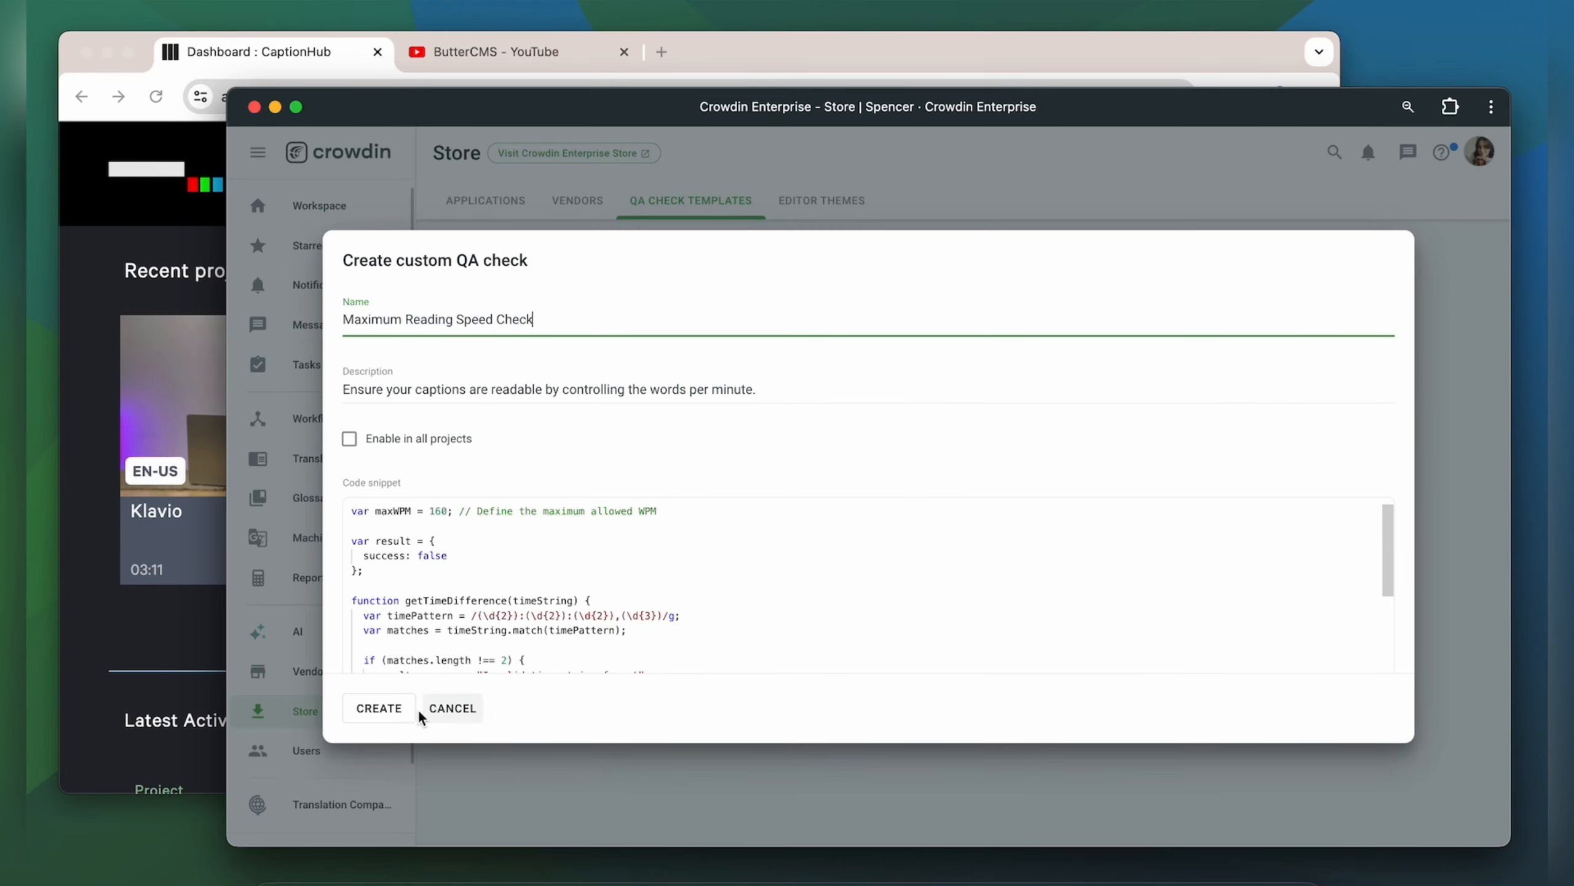
left_click(379, 708)
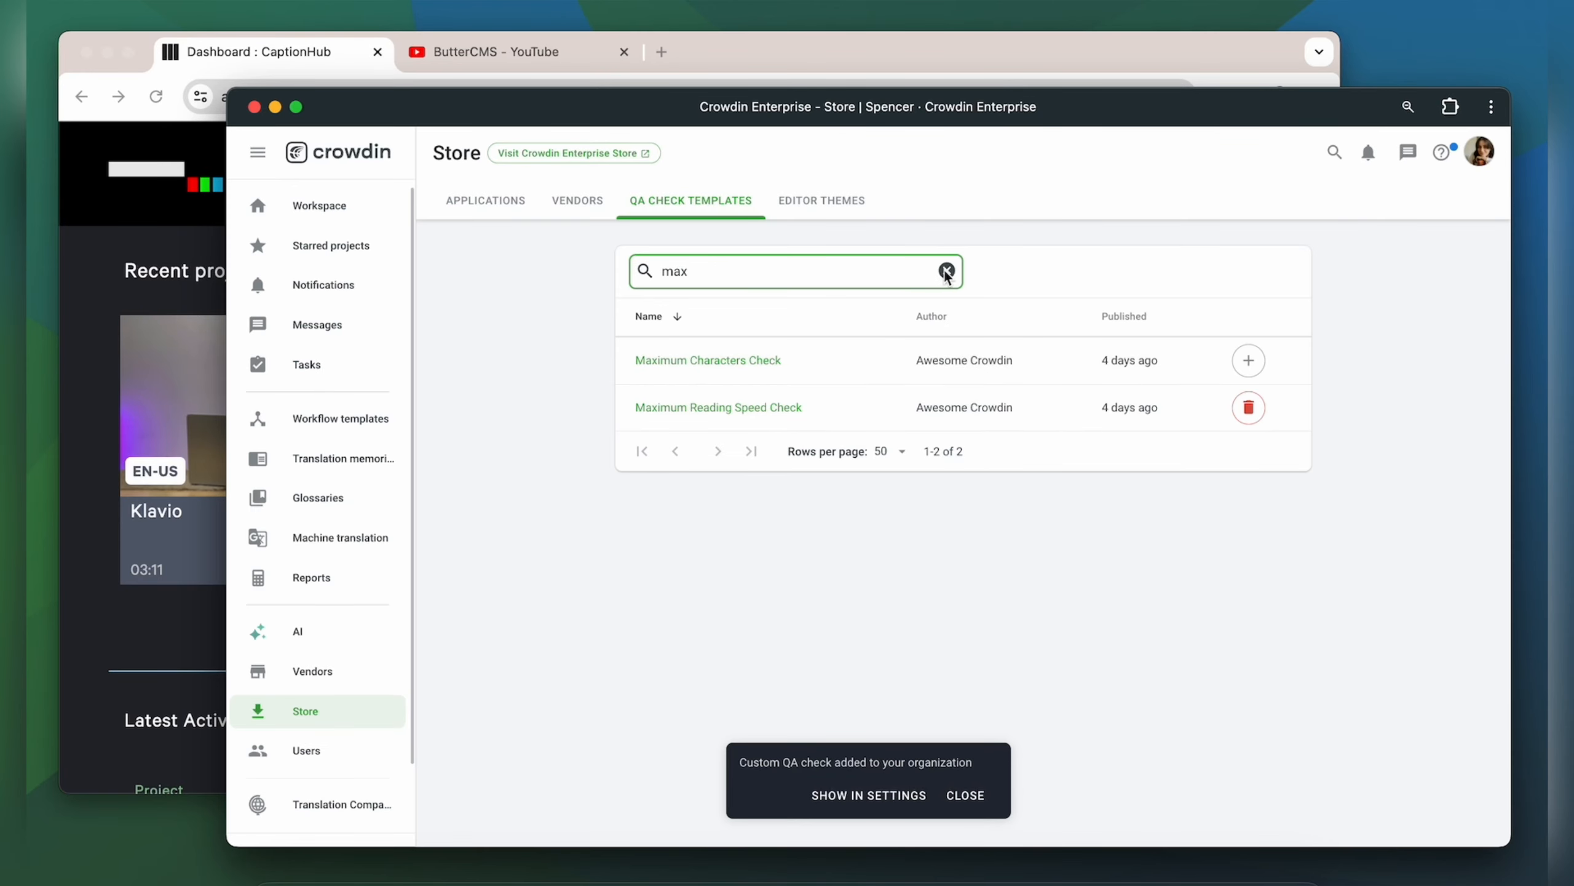
type("ch")
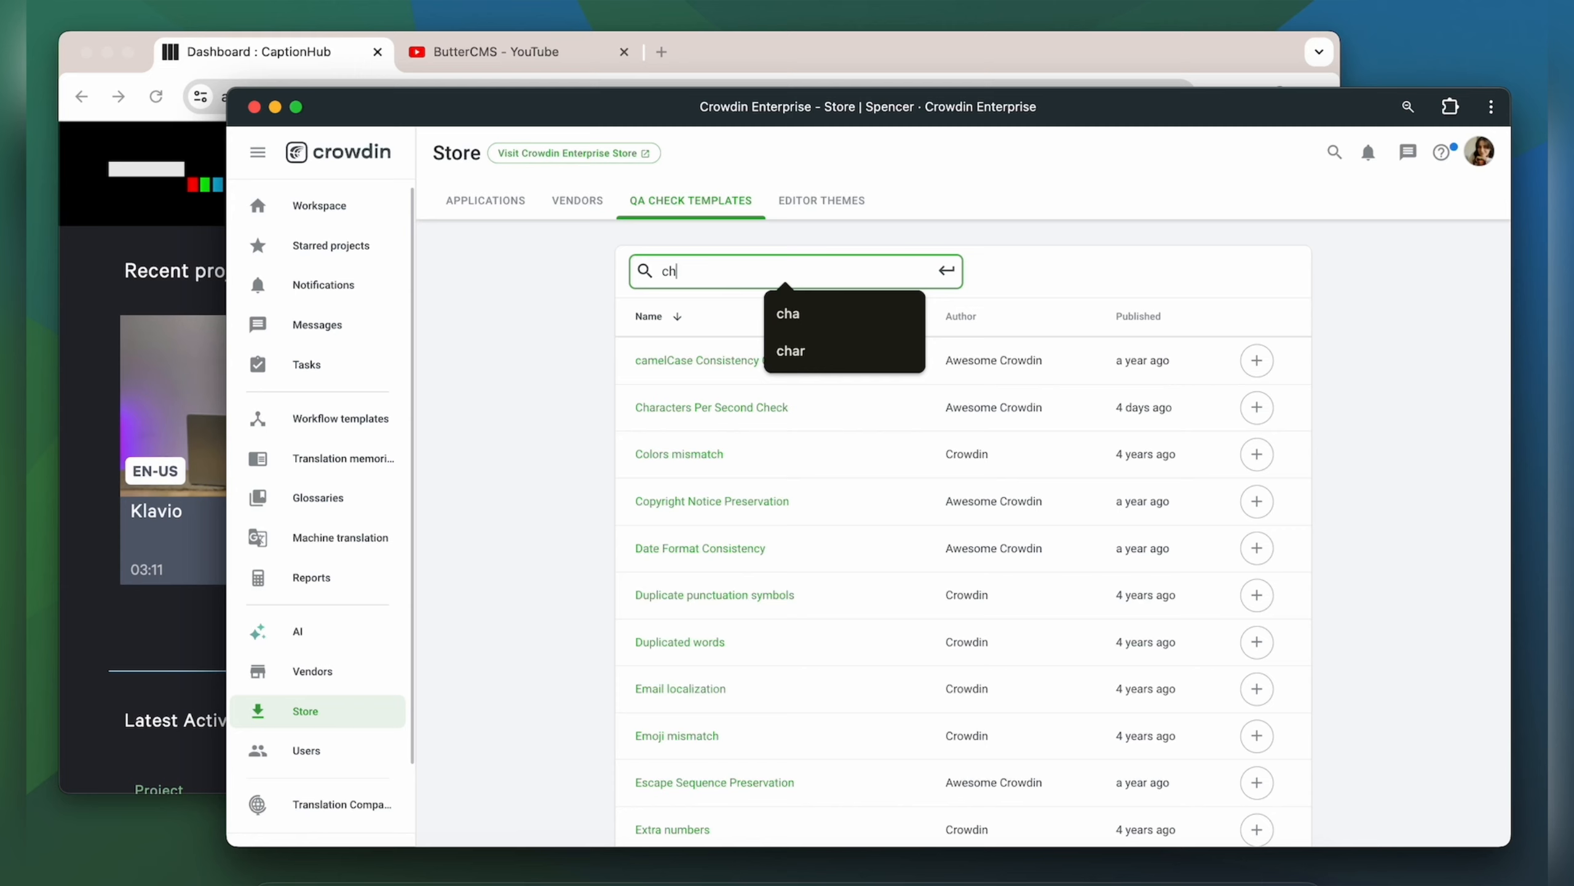
type("a")
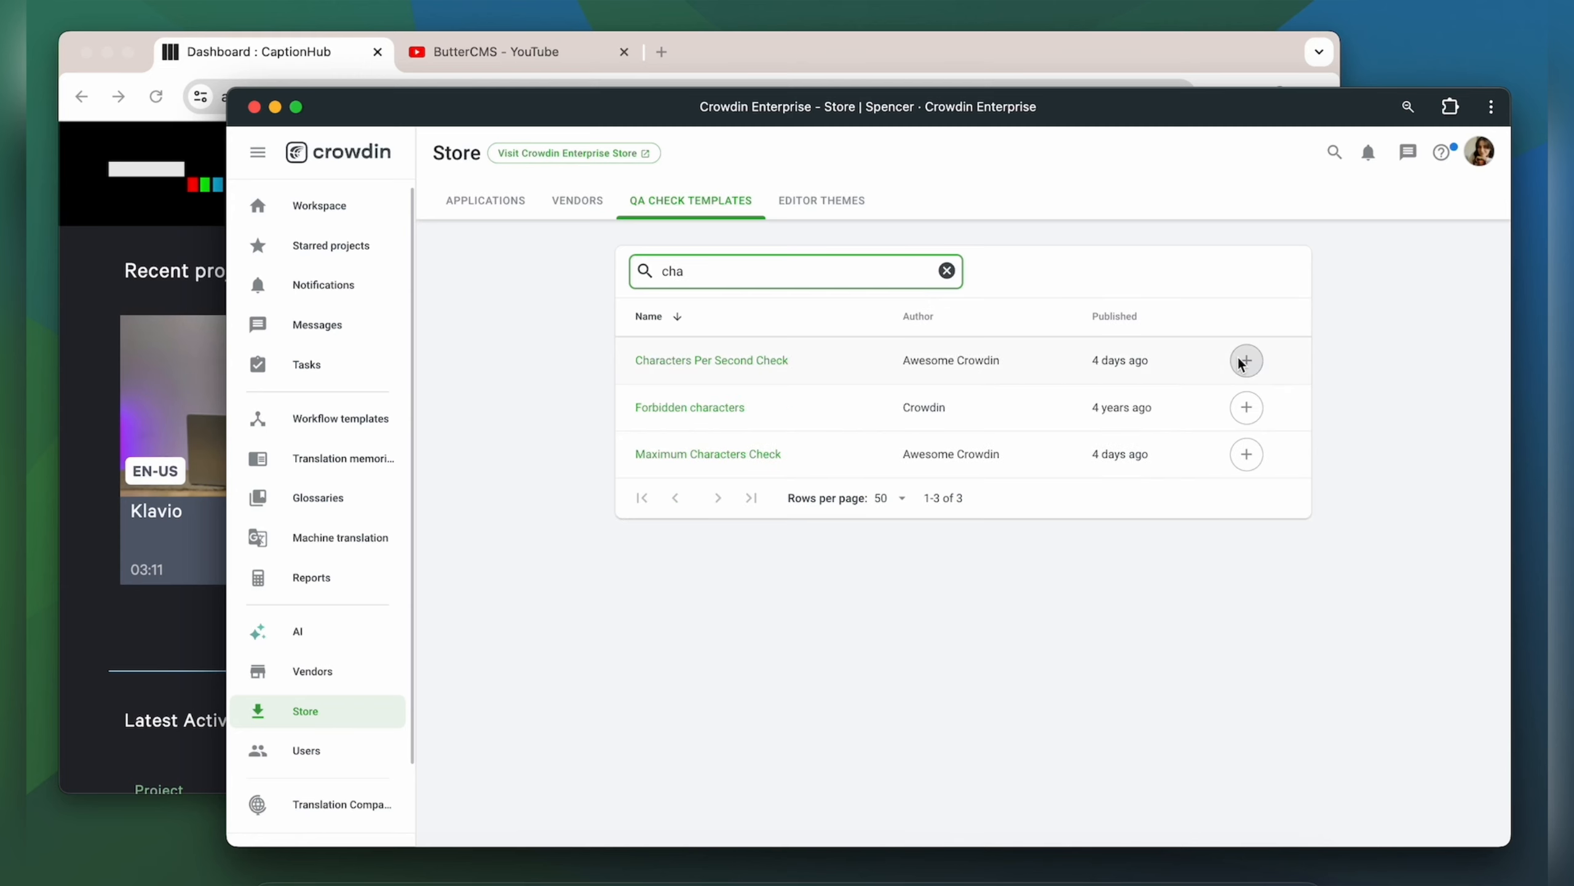
left_click(1246, 360)
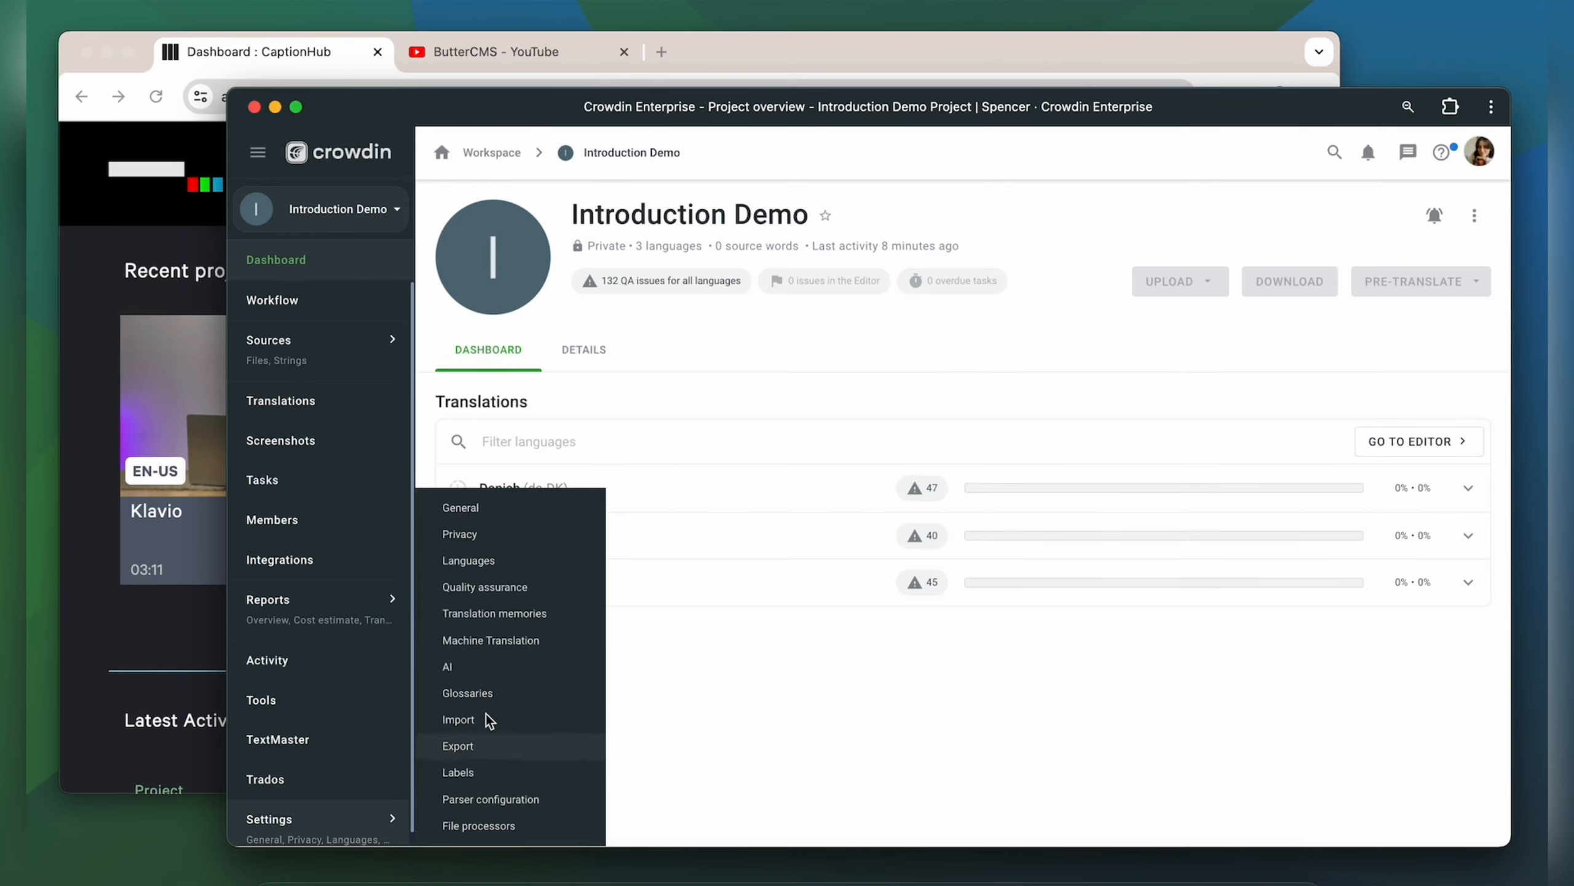
- Enable the new checks in Introduction Demo's quality assurance settings and go to its CaptionHub integration
left_click(485, 586)
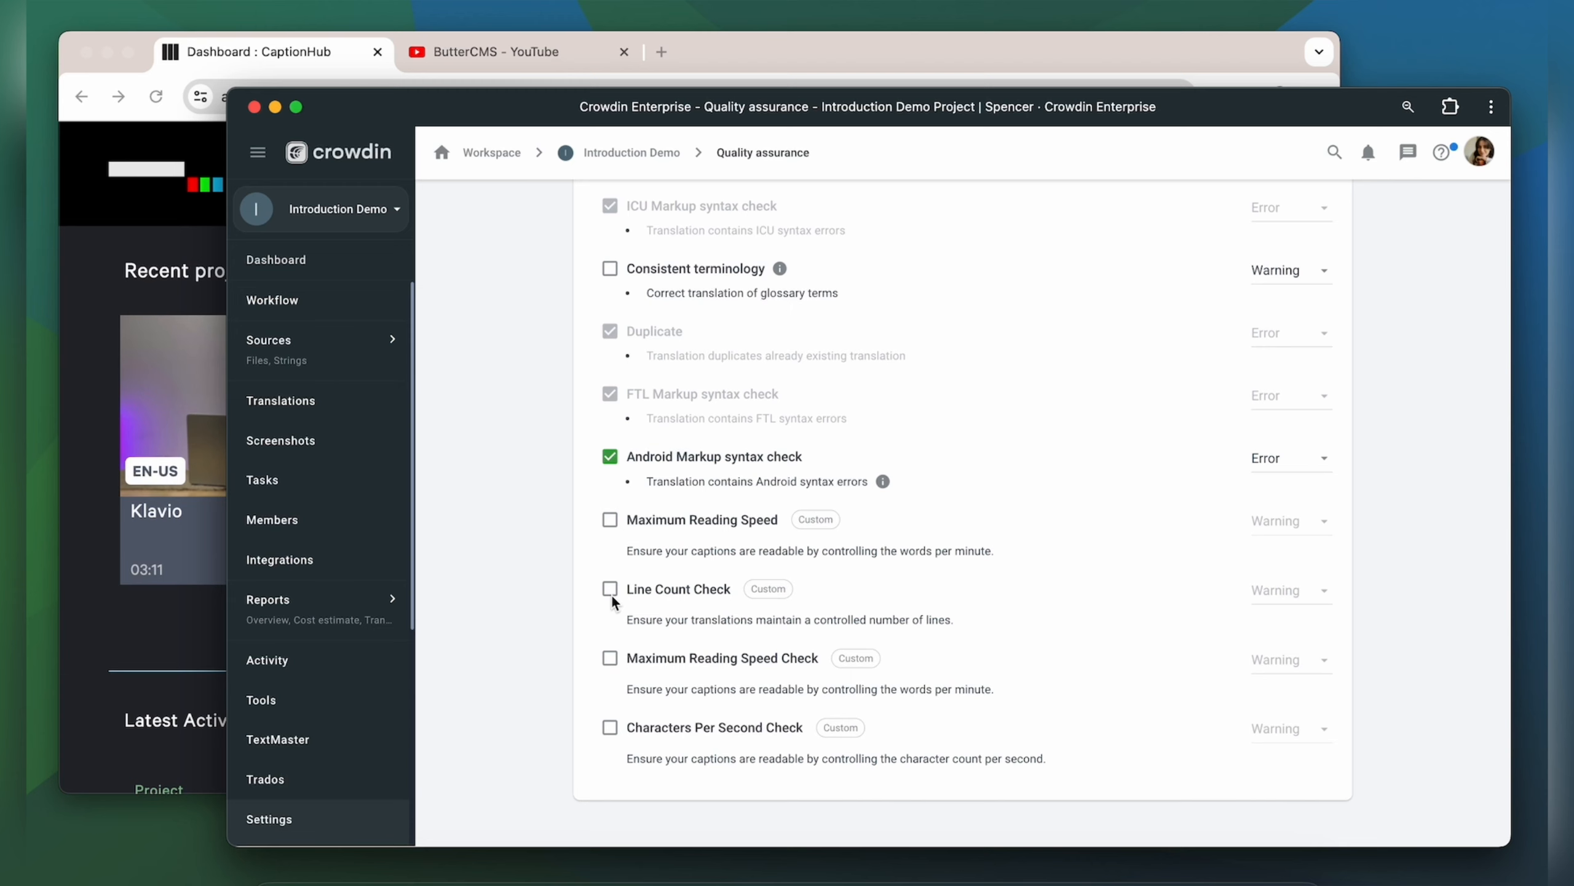
left_click(610, 588)
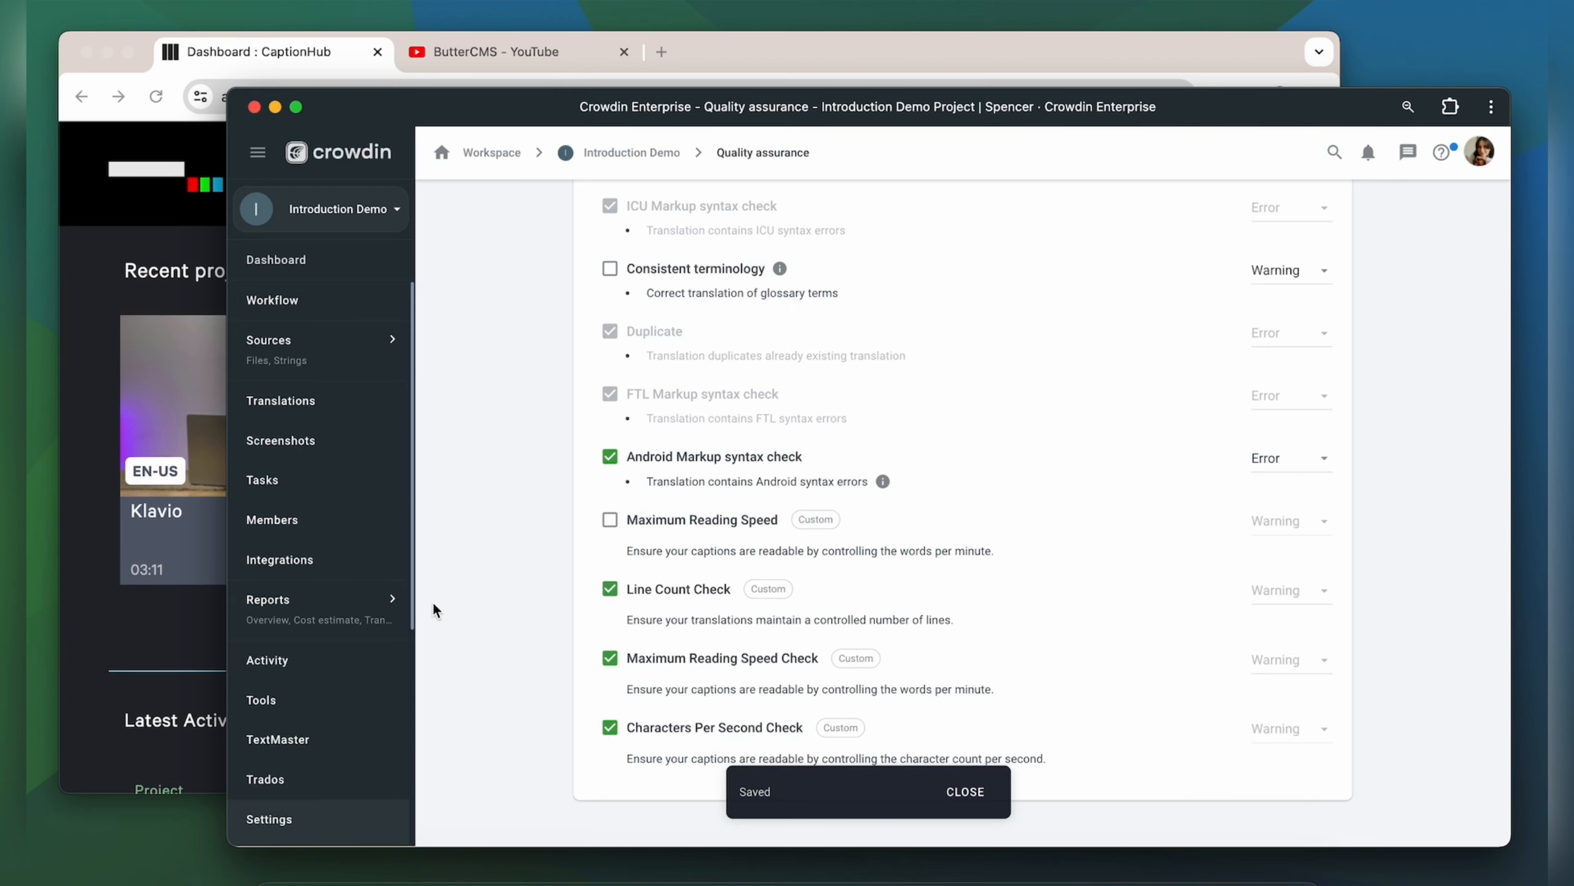
left_click(280, 559)
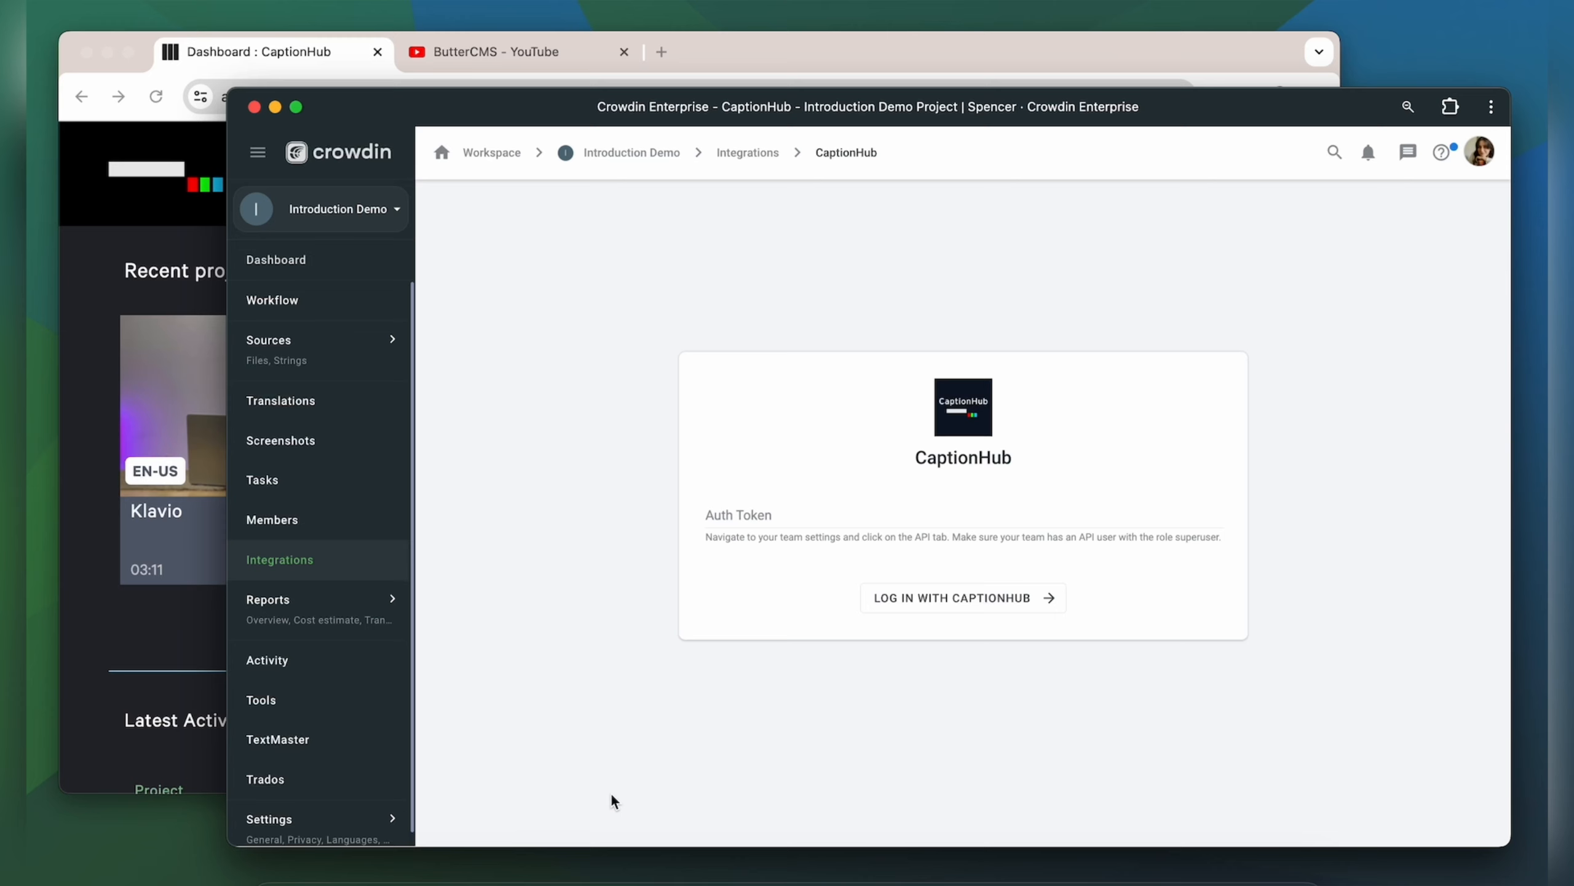
mouse_move(866, 567)
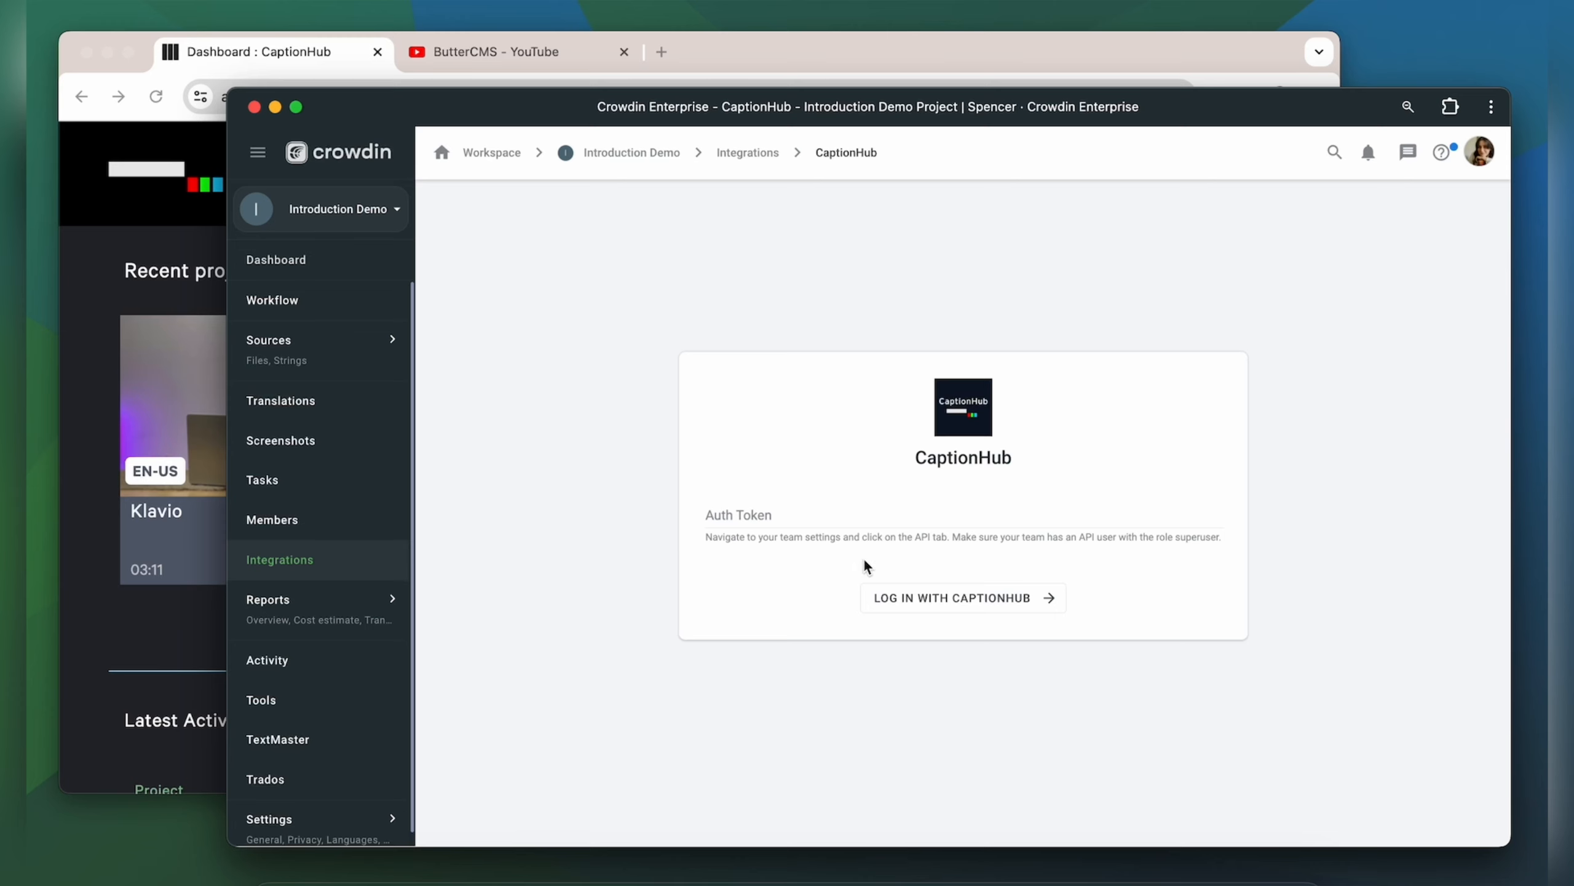
mouse_move(760, 443)
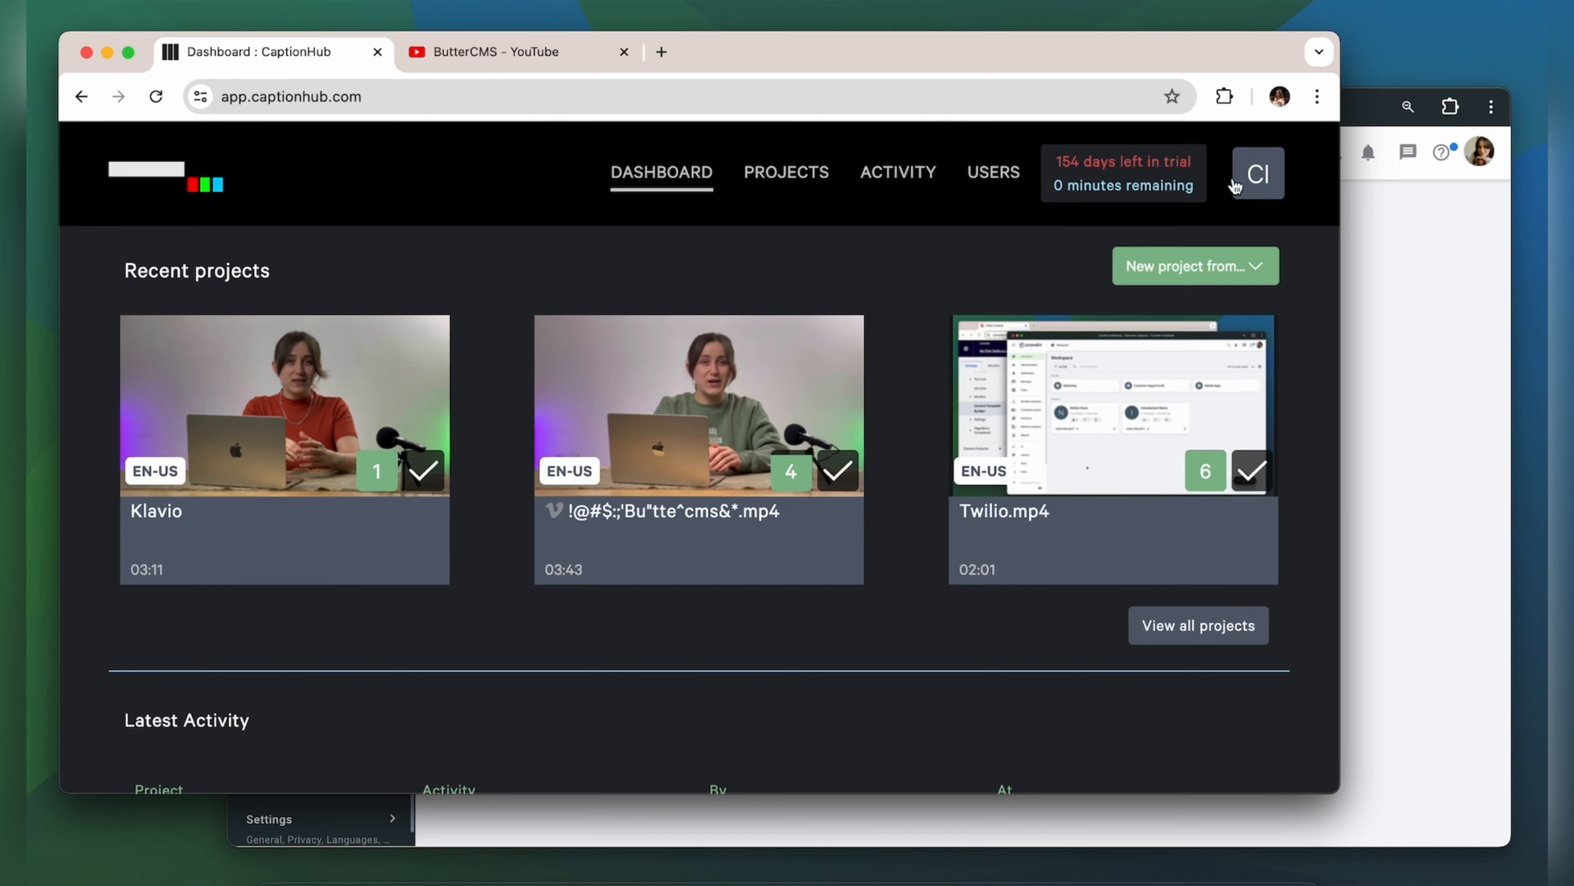
- Generate a CaptionHub team API key and log the integration in with that auth token
left_click(268, 818)
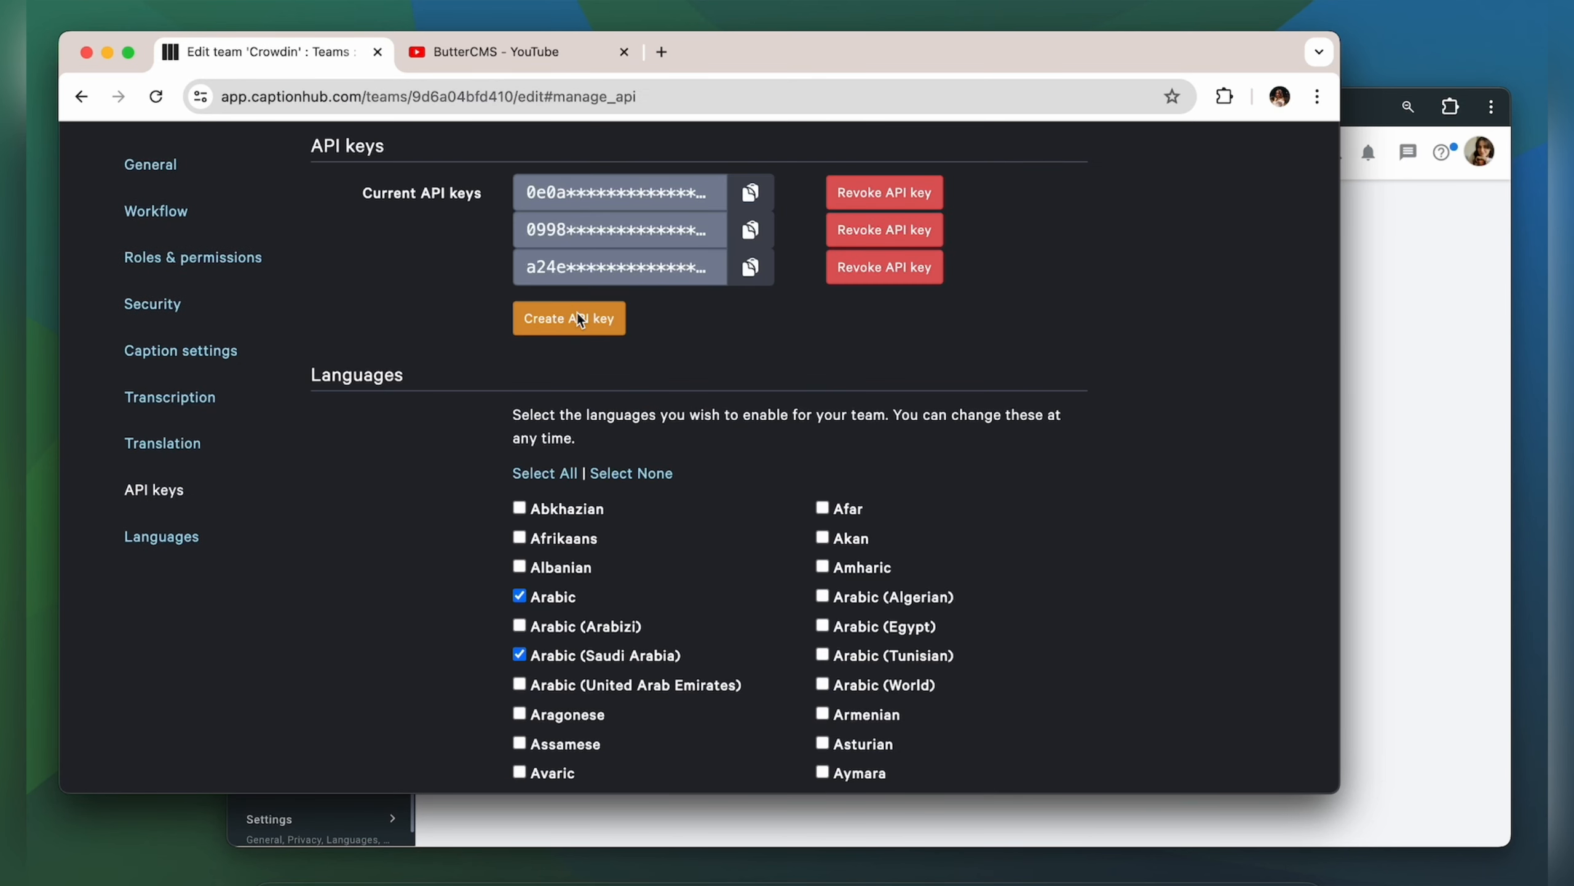
left_click(568, 318)
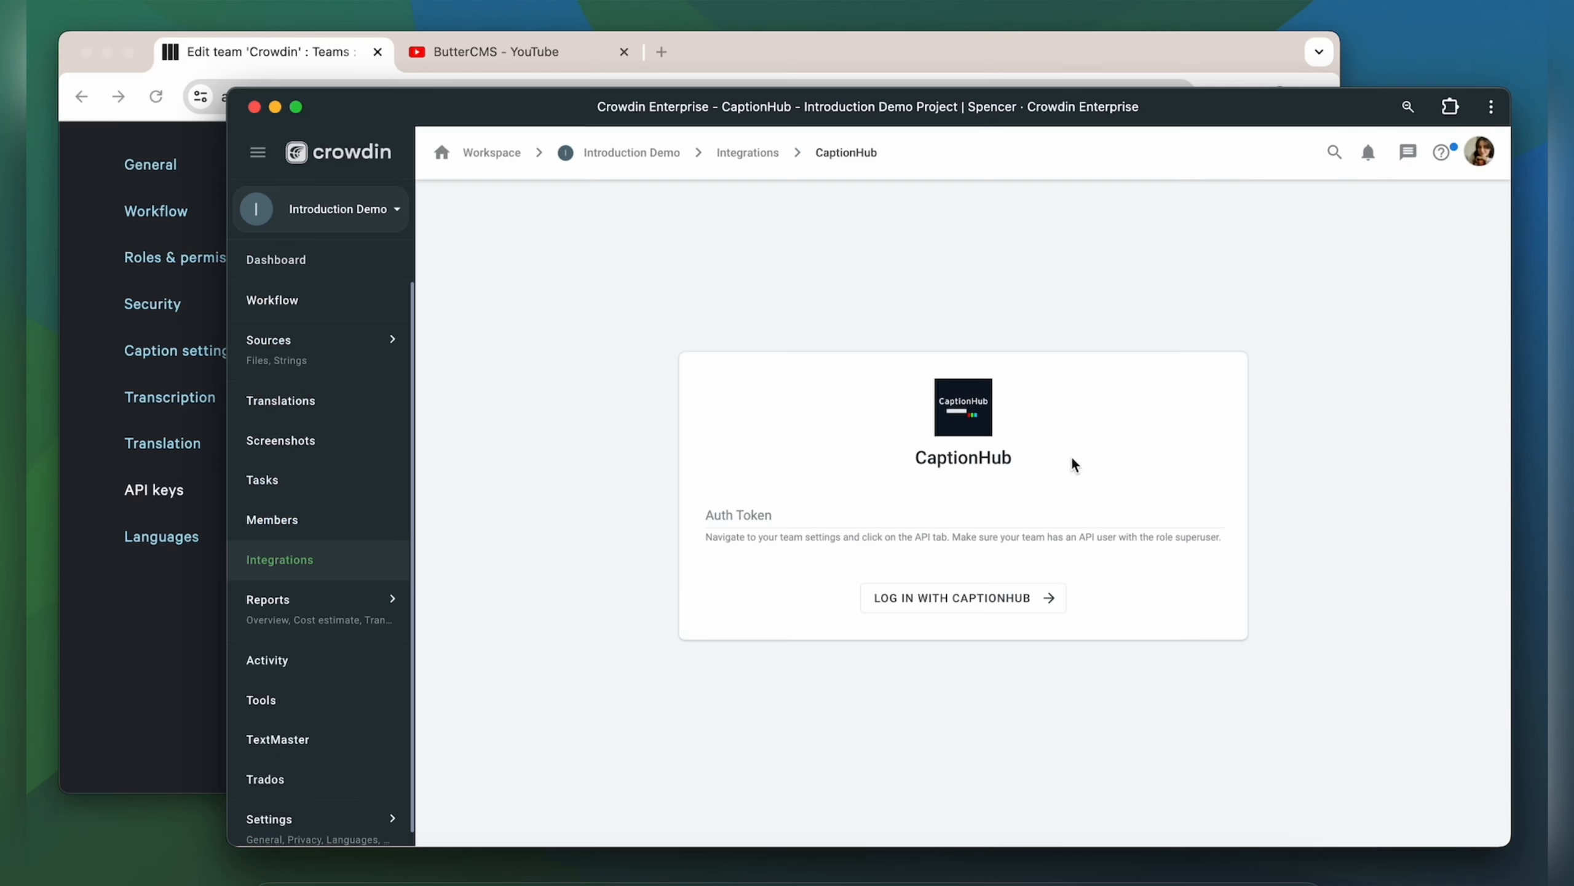
left_click(961, 598)
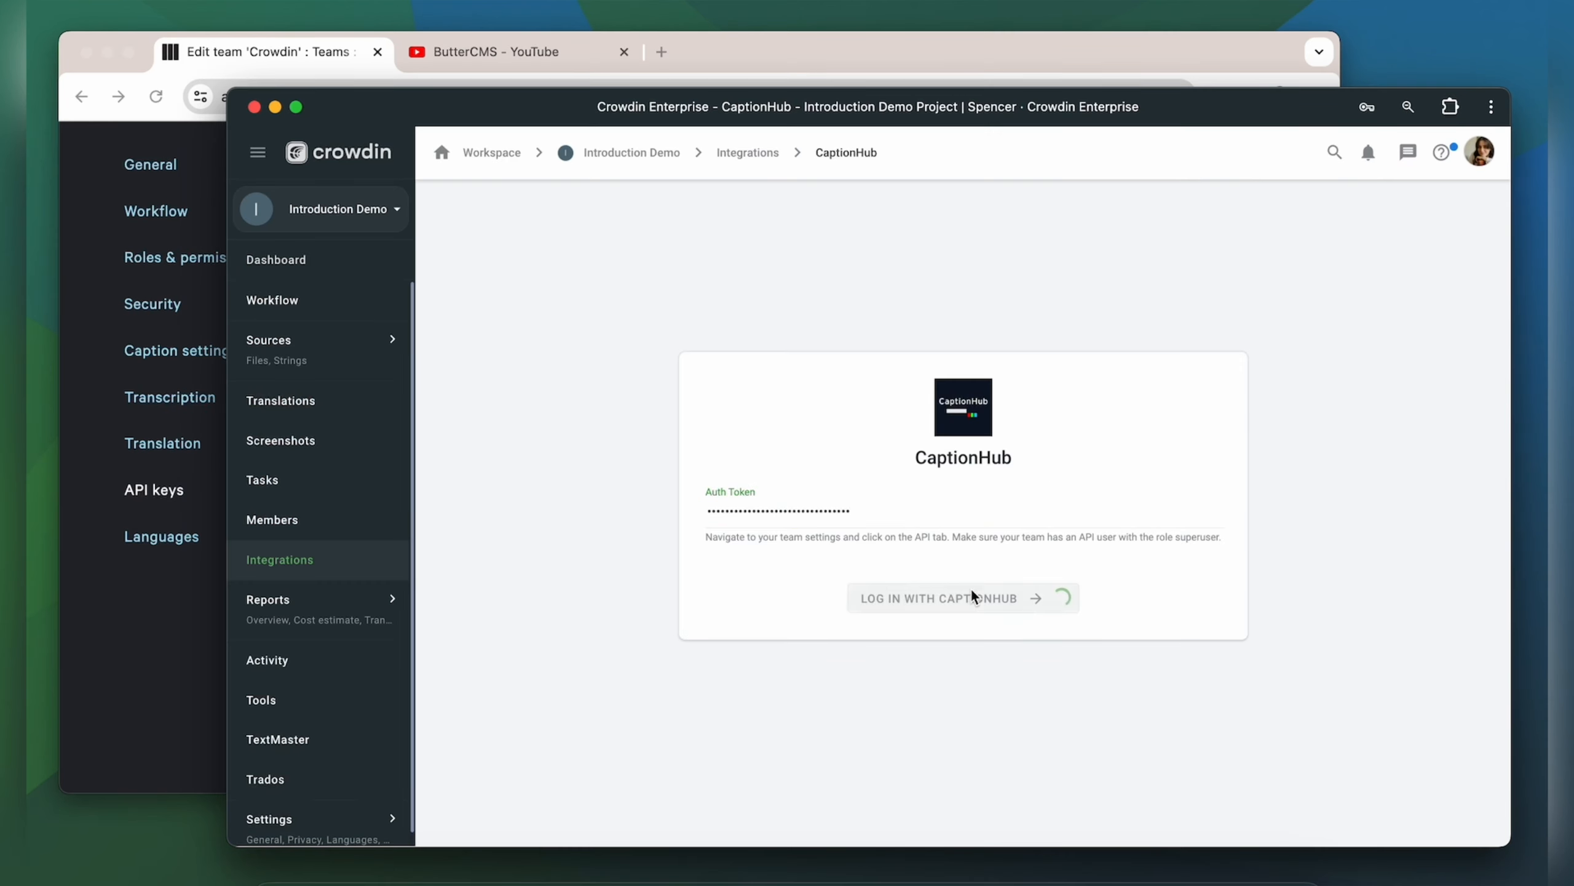
left_click(939, 598)
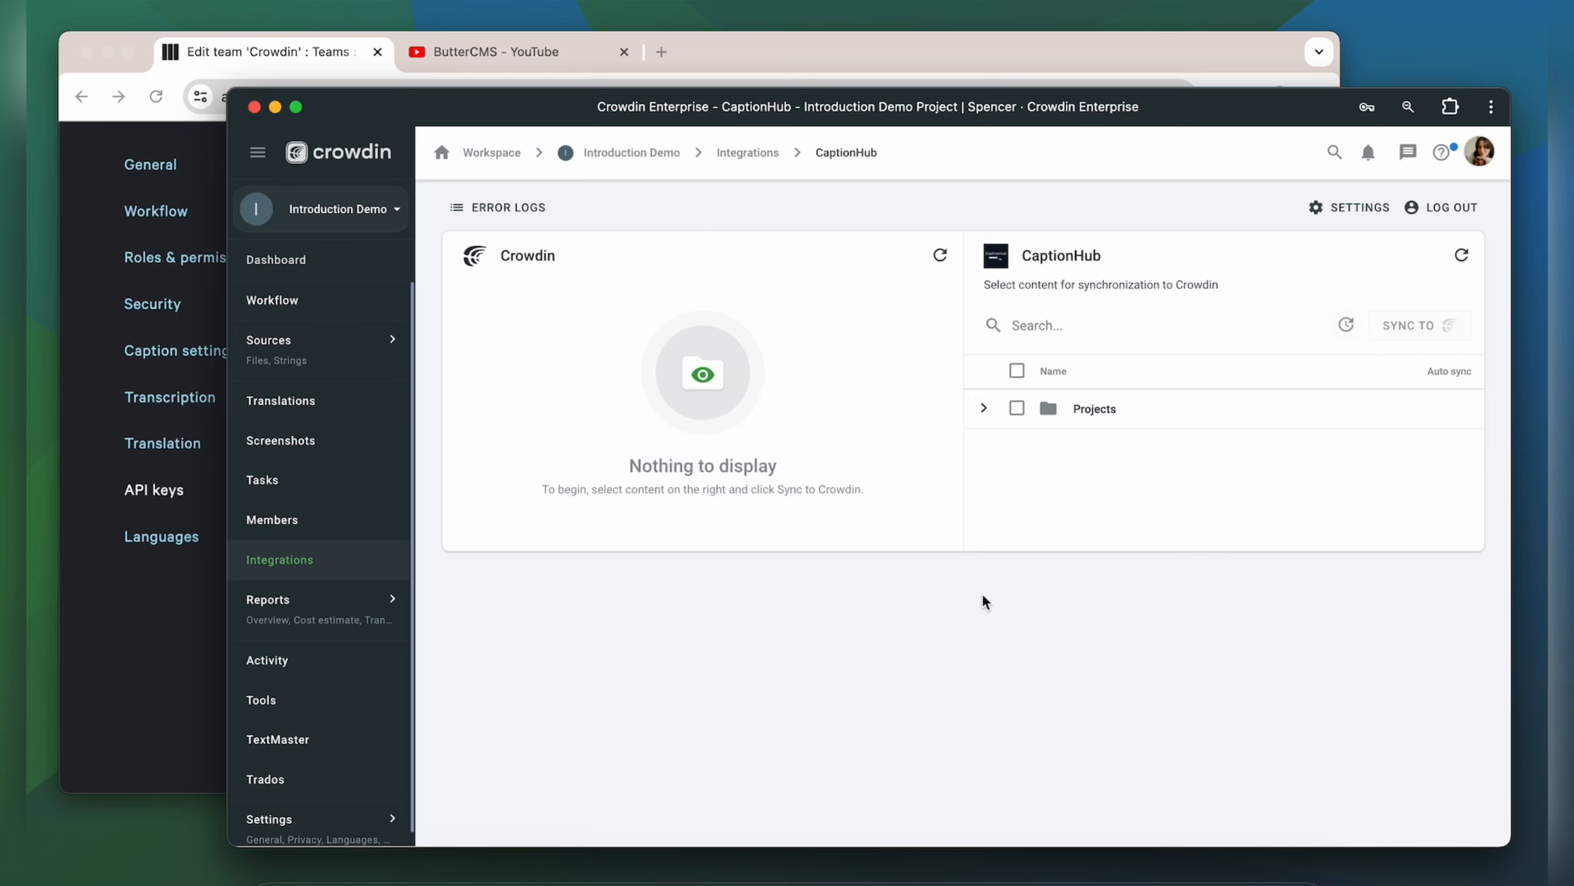
mouse_move(854, 702)
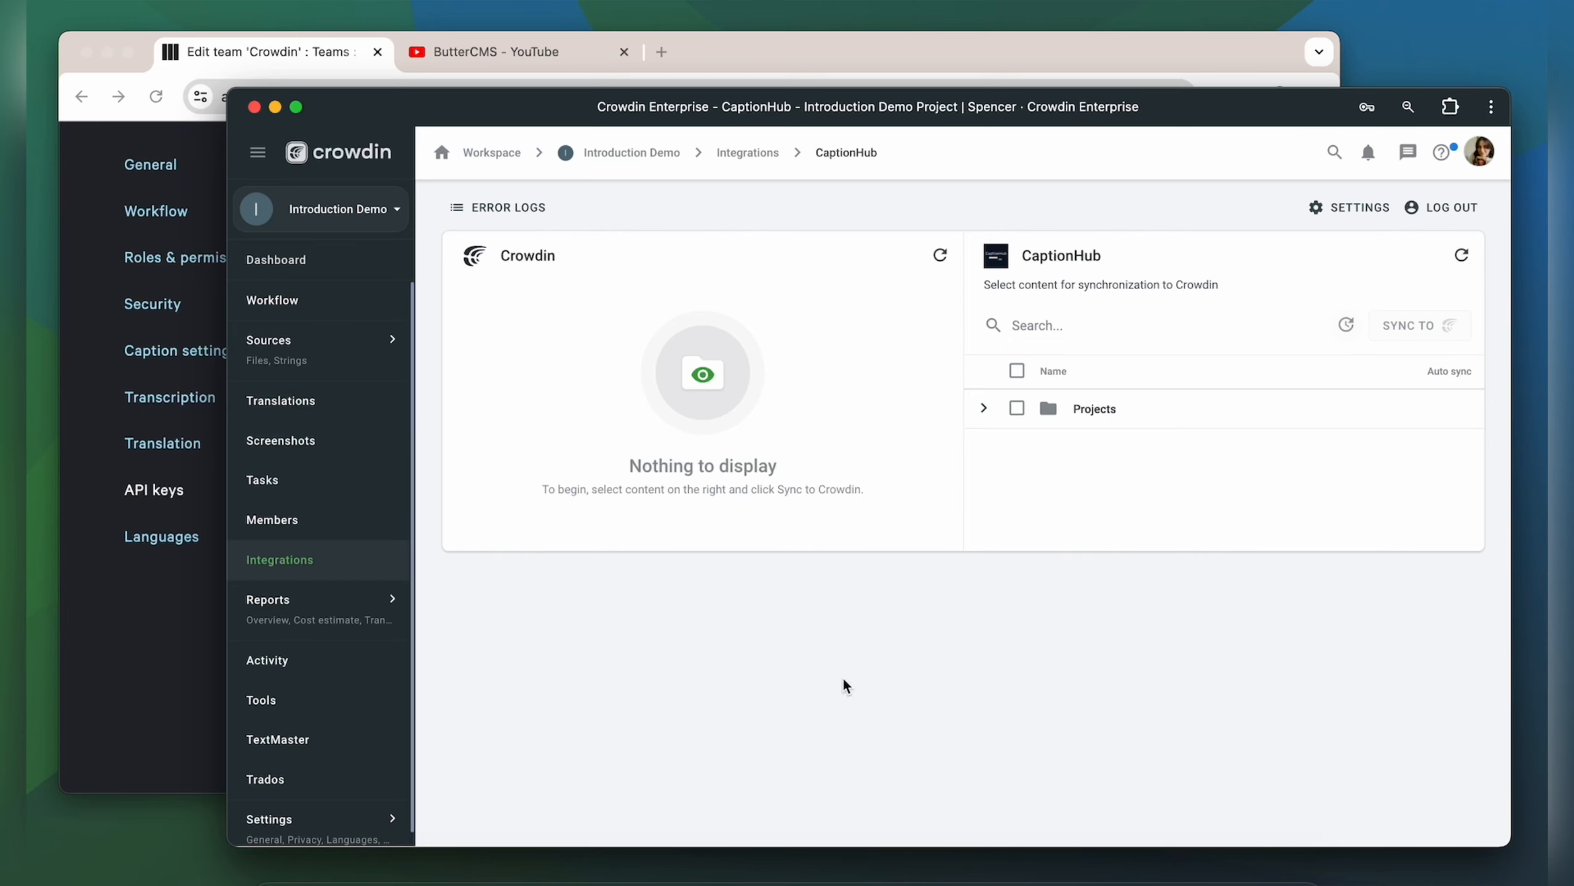
mouse_move(975, 609)
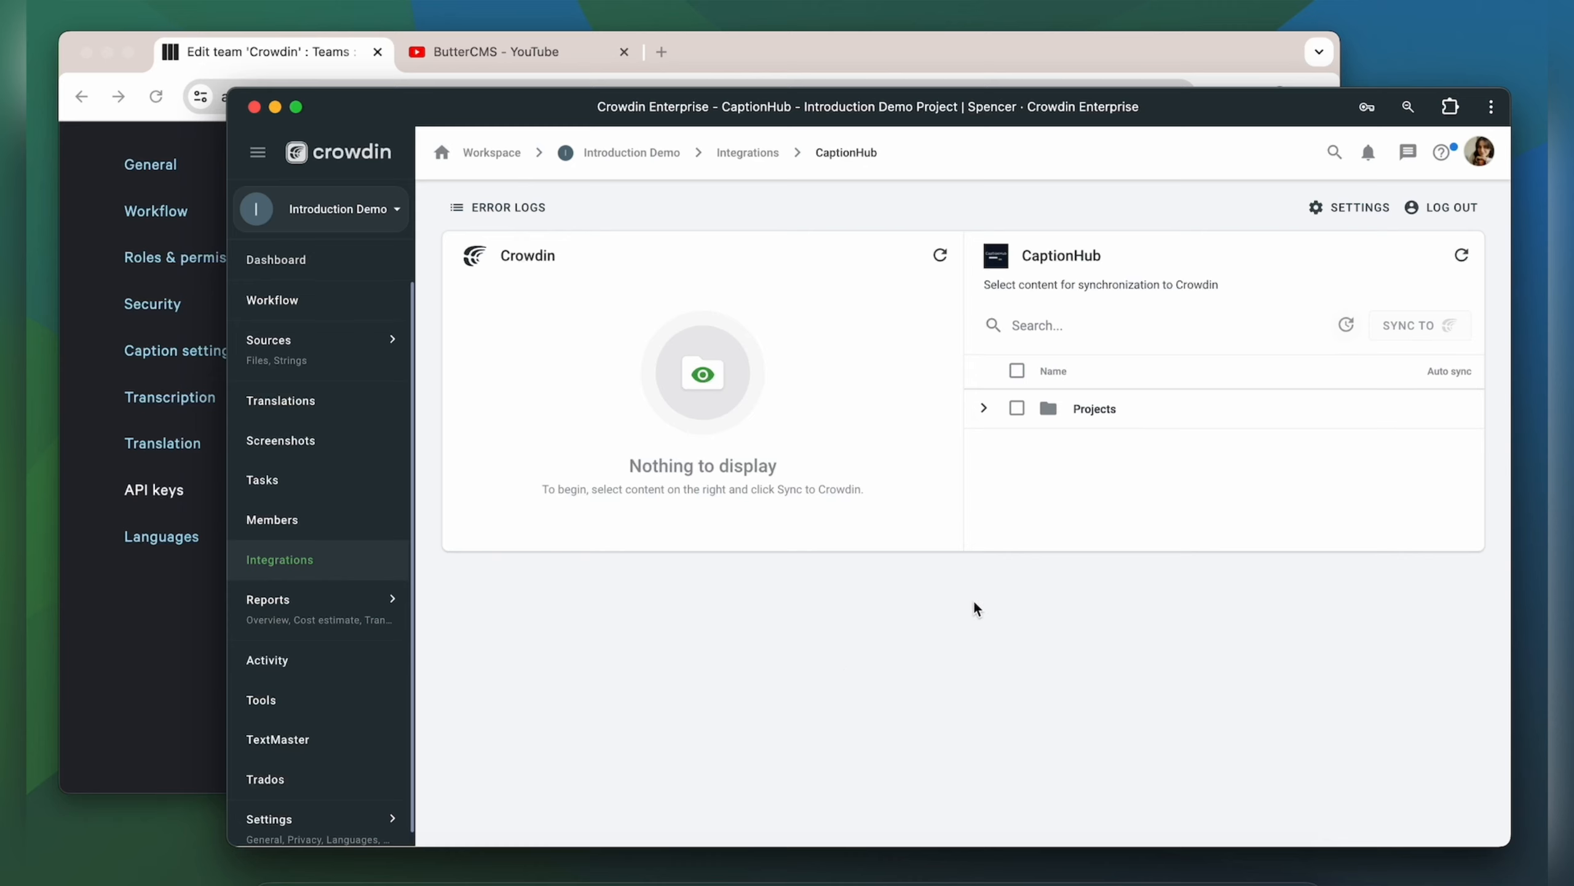
mouse_move(855, 221)
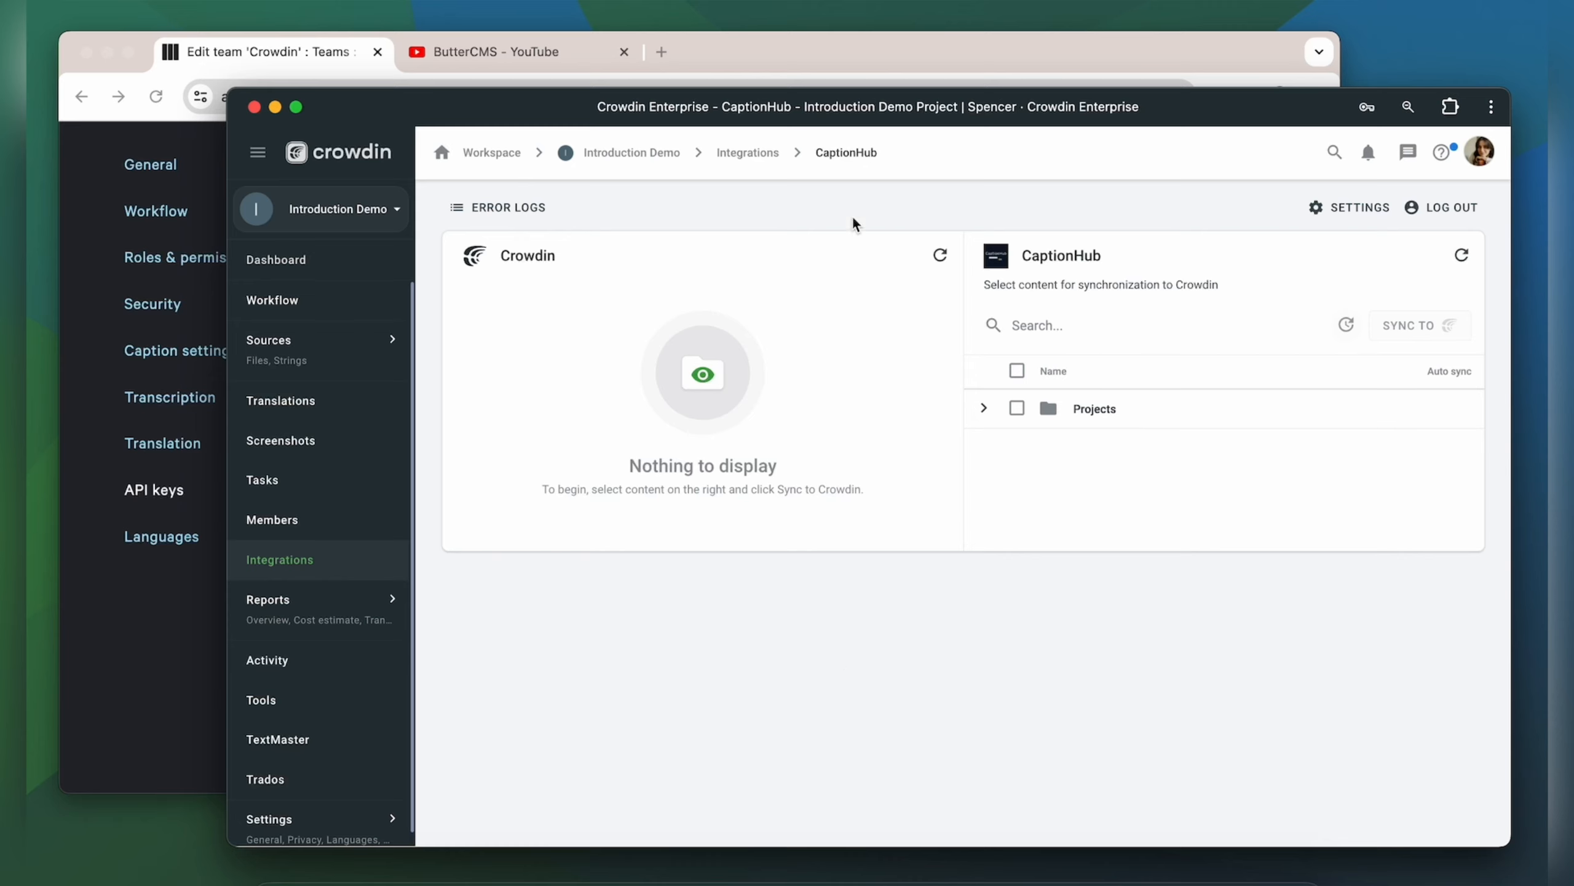
mouse_move(880, 653)
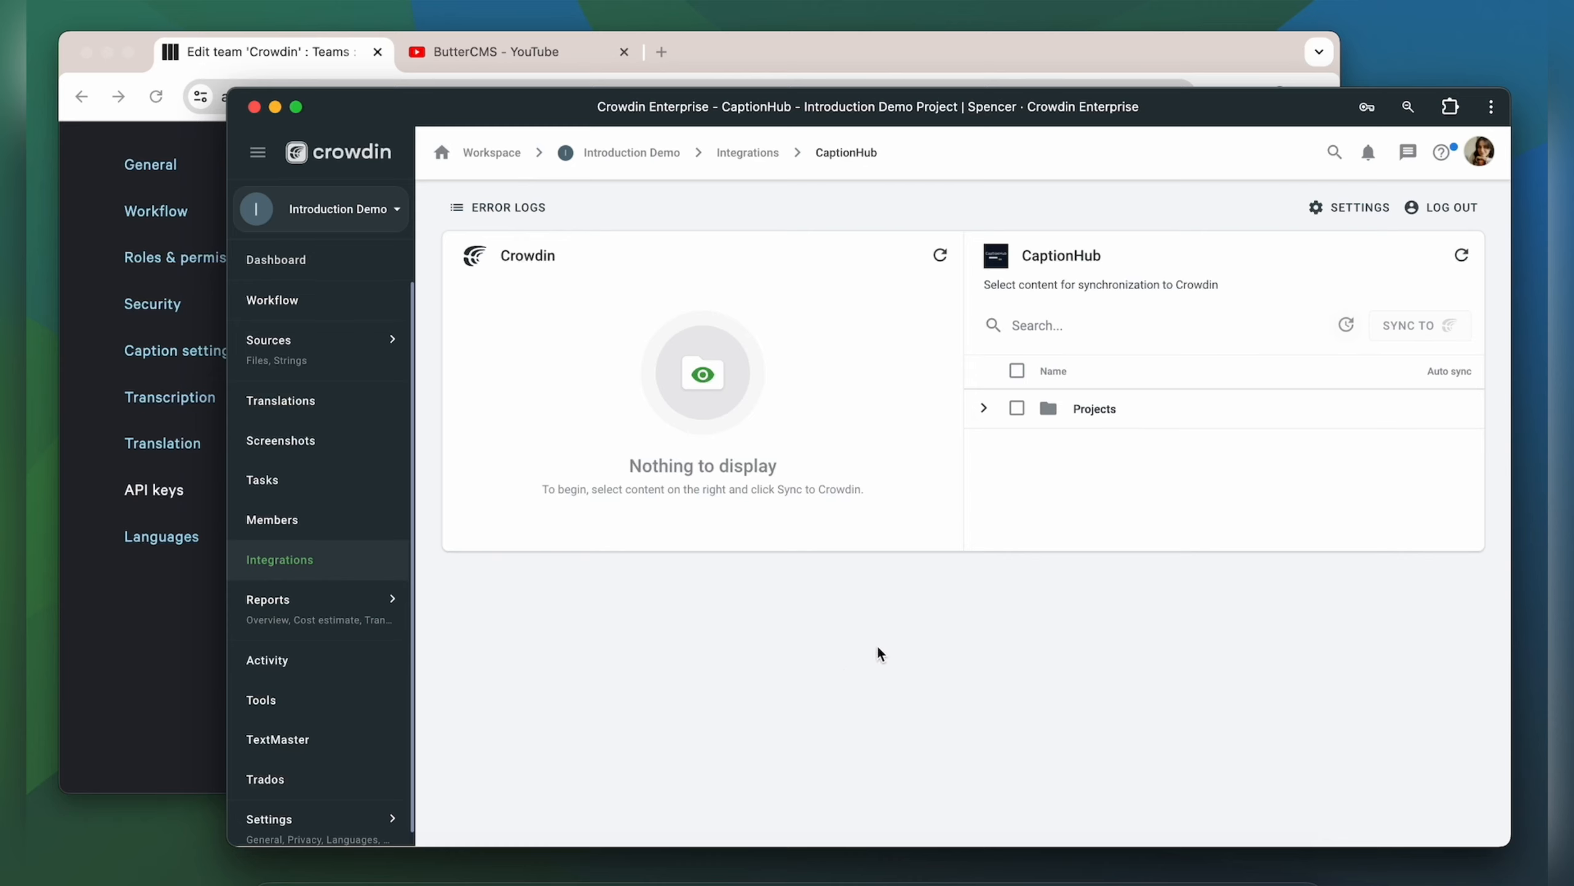
- Expand the CaptionHub Projects folder to reveal the three available videos
left_click(983, 408)
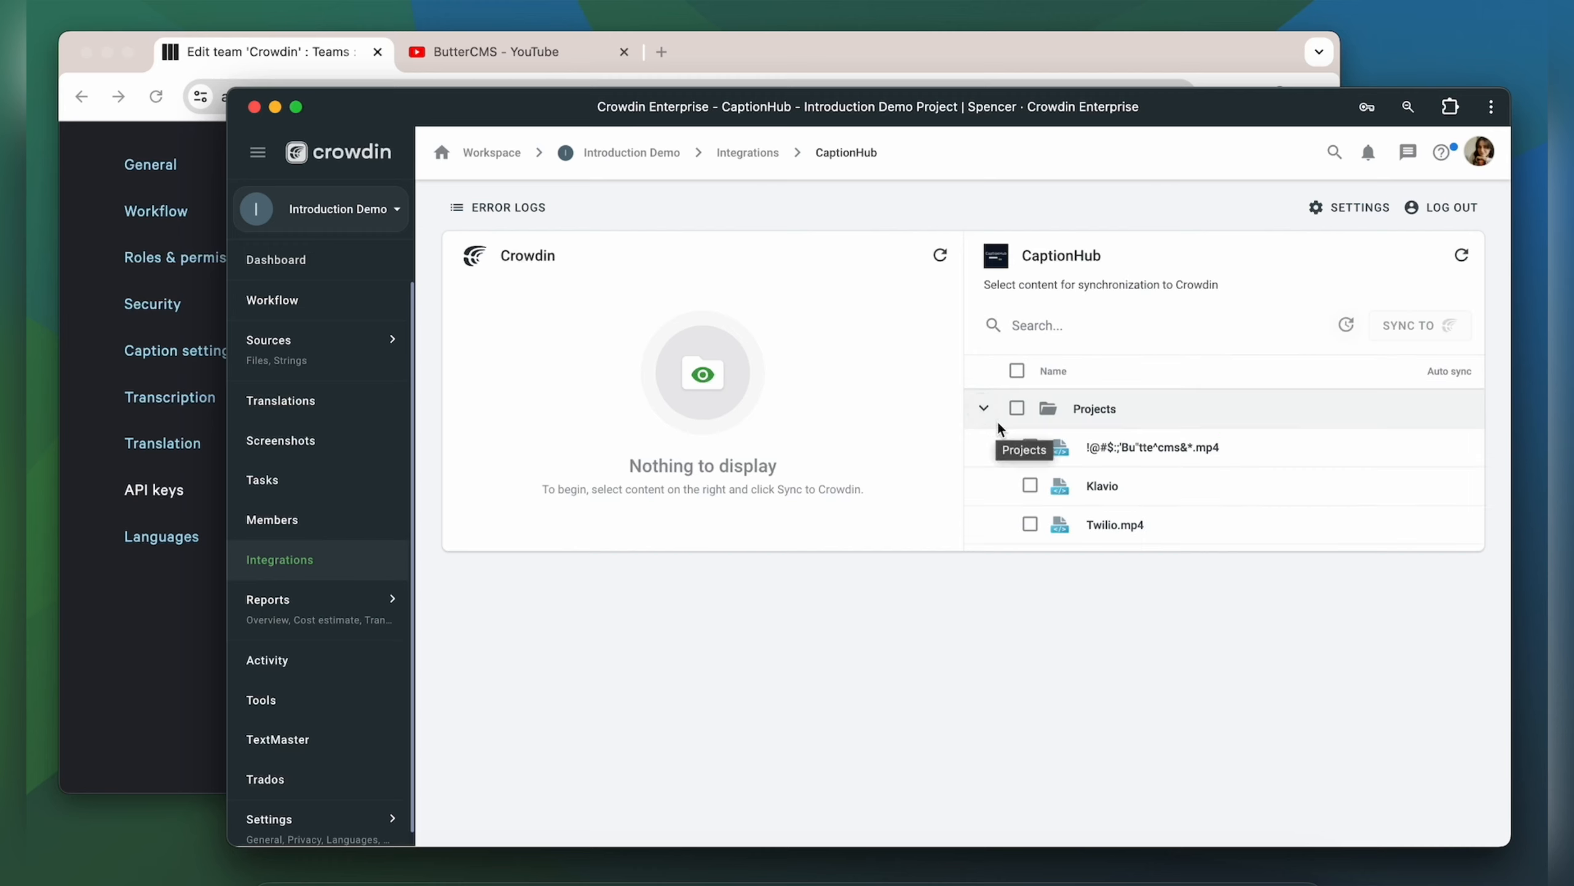
- Sync the ButterCMS .mp4 captions to Crowdin and expand the file to show Danish, French and German
left_click(1029, 446)
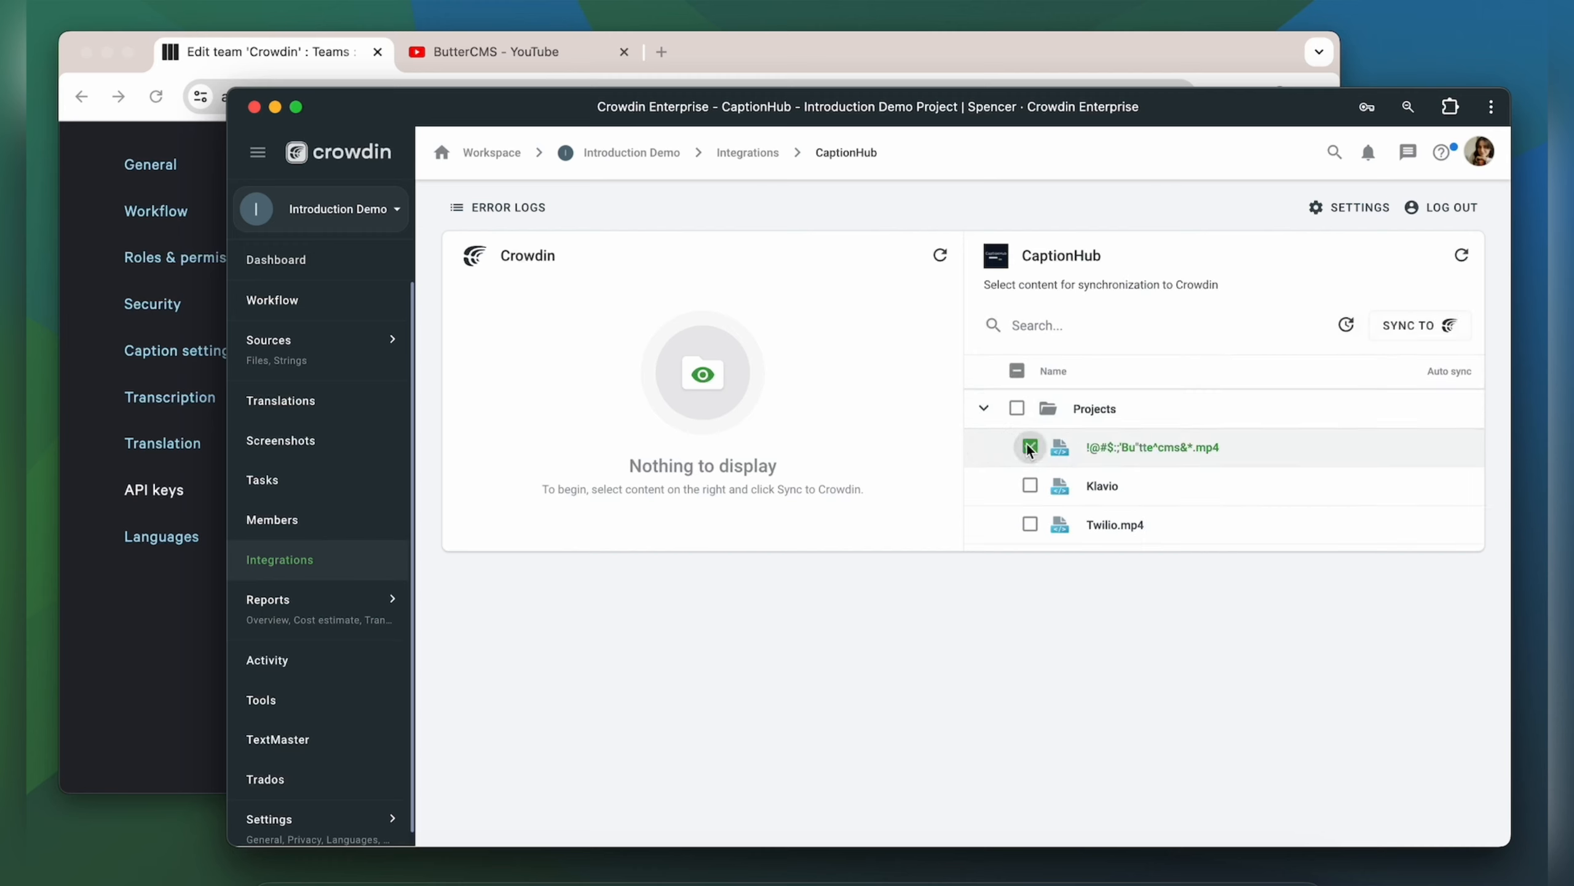
left_click(1409, 324)
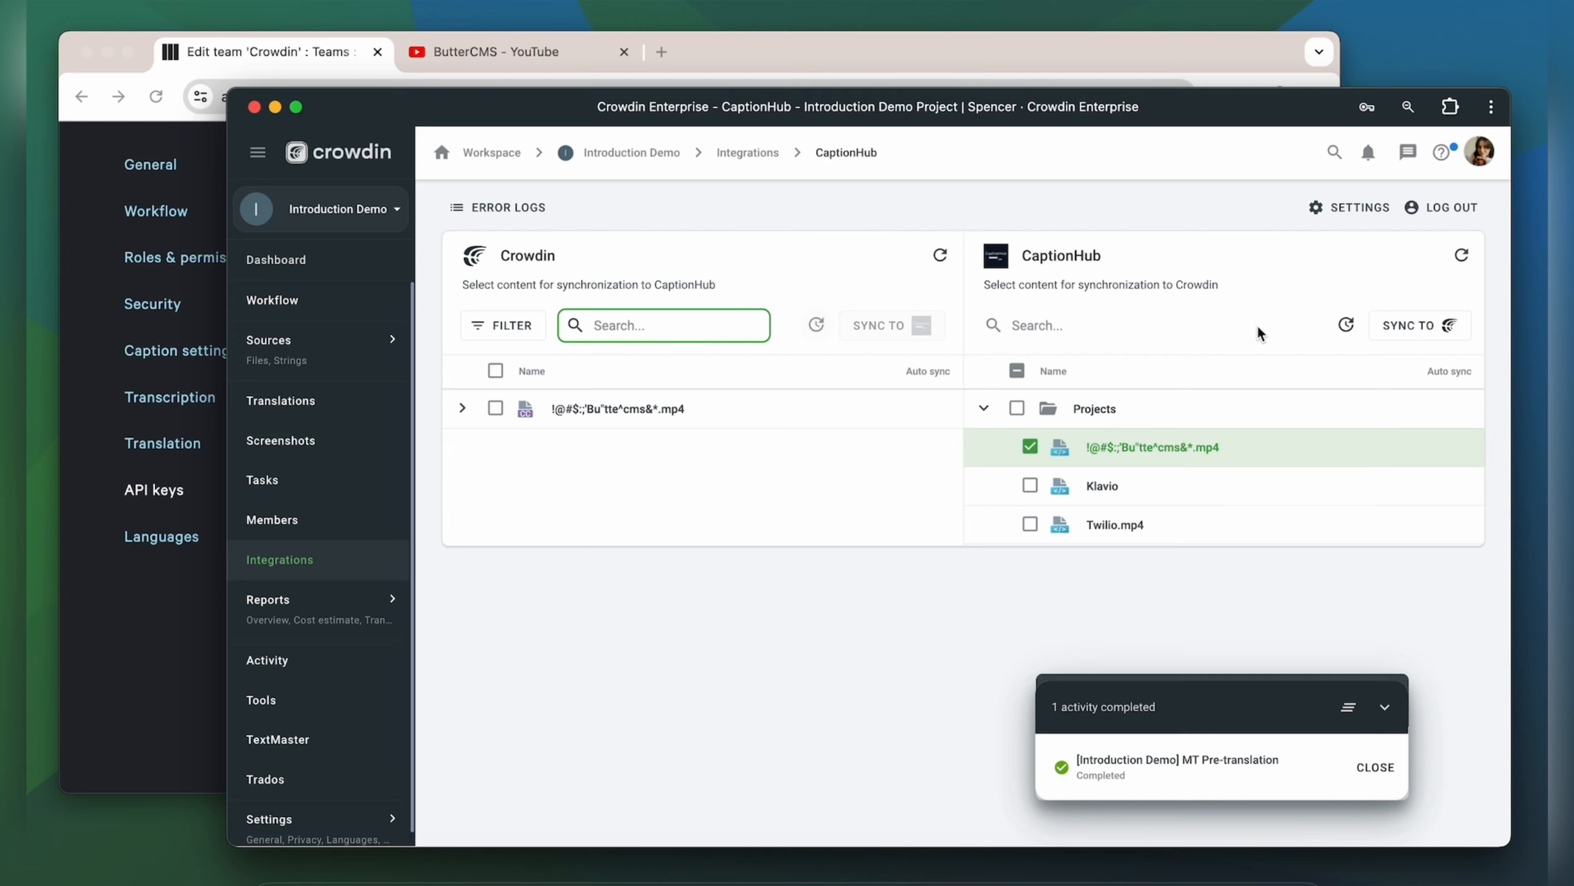
mouse_move(828, 364)
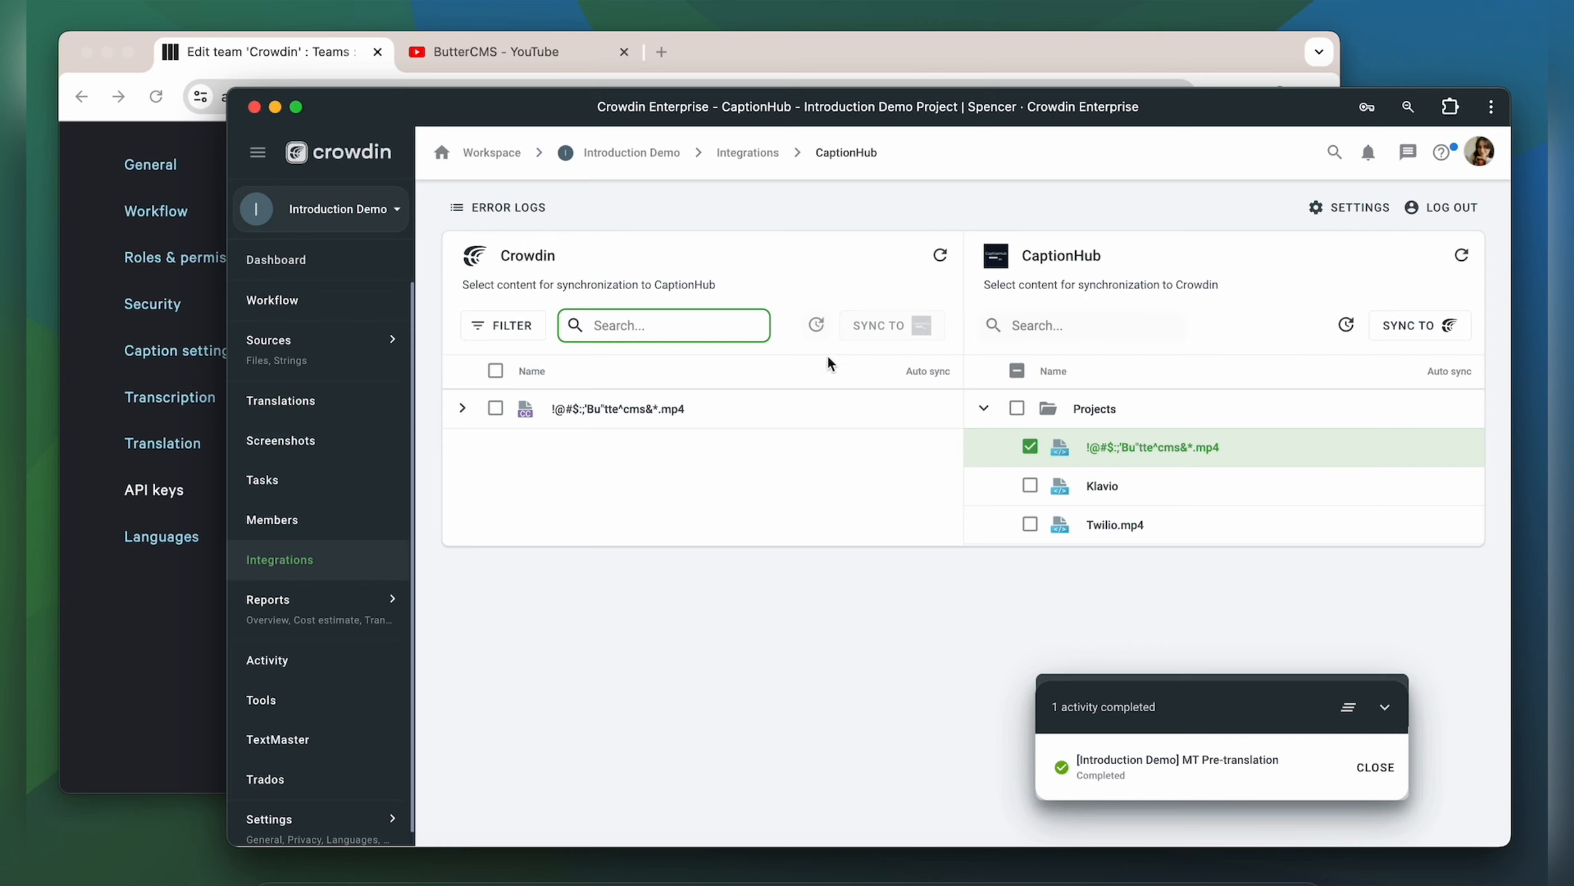
left_click(463, 407)
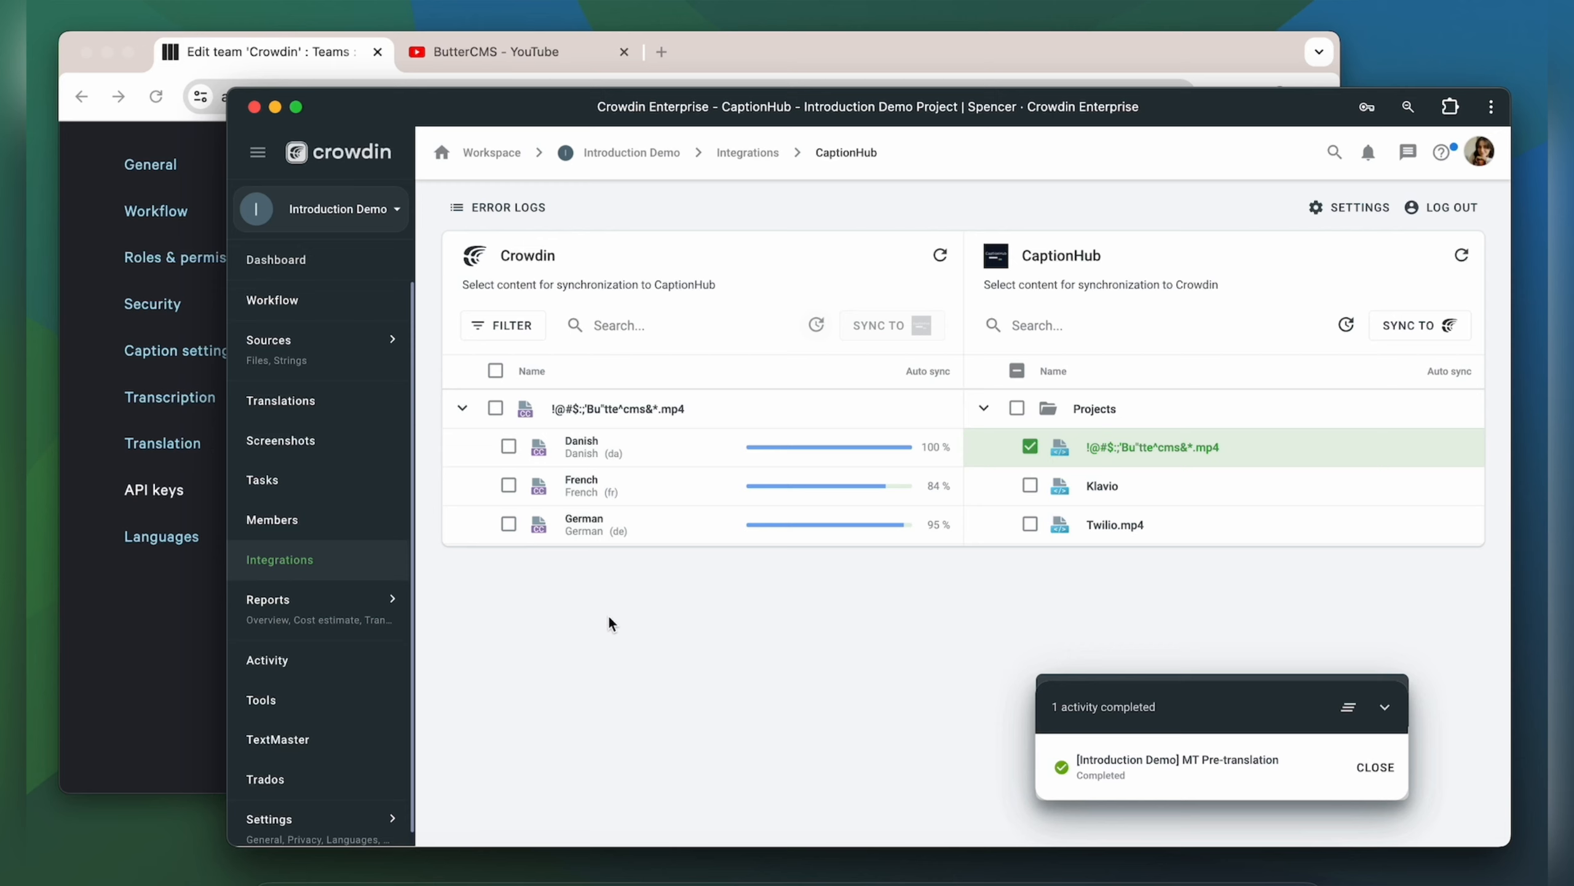
mouse_move(315, 700)
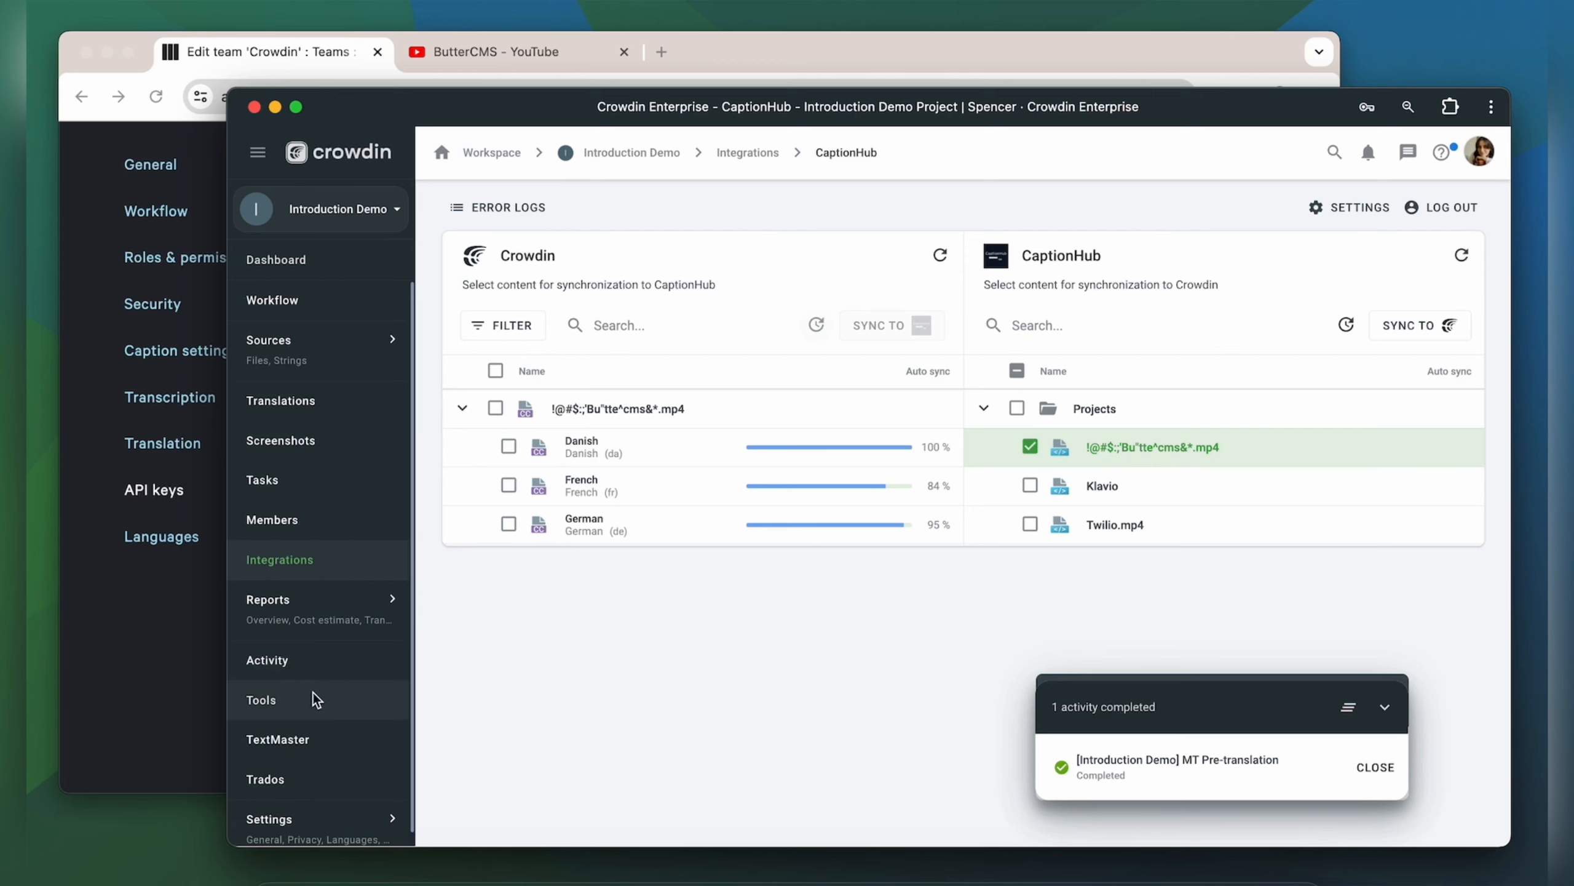
- In Tools > Video Preview, set a YouTube video reference for the caption file and save it
left_click(261, 700)
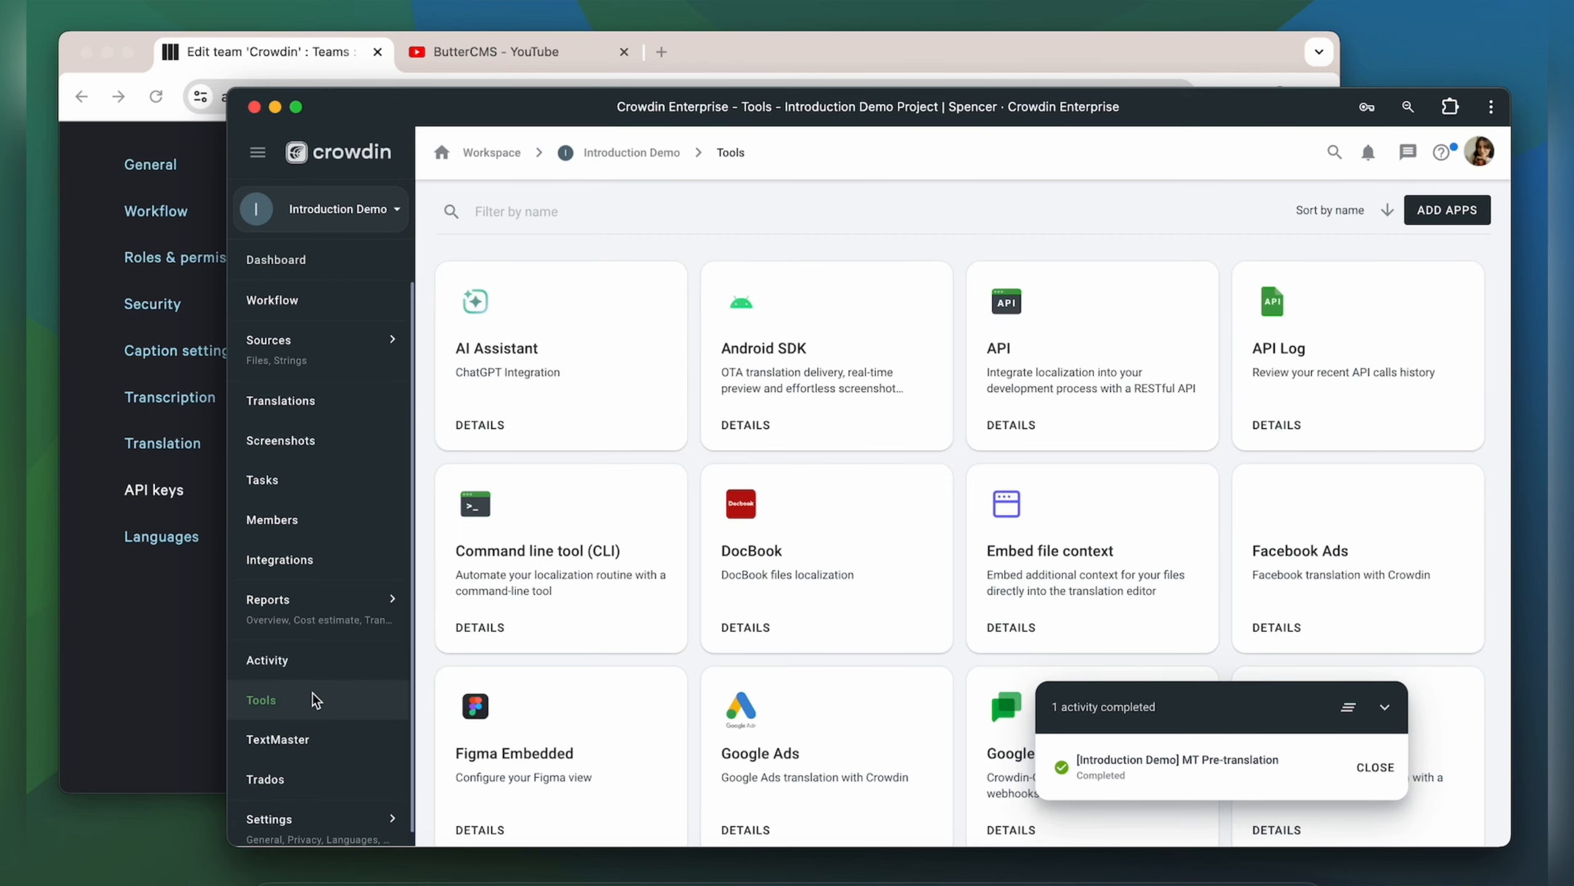
scroll("down", 3)
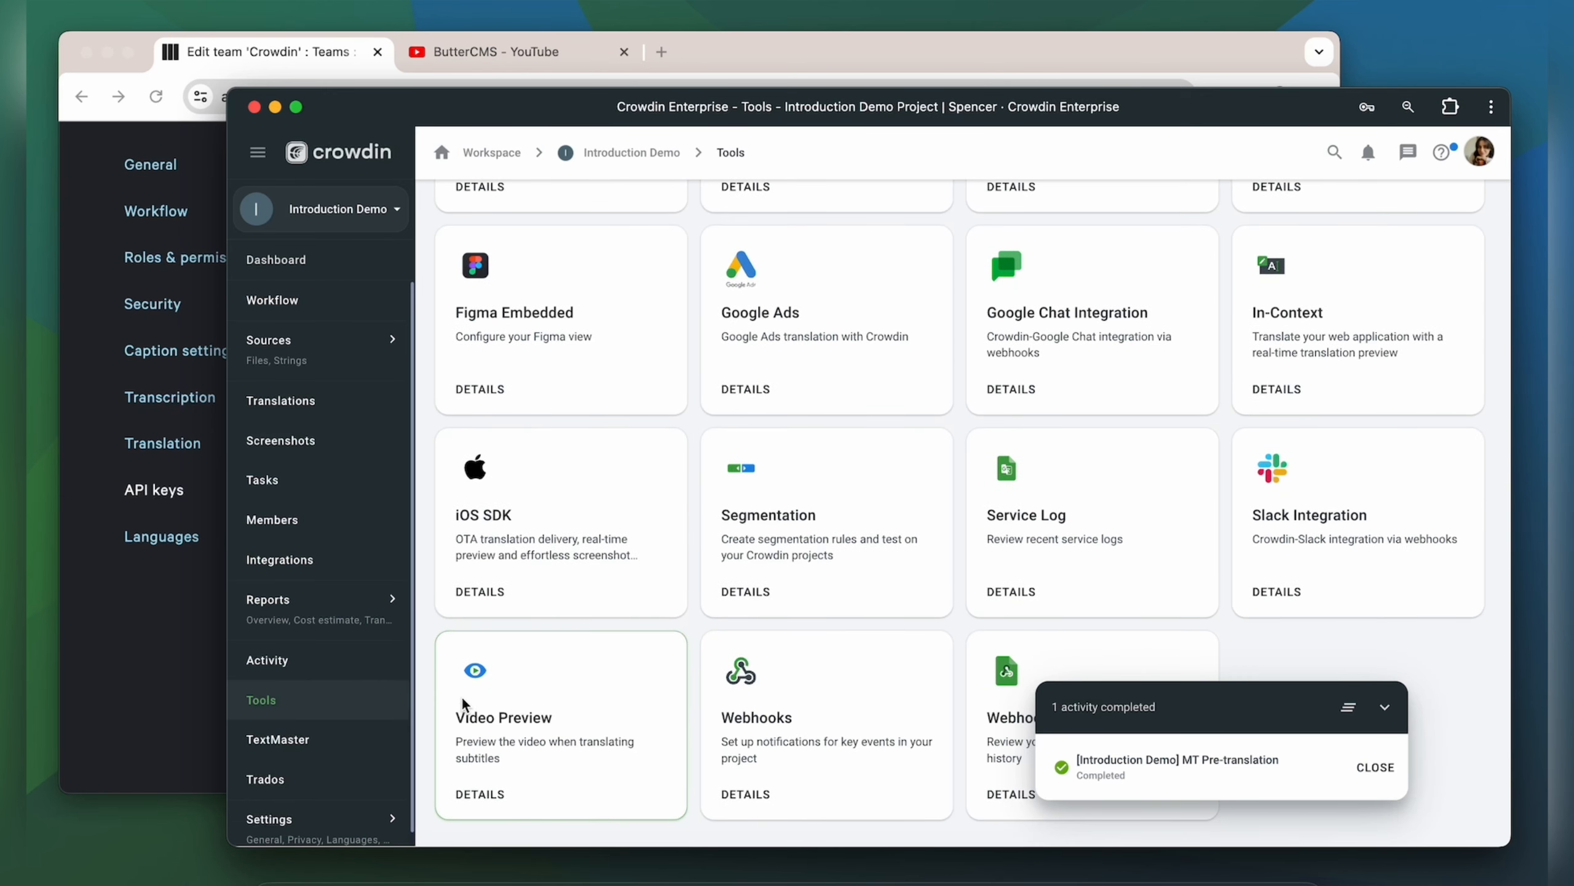
left_click(503, 719)
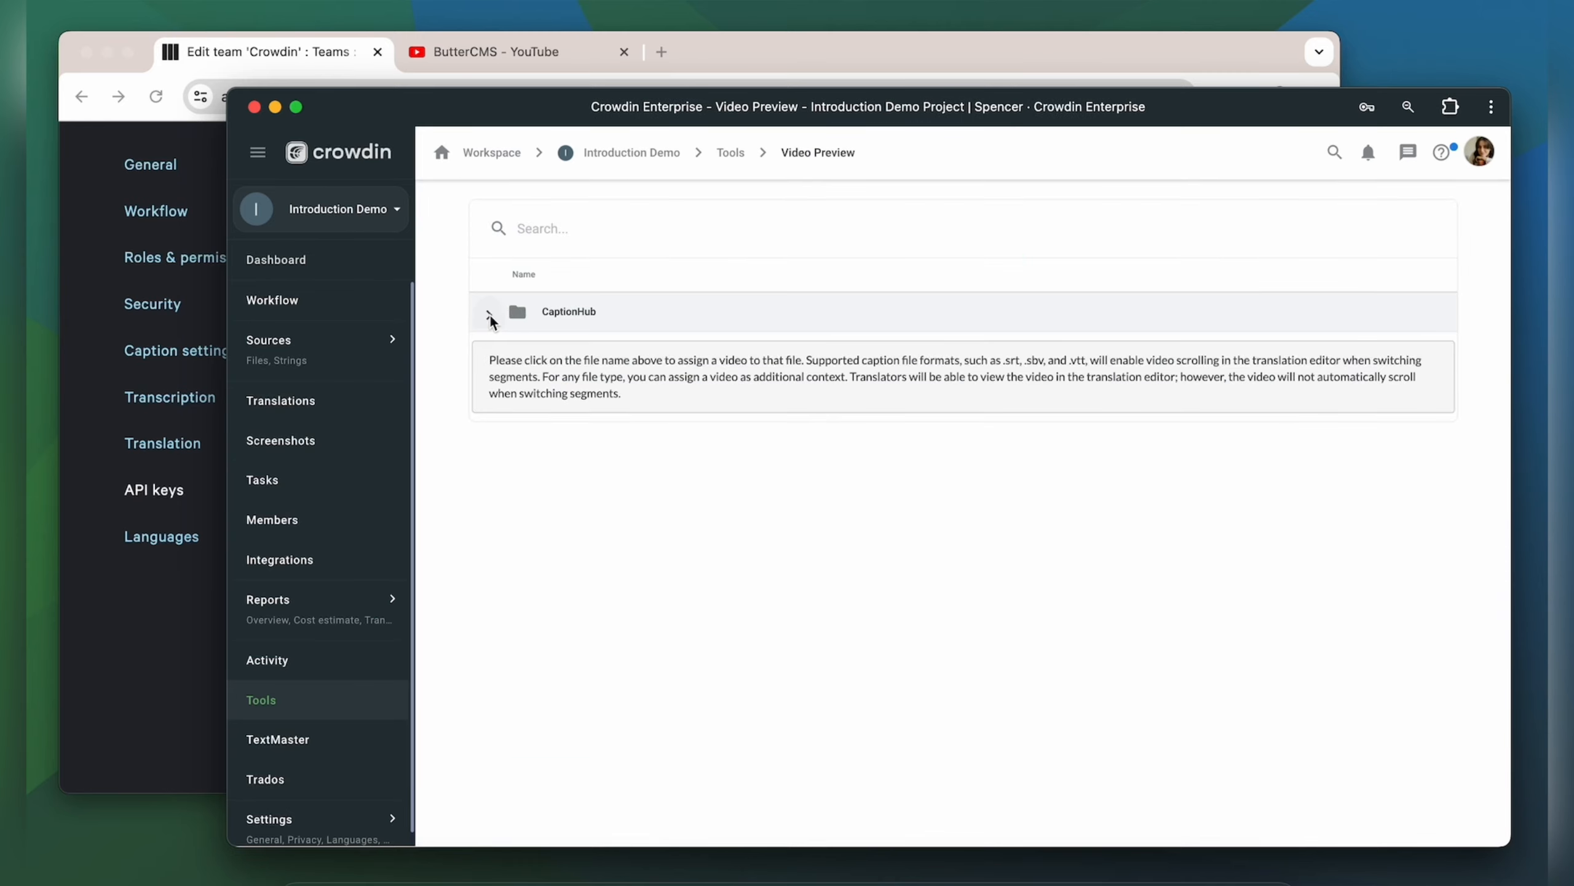
left_click(596, 349)
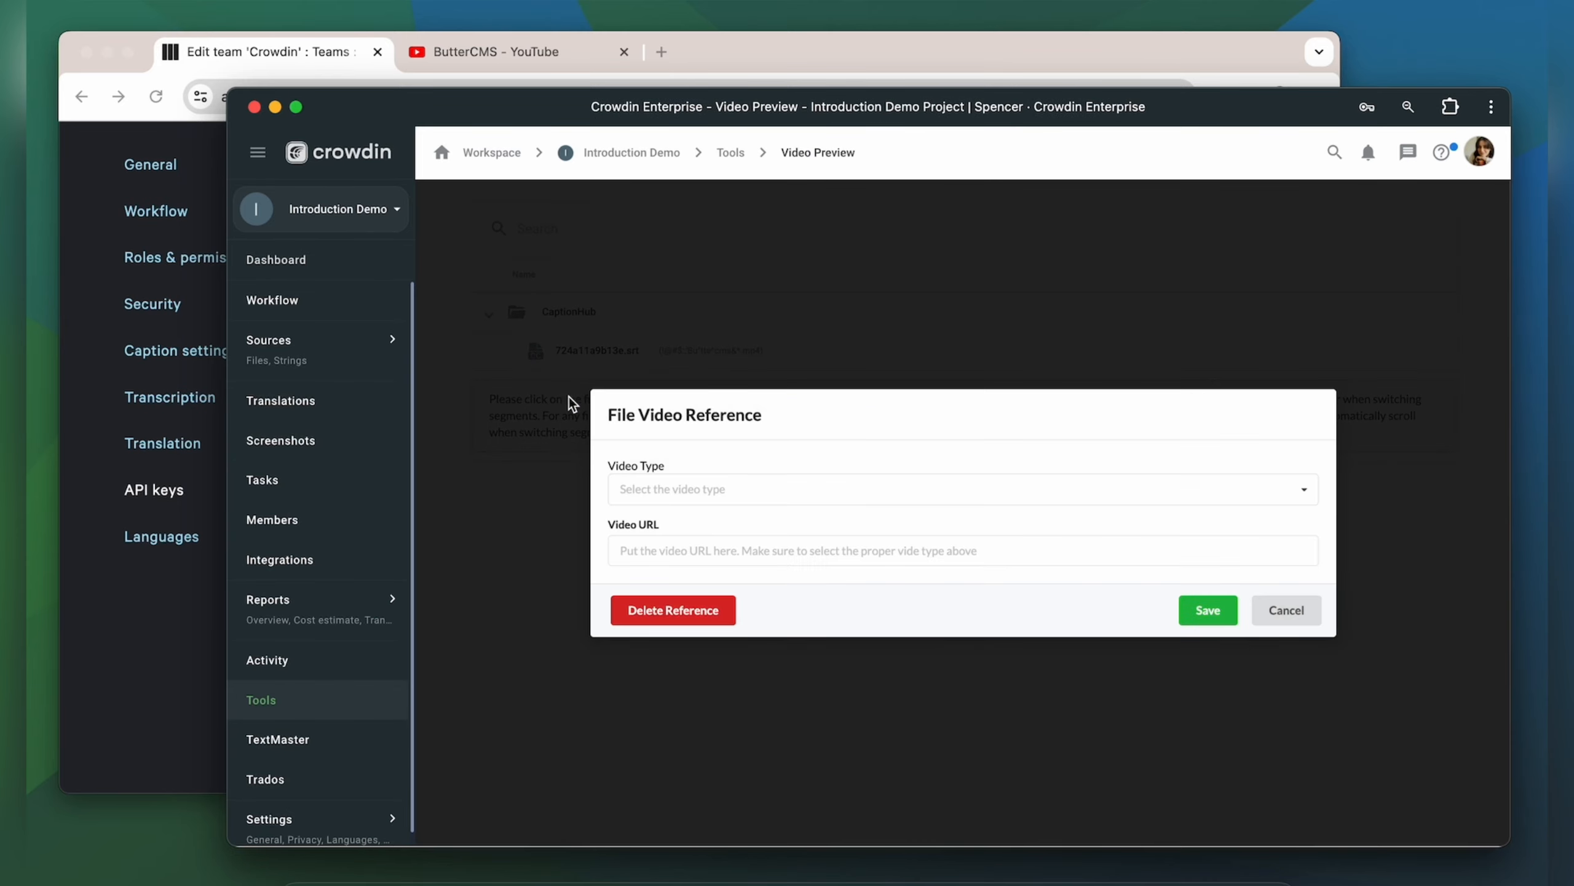
left_click(961, 490)
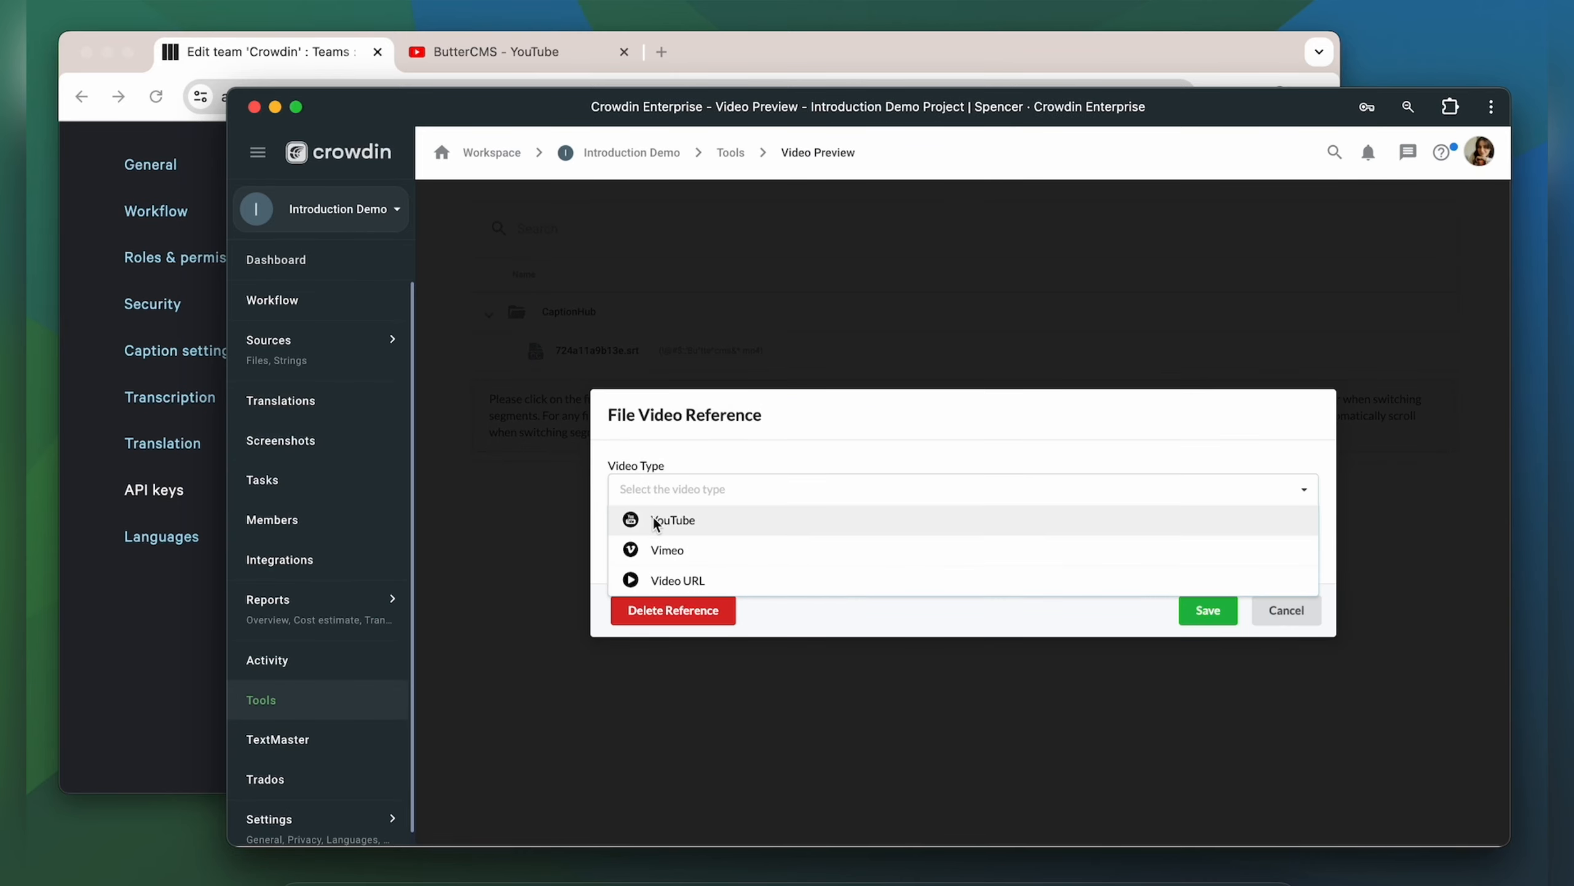
left_click(671, 519)
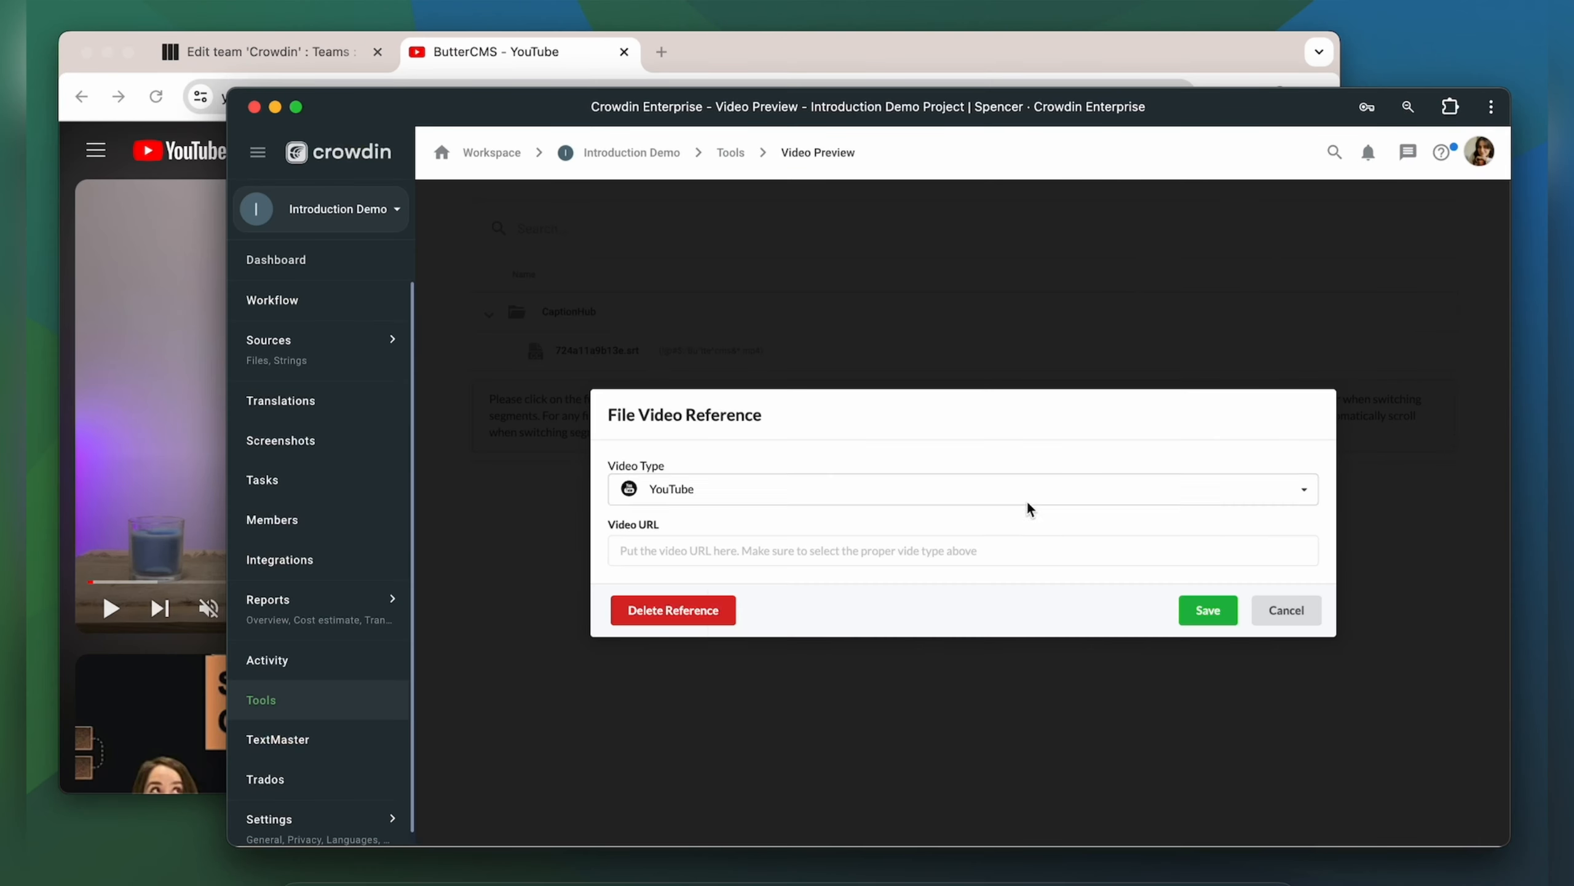
left_click(275, 259)
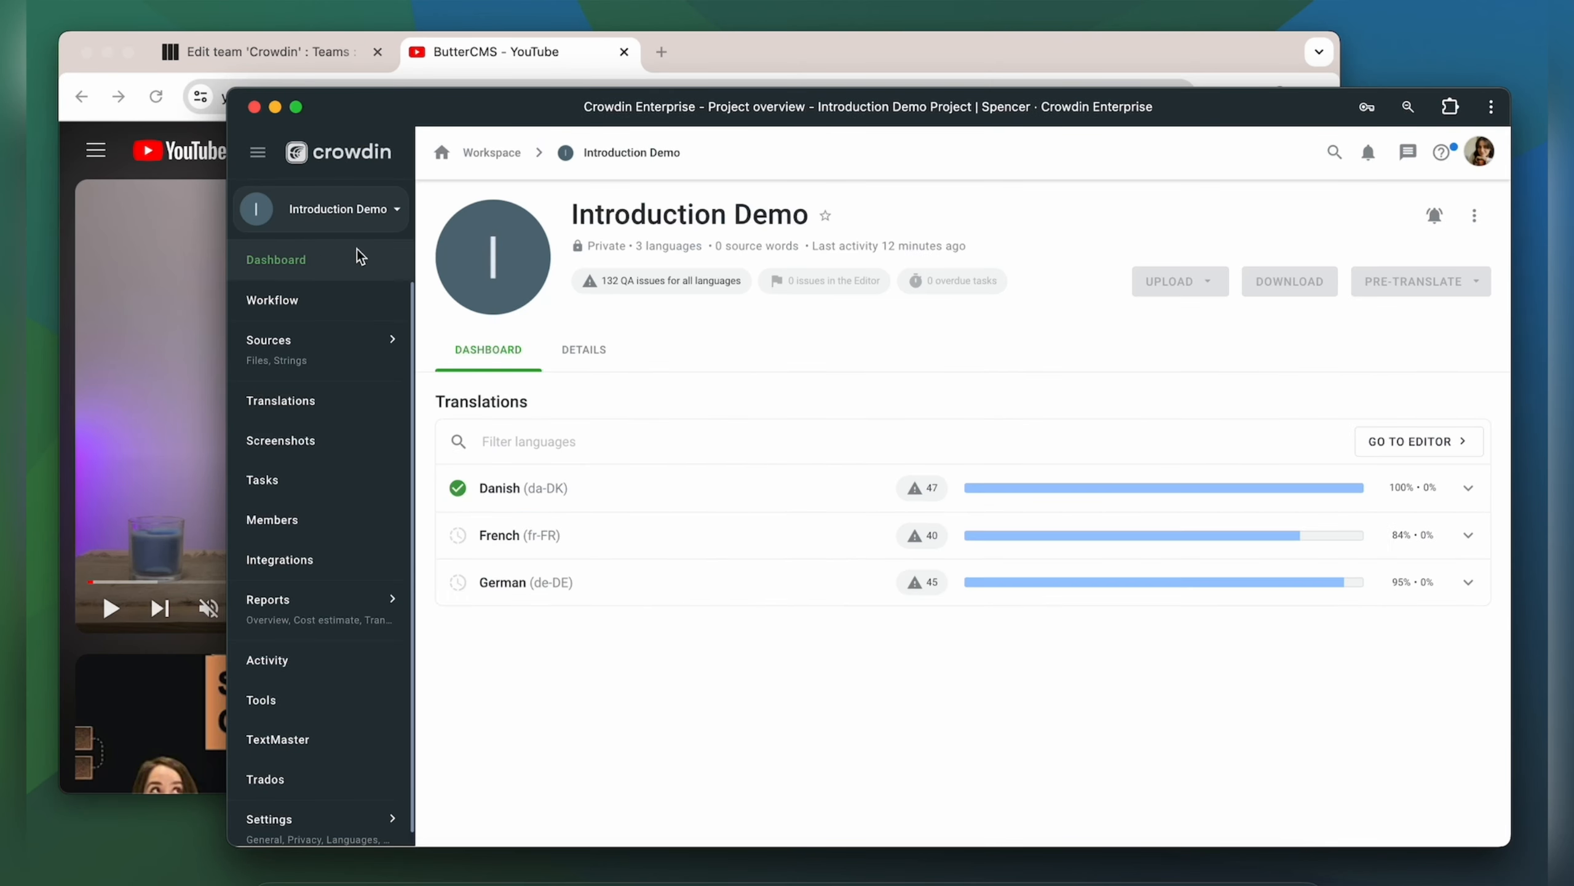
- Open the Danish translation files from the dashboard and go back to the CaptionHub integration
left_click(500, 488)
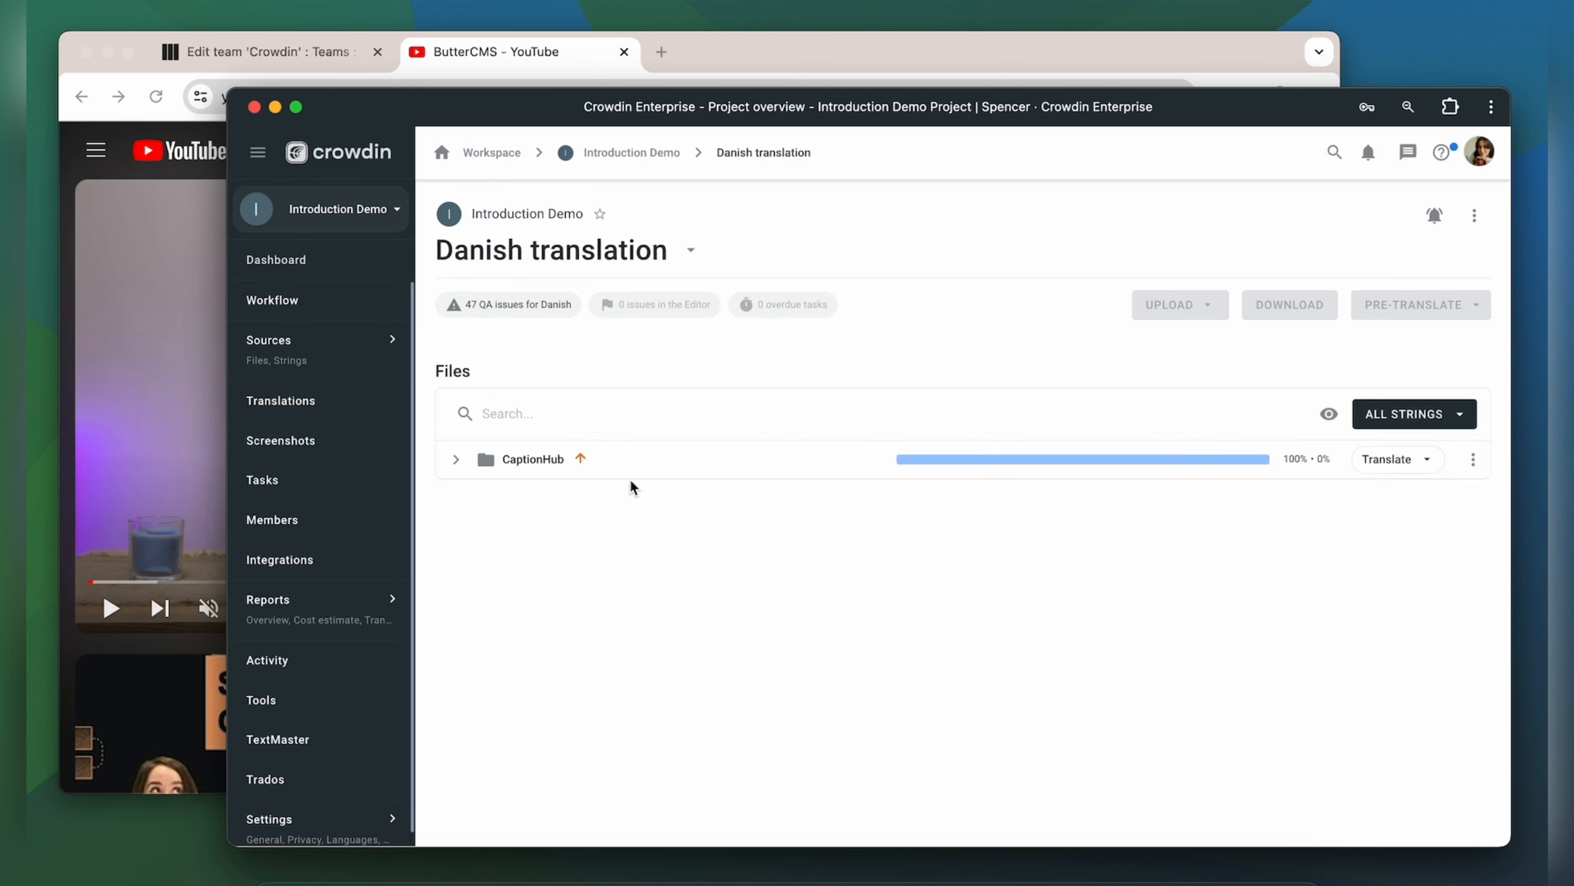
left_click(1390, 459)
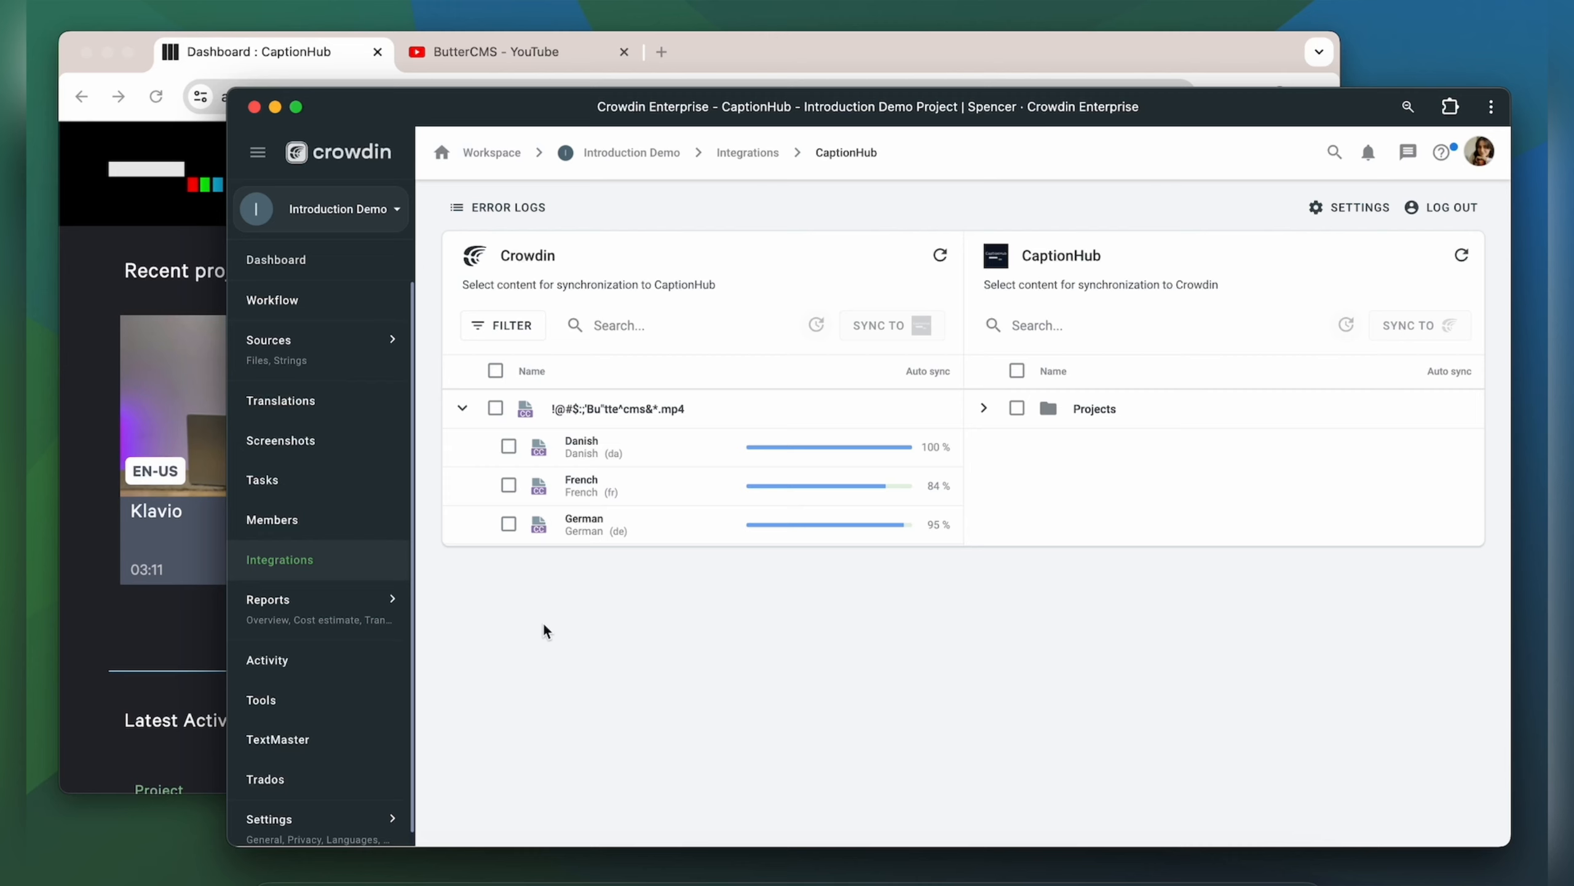
- Sync the Danish translation to CaptionHub and switch to the CaptionHub dashboard window
left_click(509, 447)
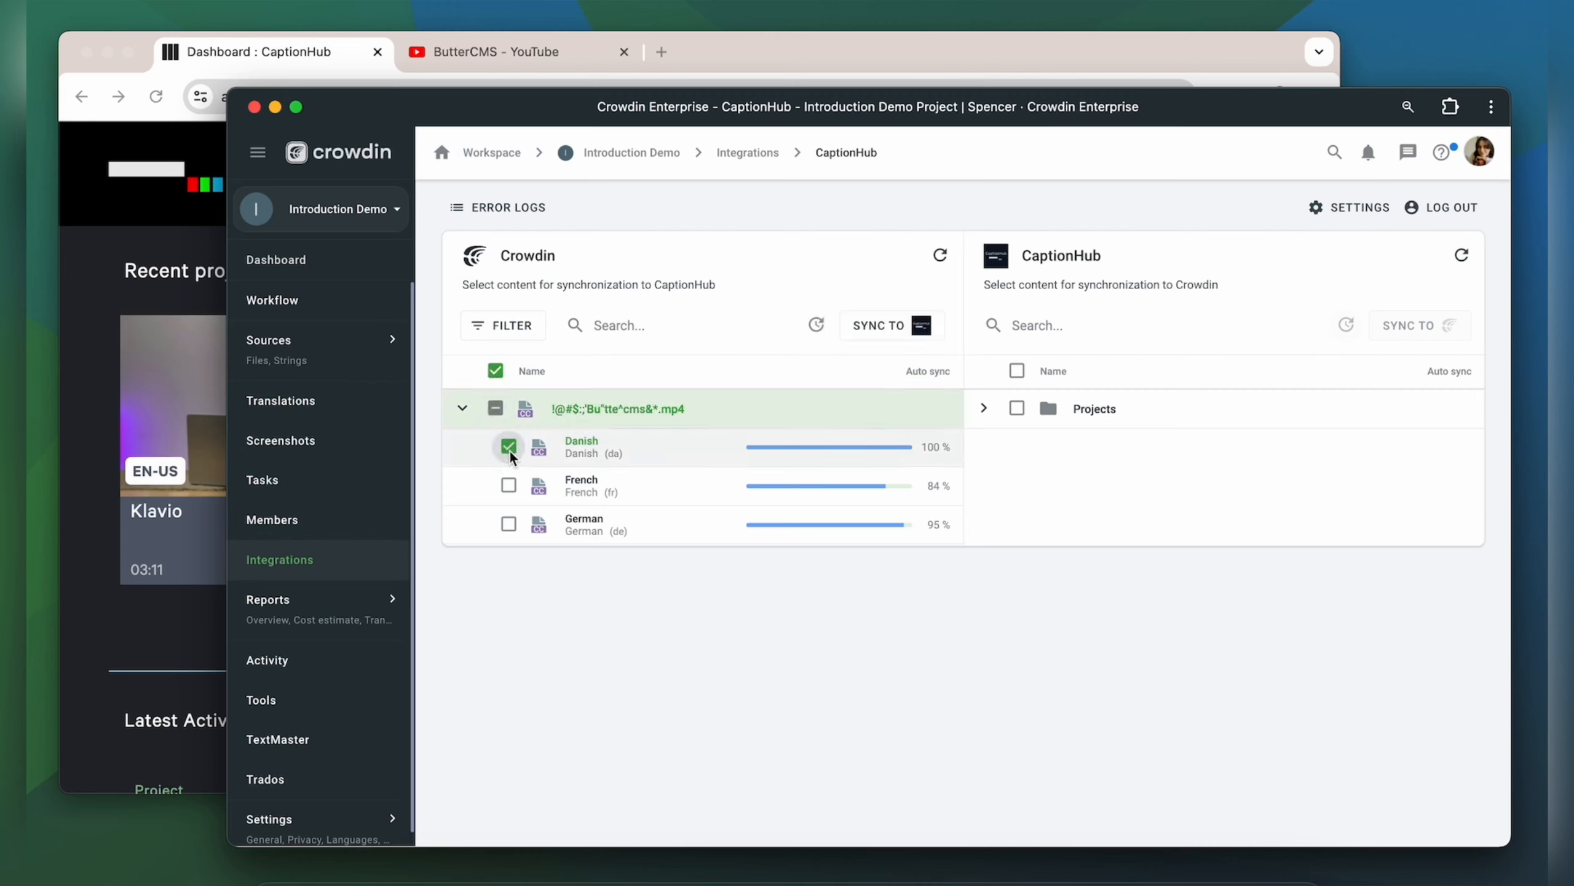
left_click(888, 325)
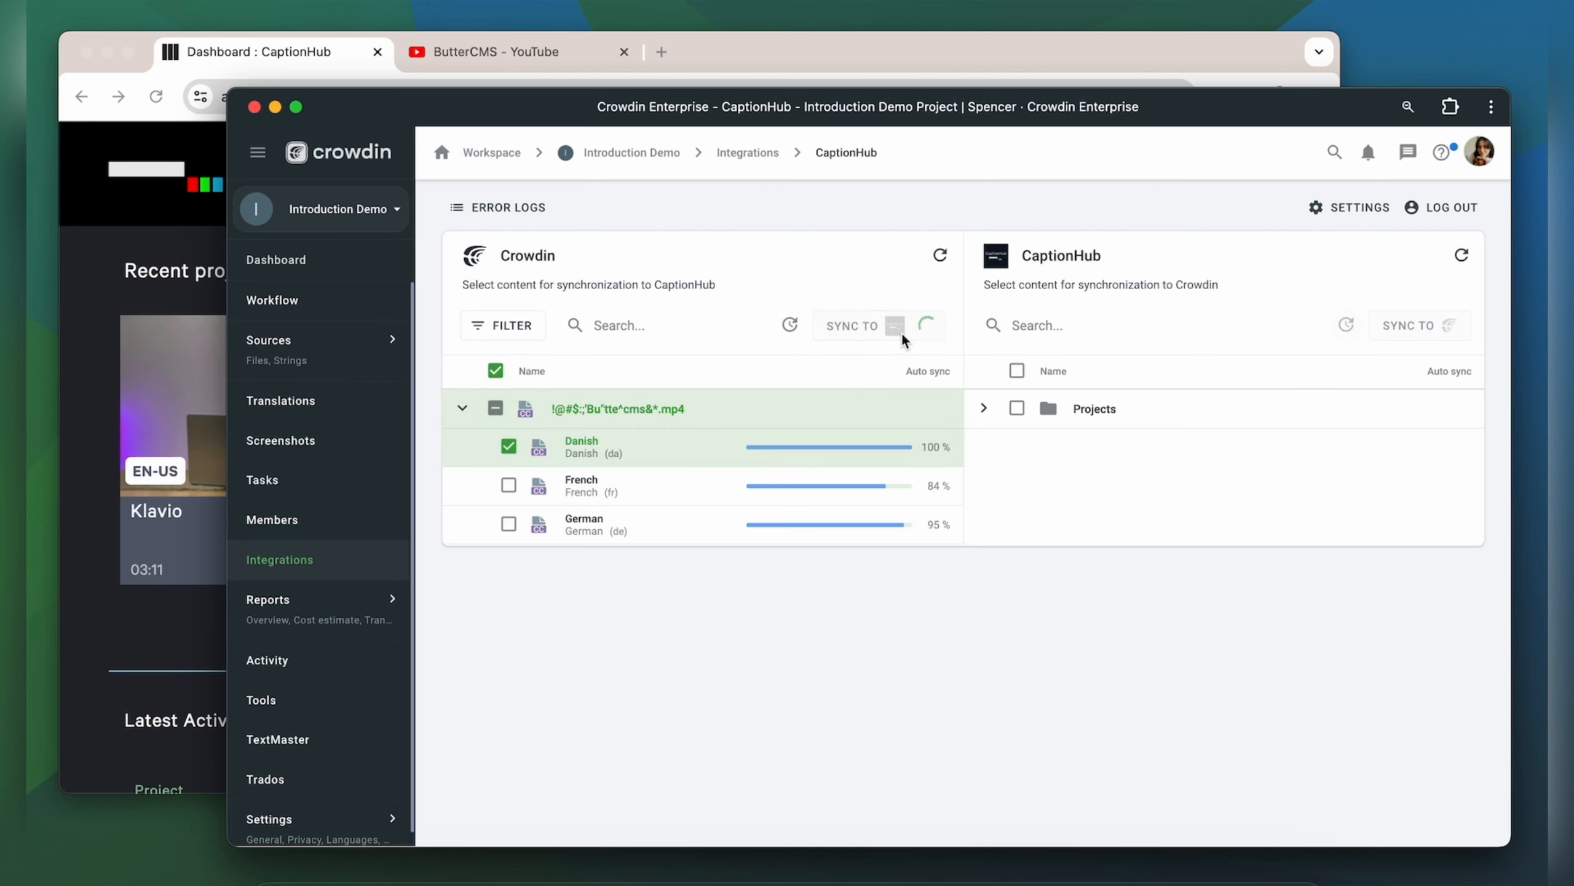
left_click(873, 324)
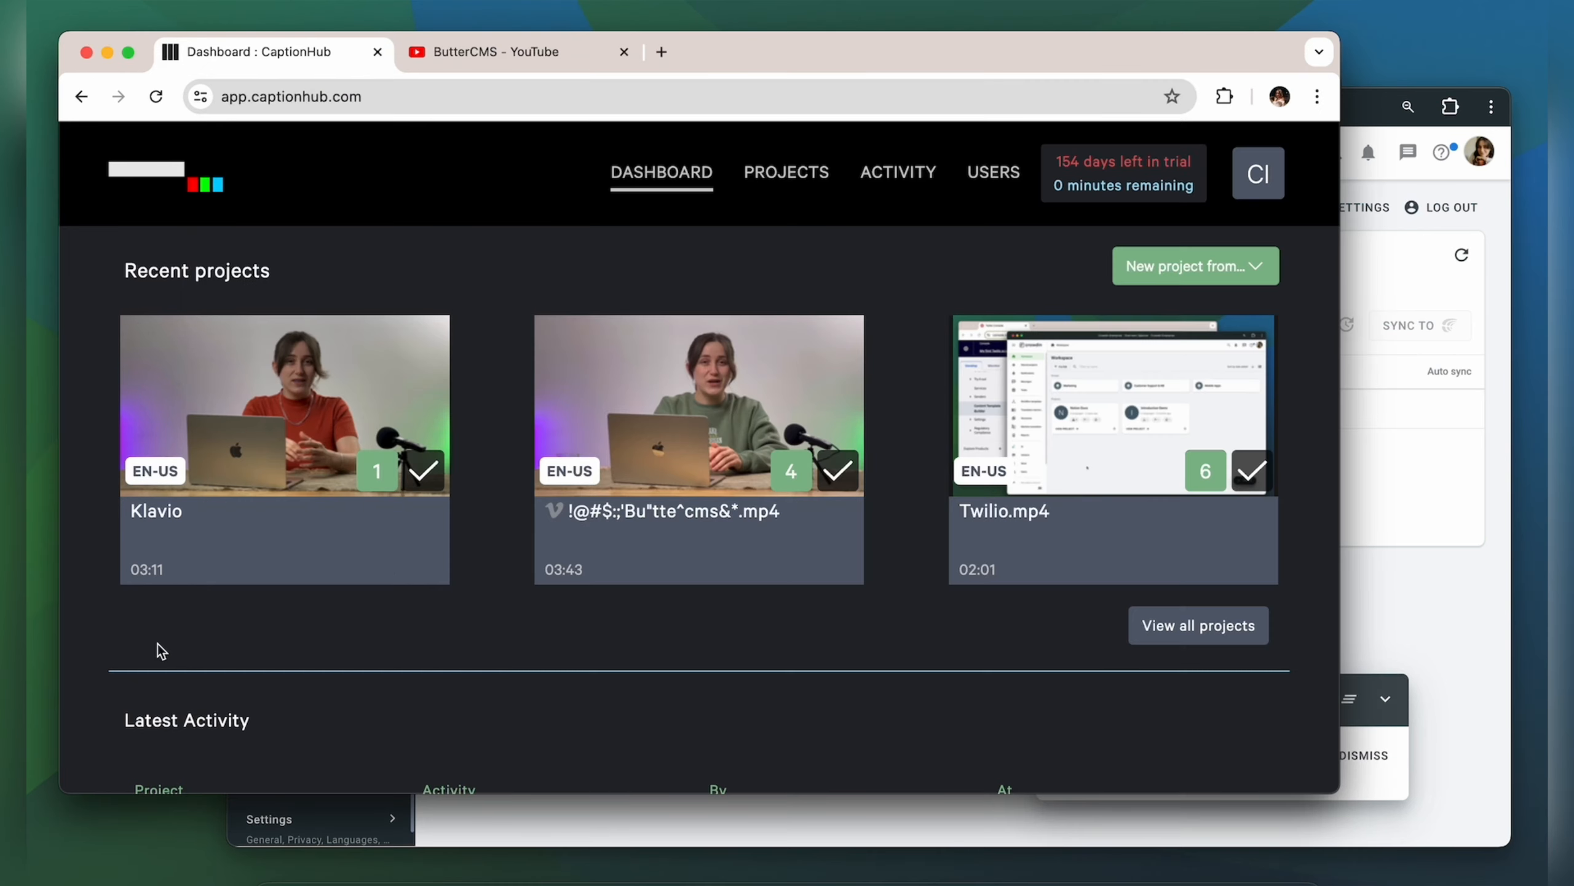
- Open the ButterCMS project's Danish captions and scroll through the translated lines
left_click(698, 449)
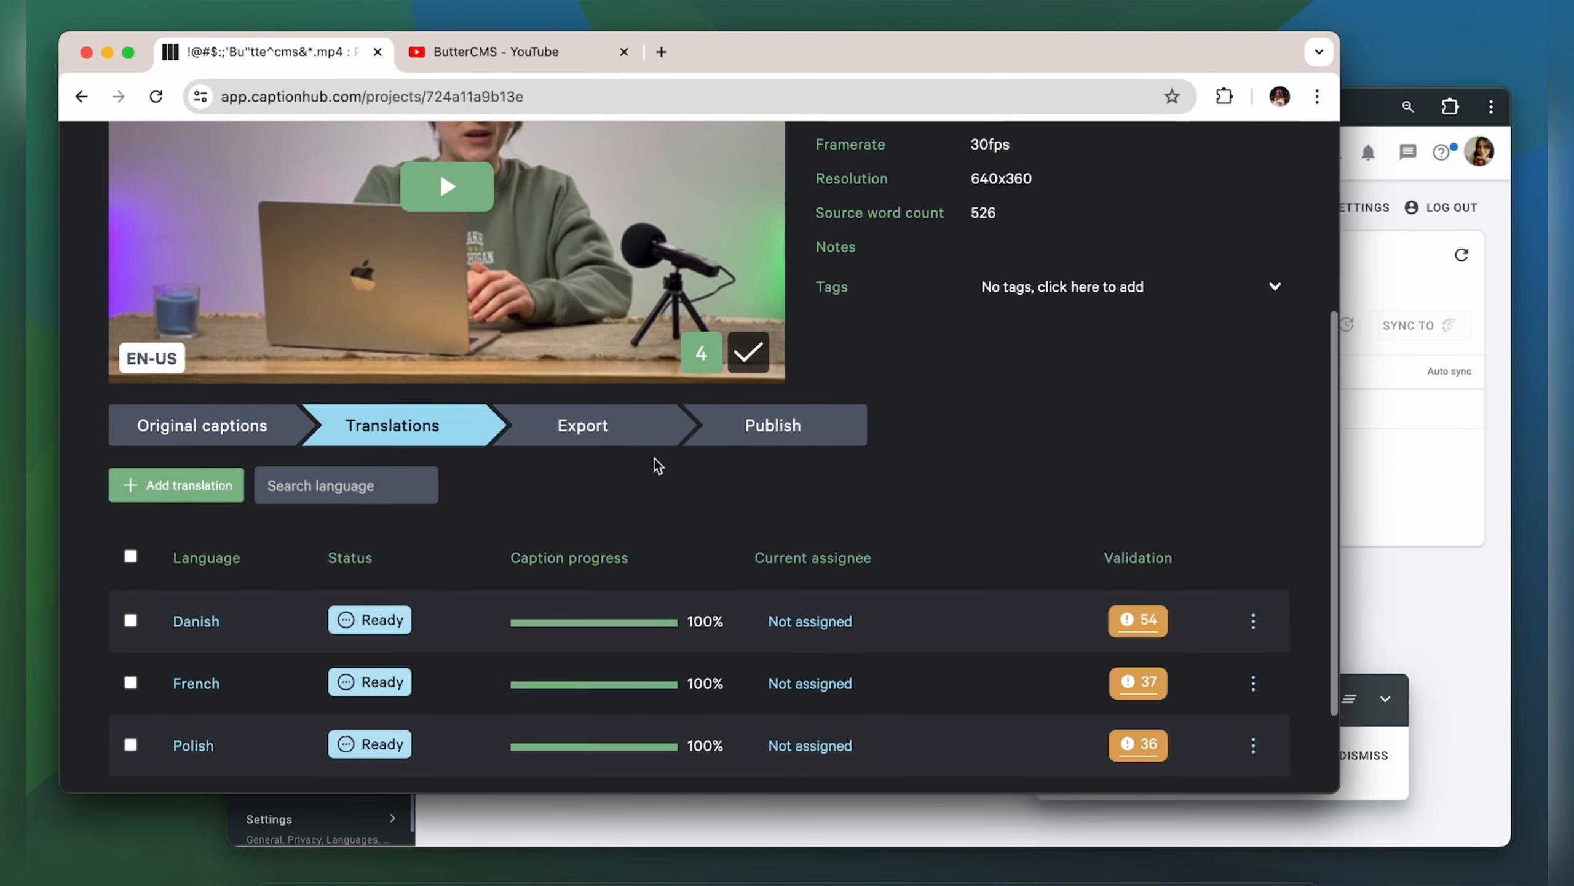
left_click(196, 620)
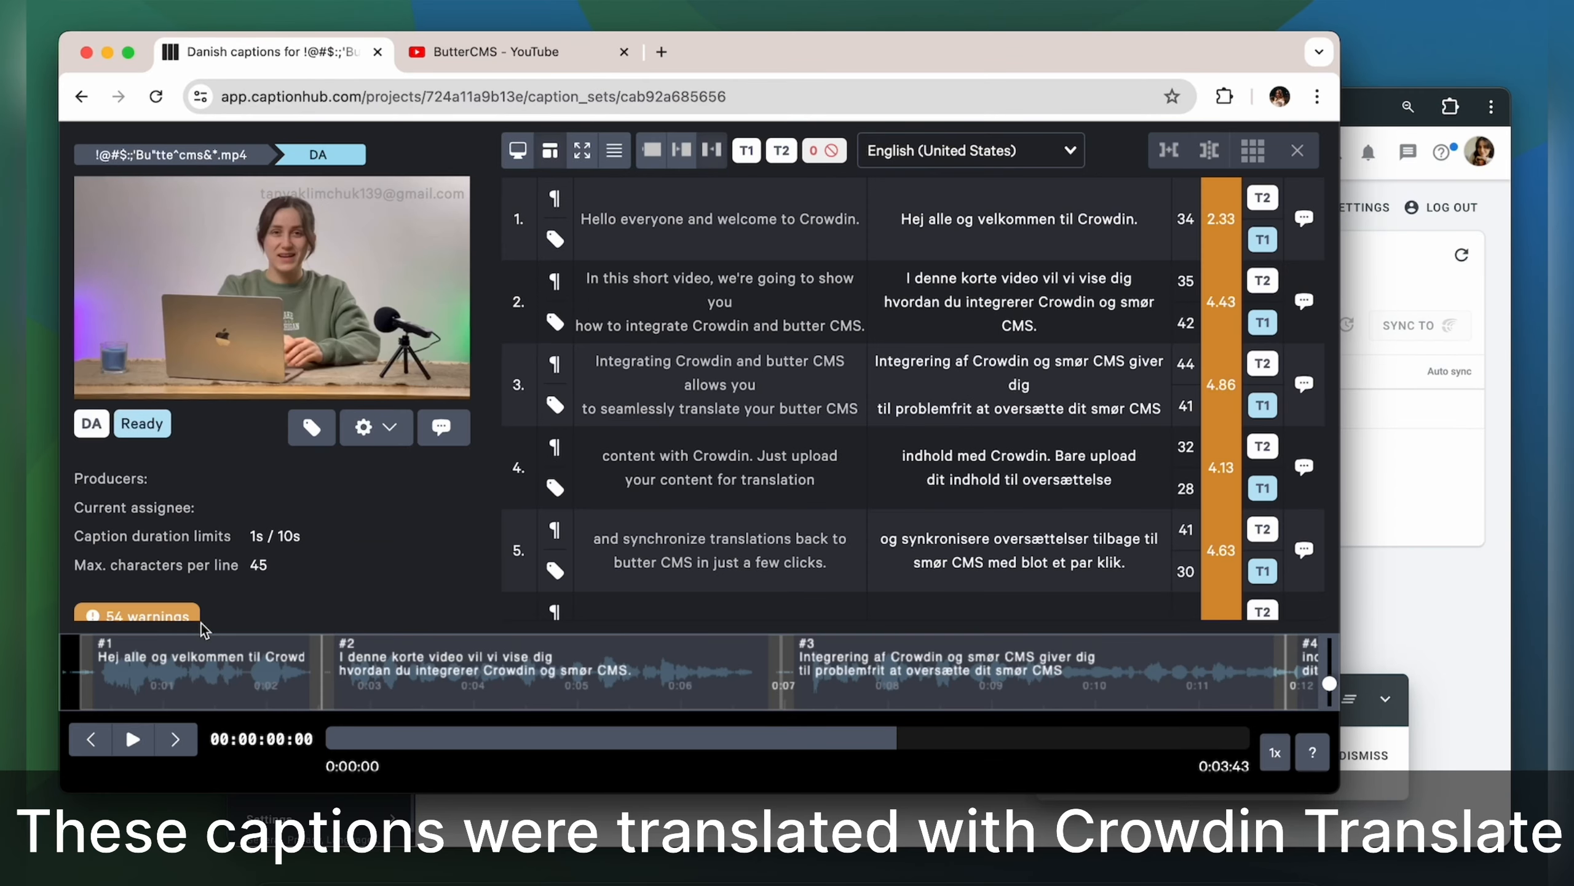
scroll("down", 3)
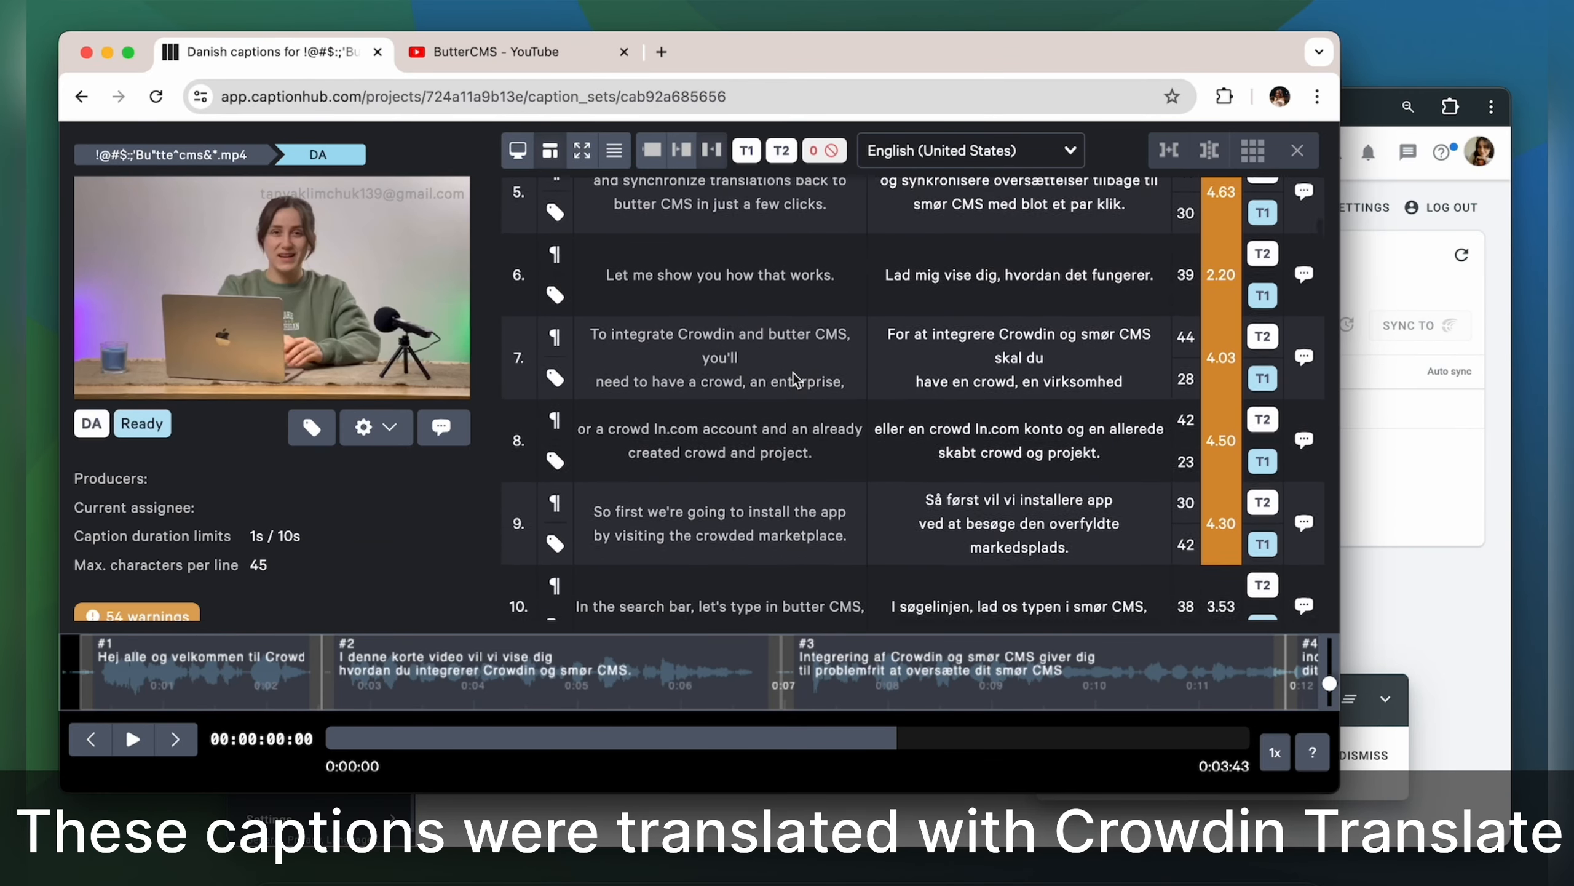
scroll("down", 3)
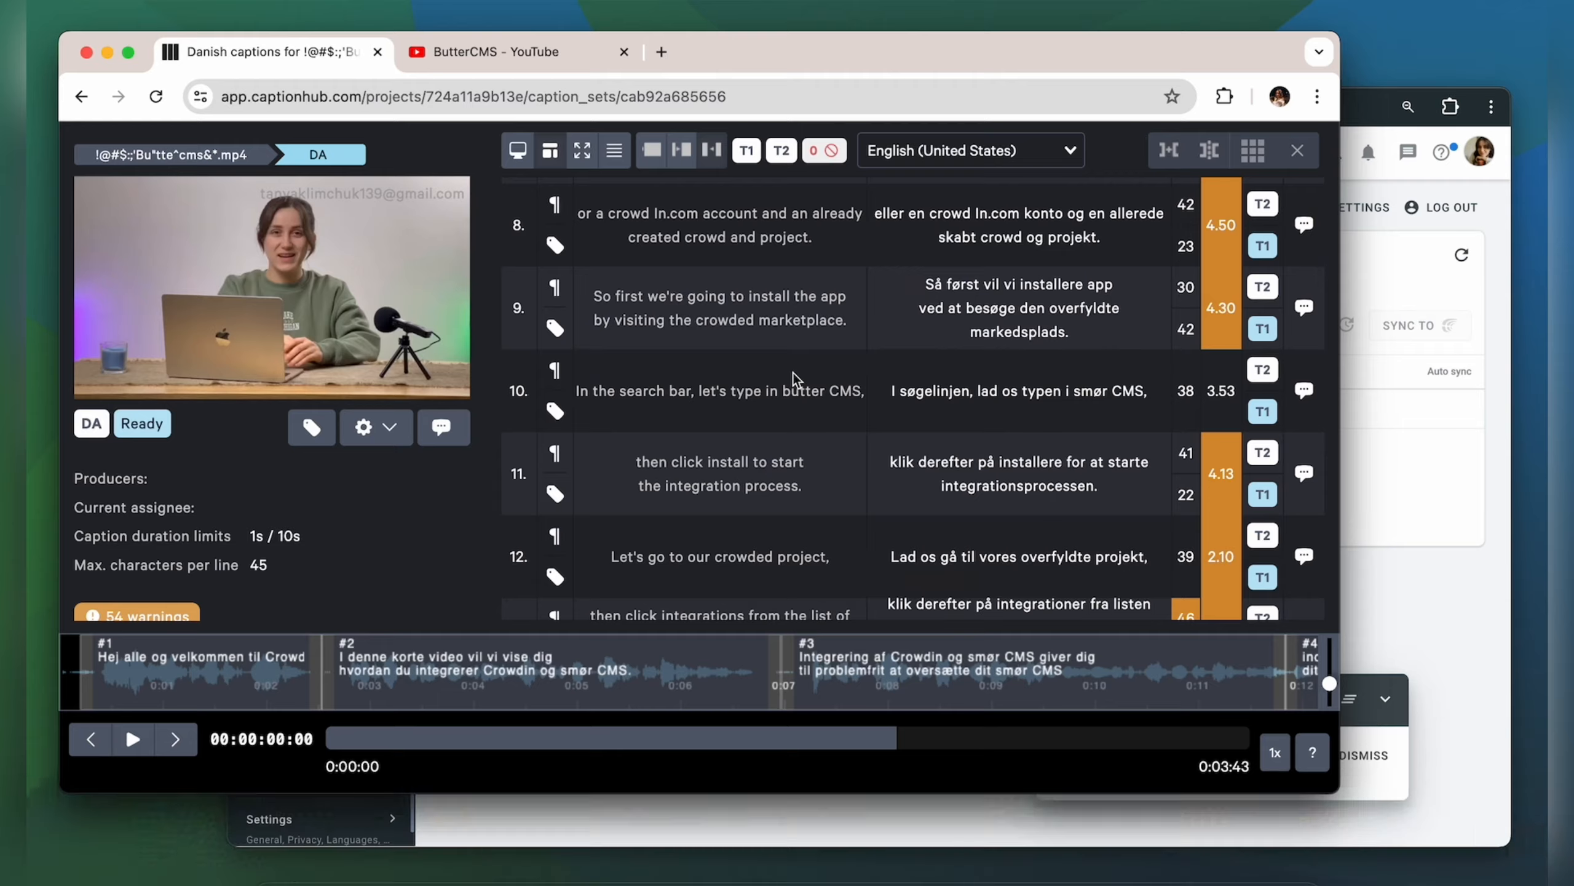